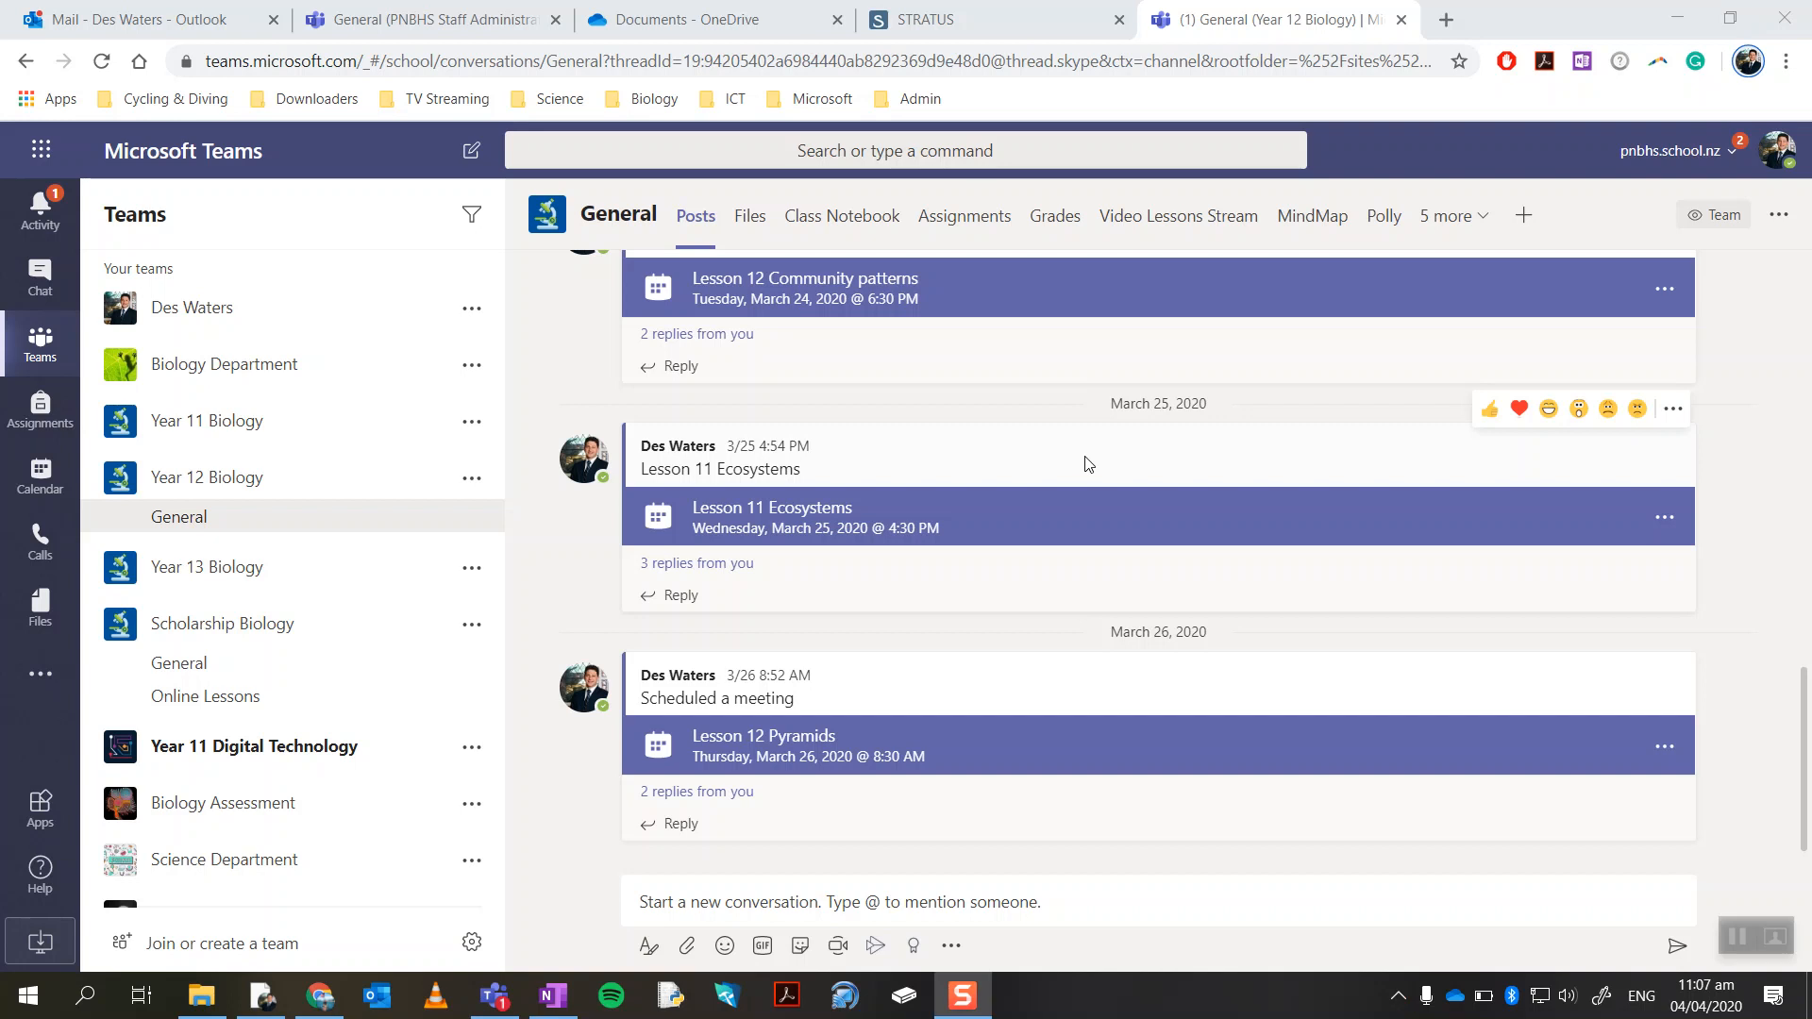
mouse_move(1163, 243)
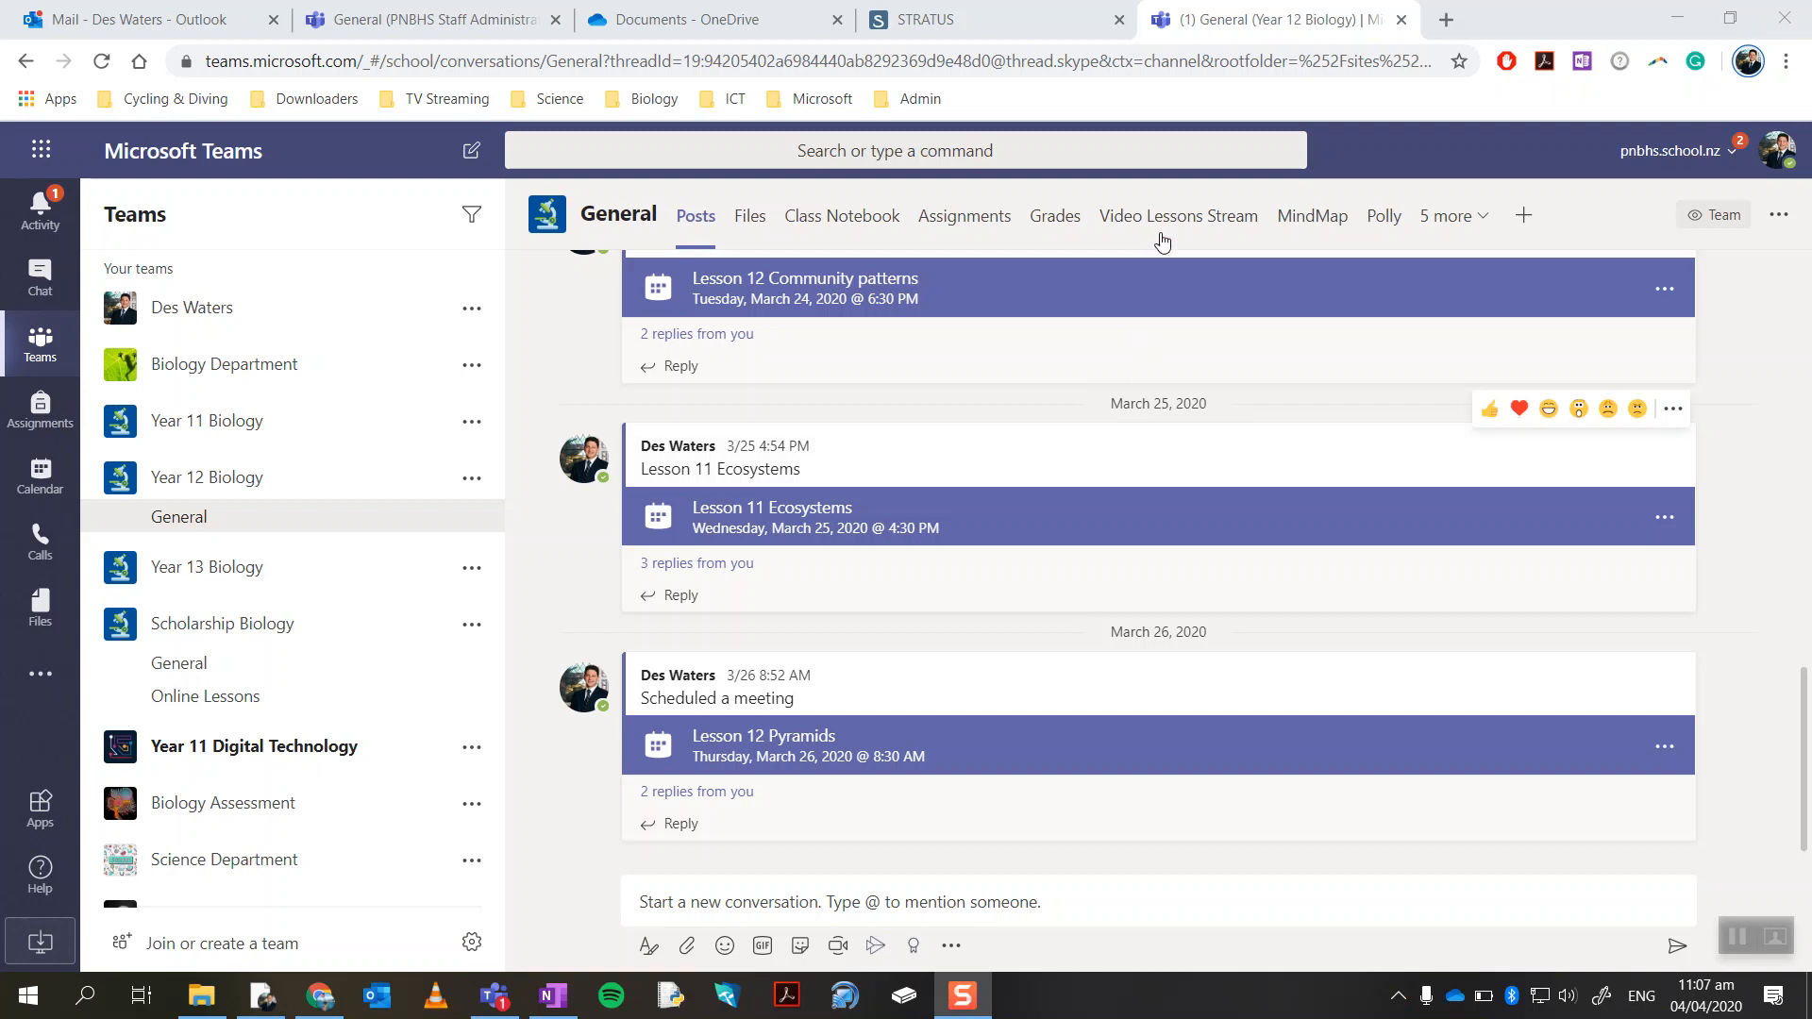
mouse_move(1125, 436)
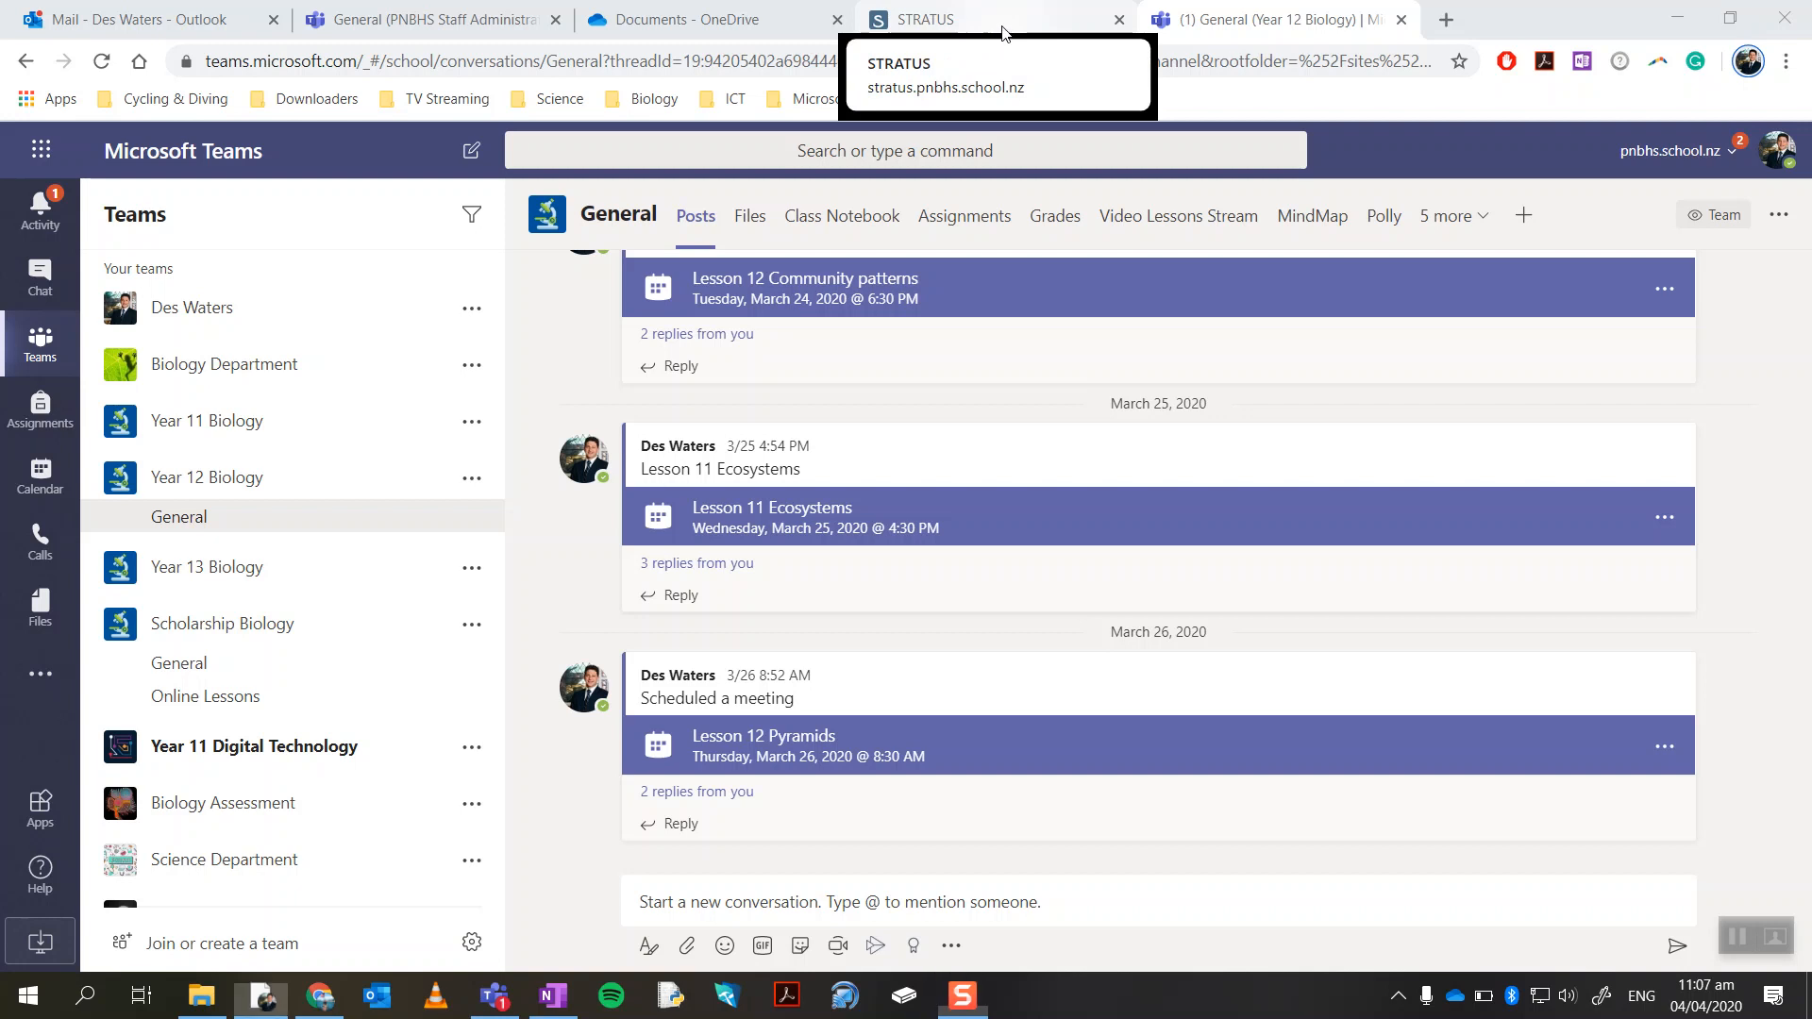
Switch to the STRATUS school portal tab showing the PNBHS news feed and useful links.
left_click(985, 19)
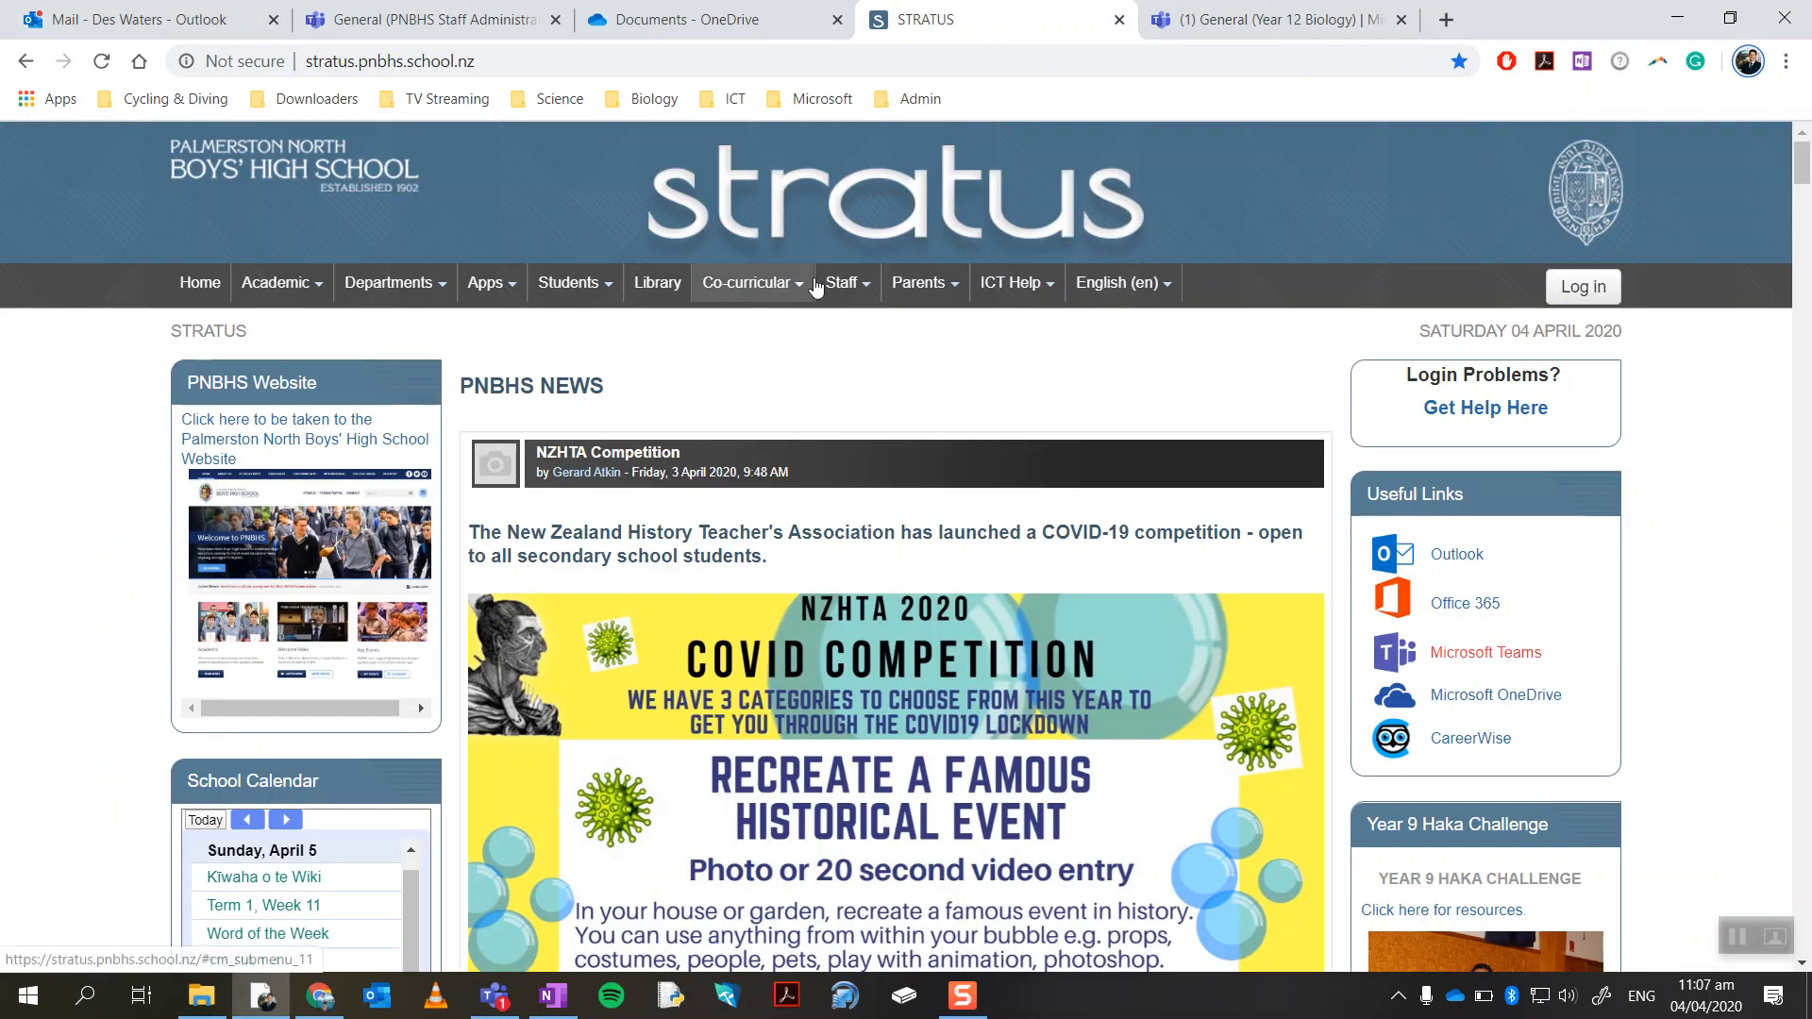
mouse_move(1360, 497)
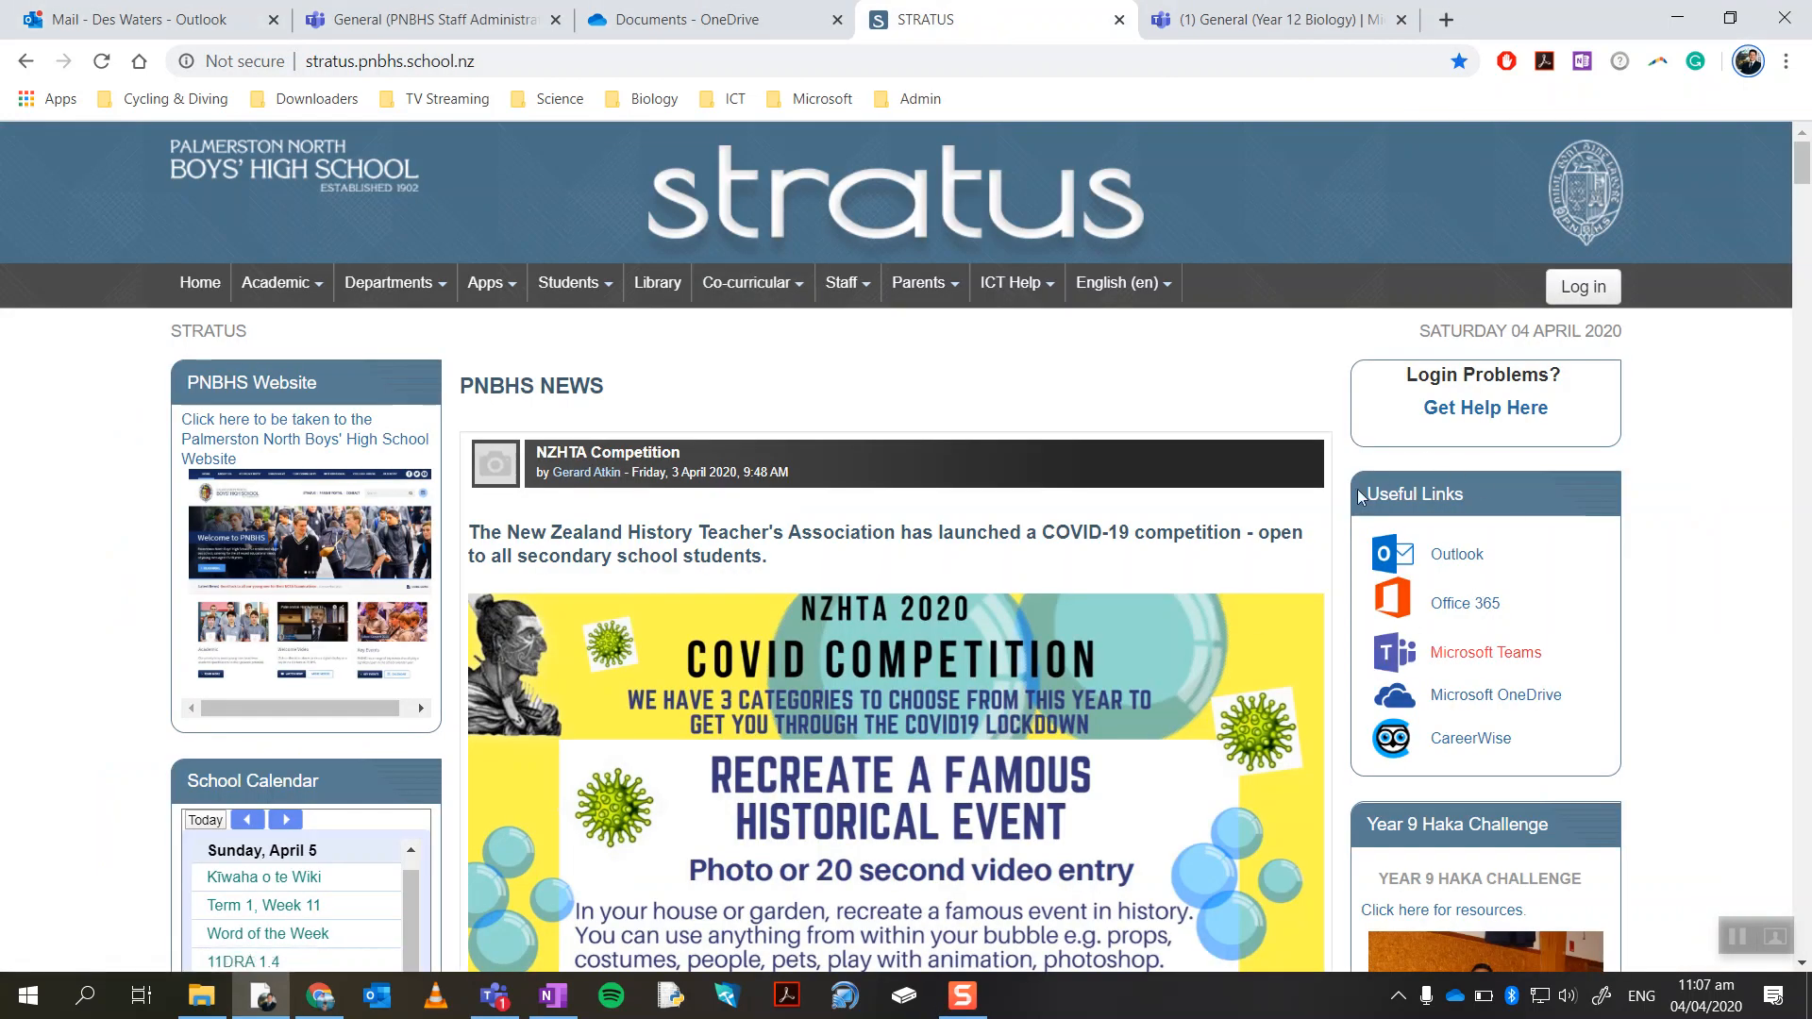
mouse_move(1482, 548)
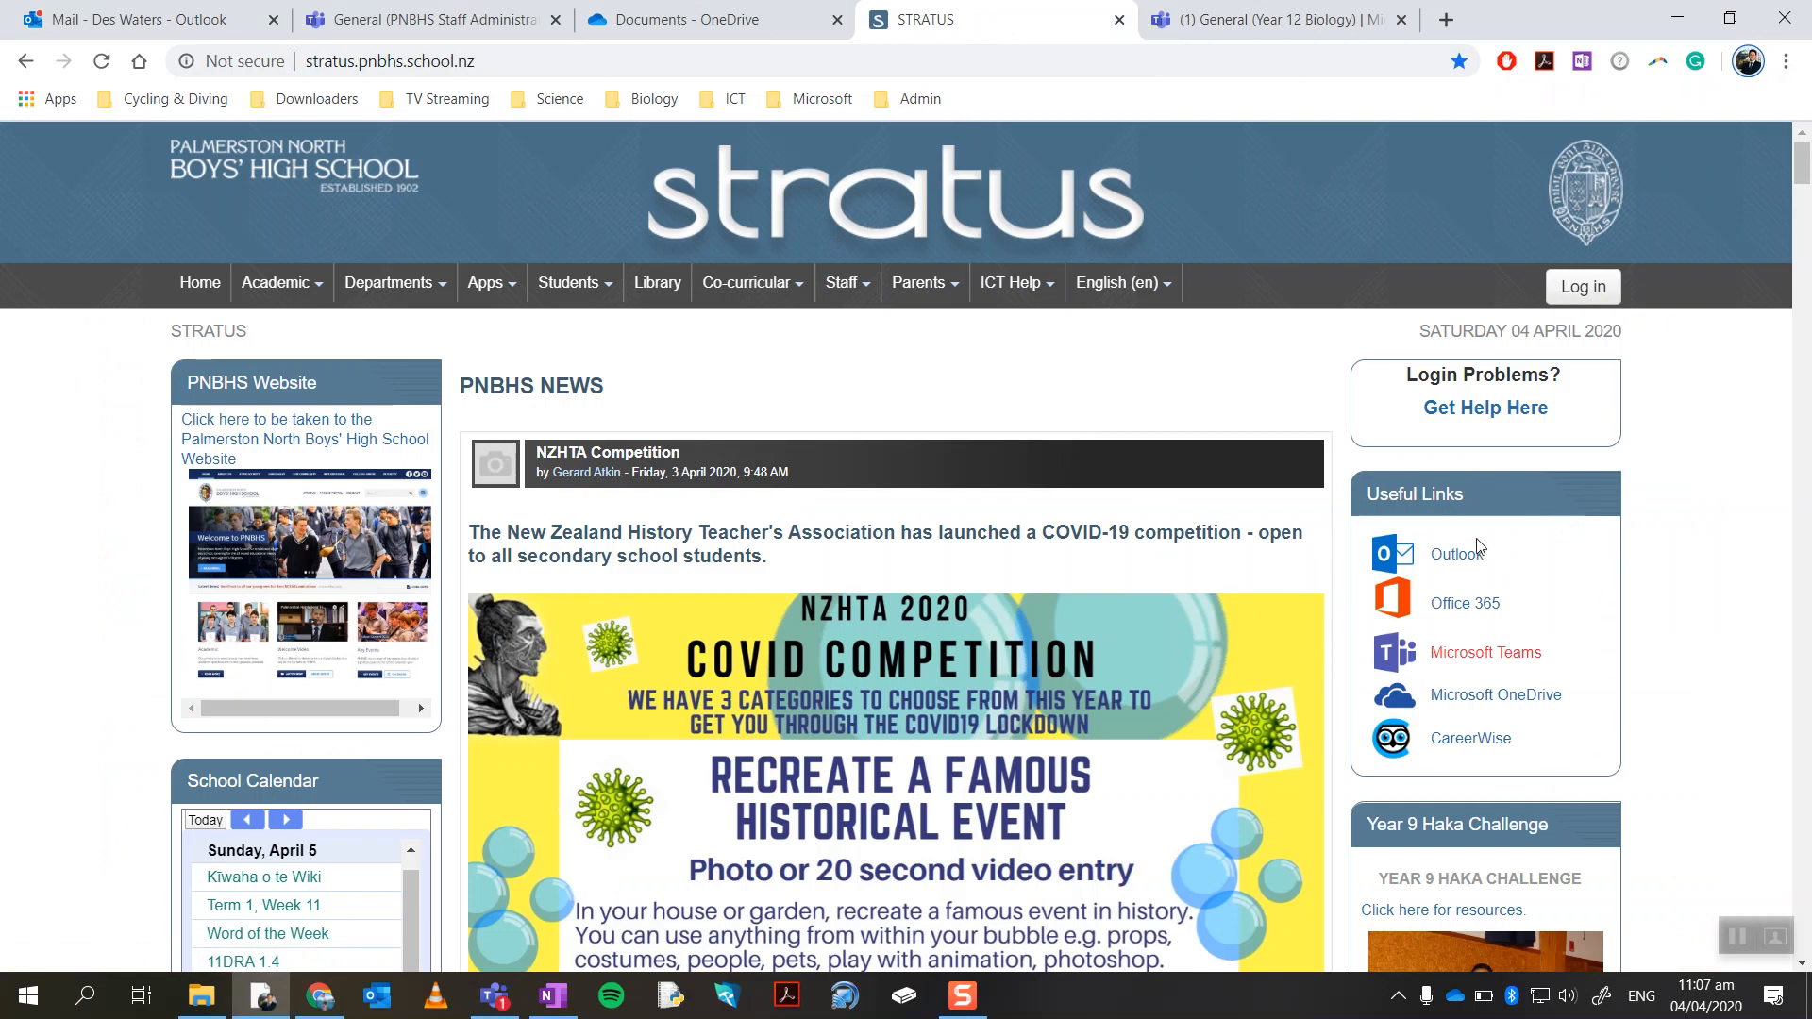
mouse_move(1472, 666)
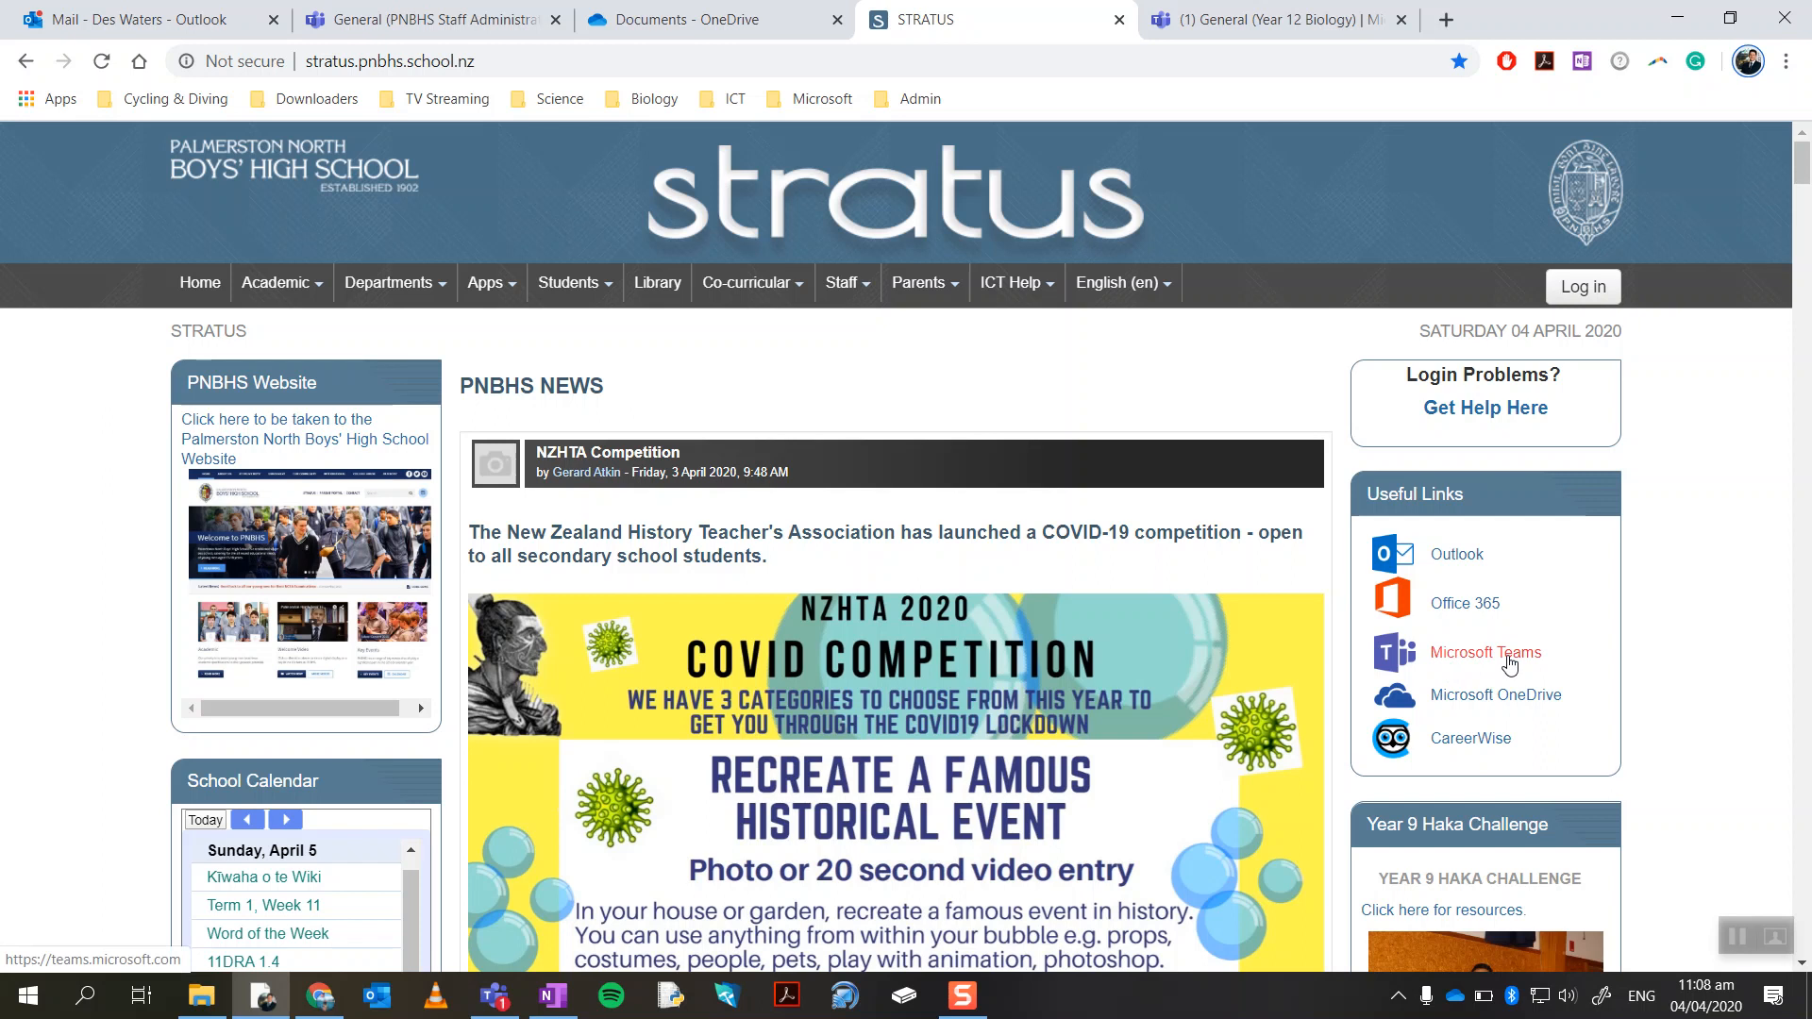
mouse_move(1480, 668)
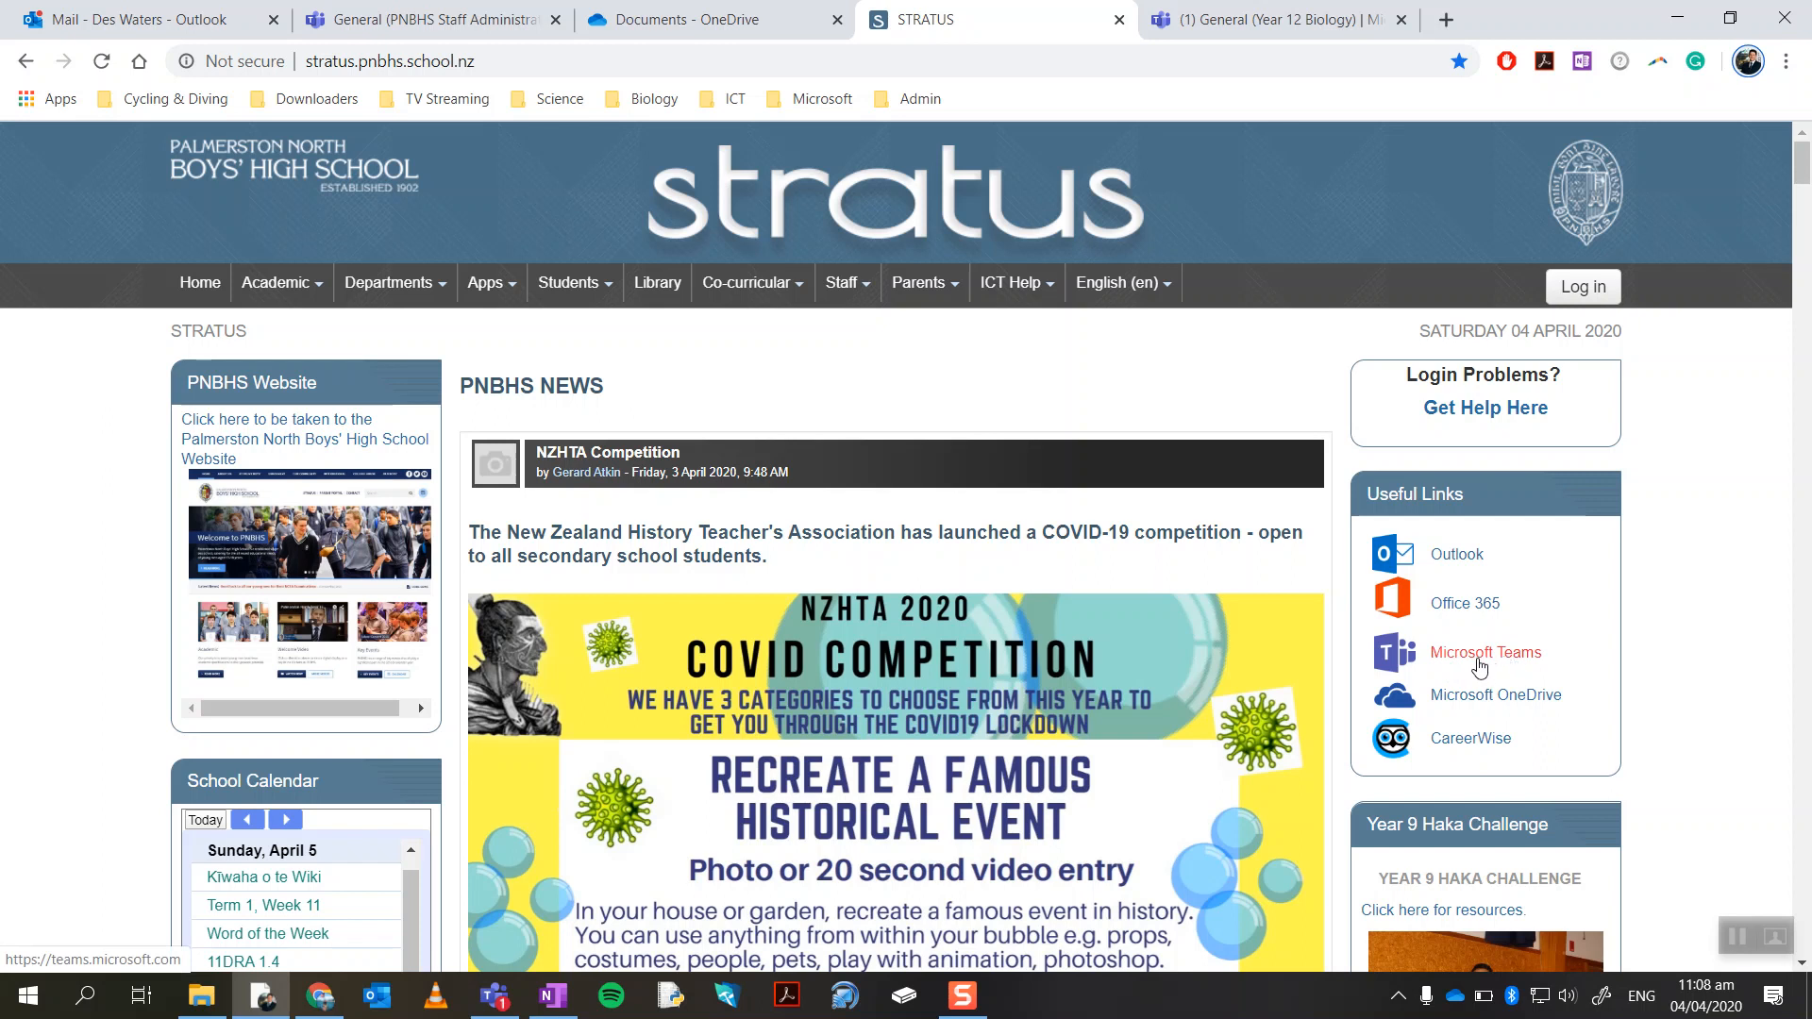
Return to Teams and set the teams layout to Grid in Settings.
left_click(1270, 18)
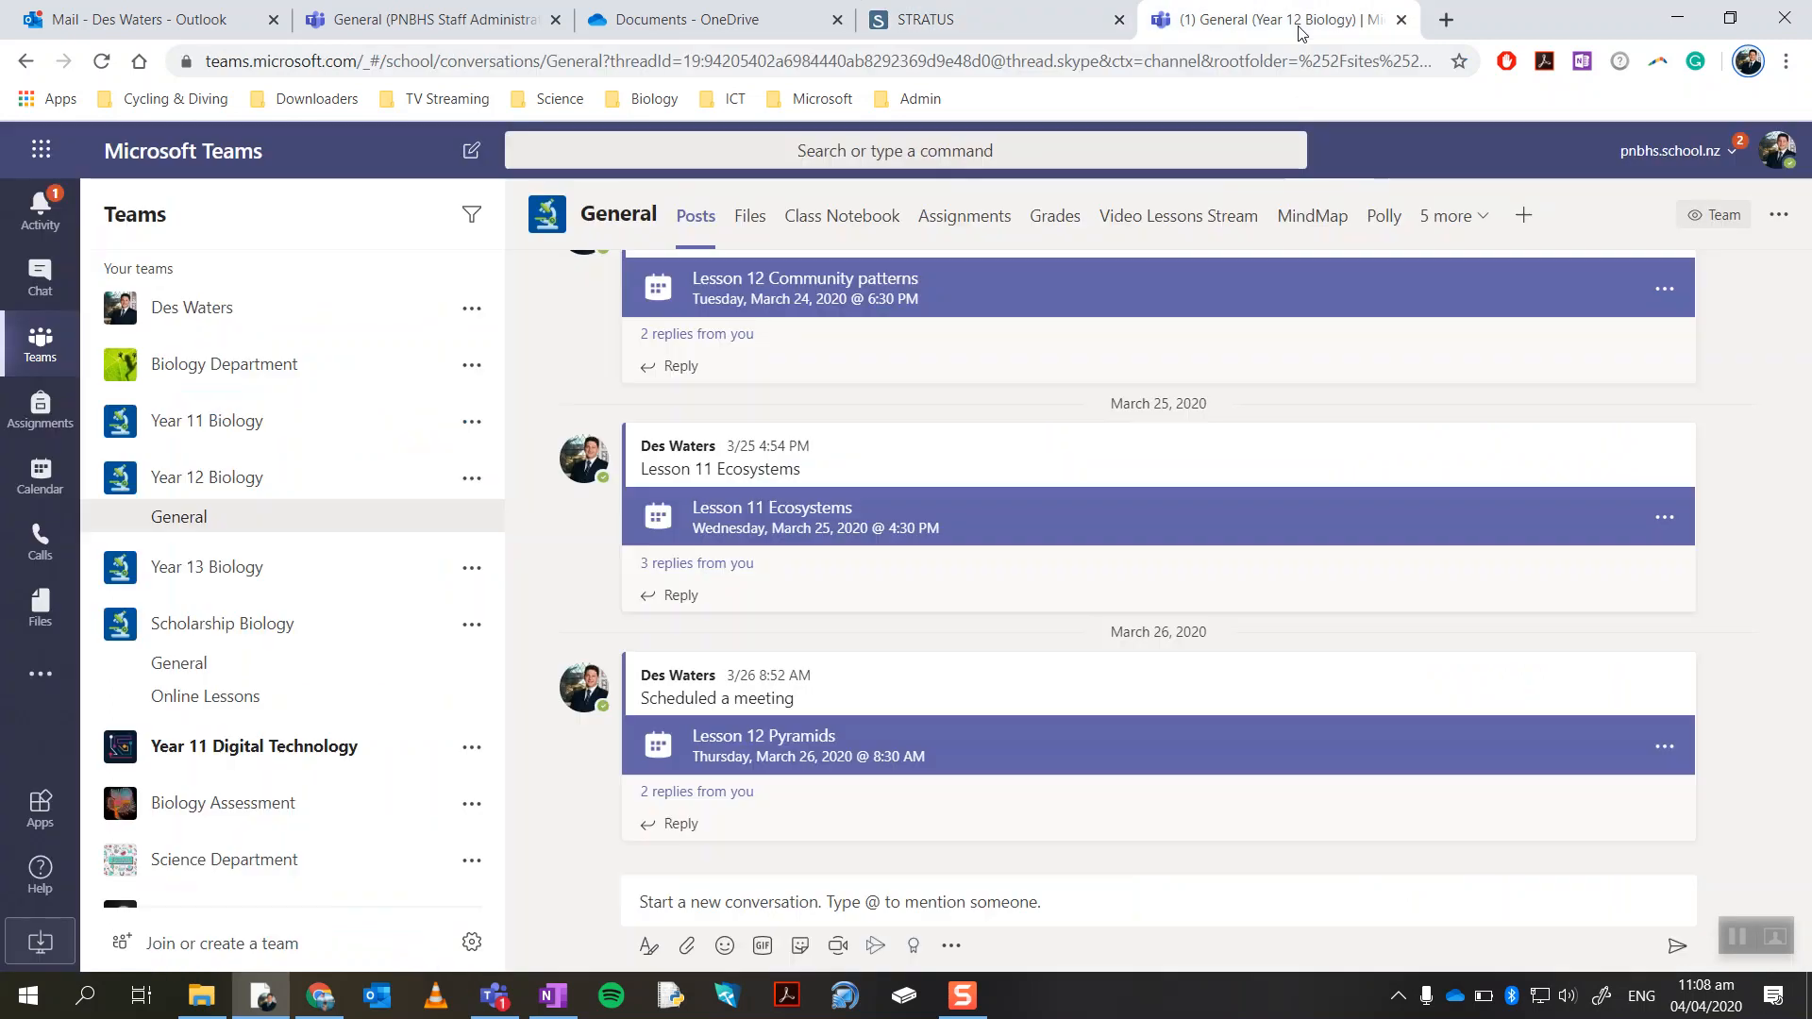
mouse_move(394, 634)
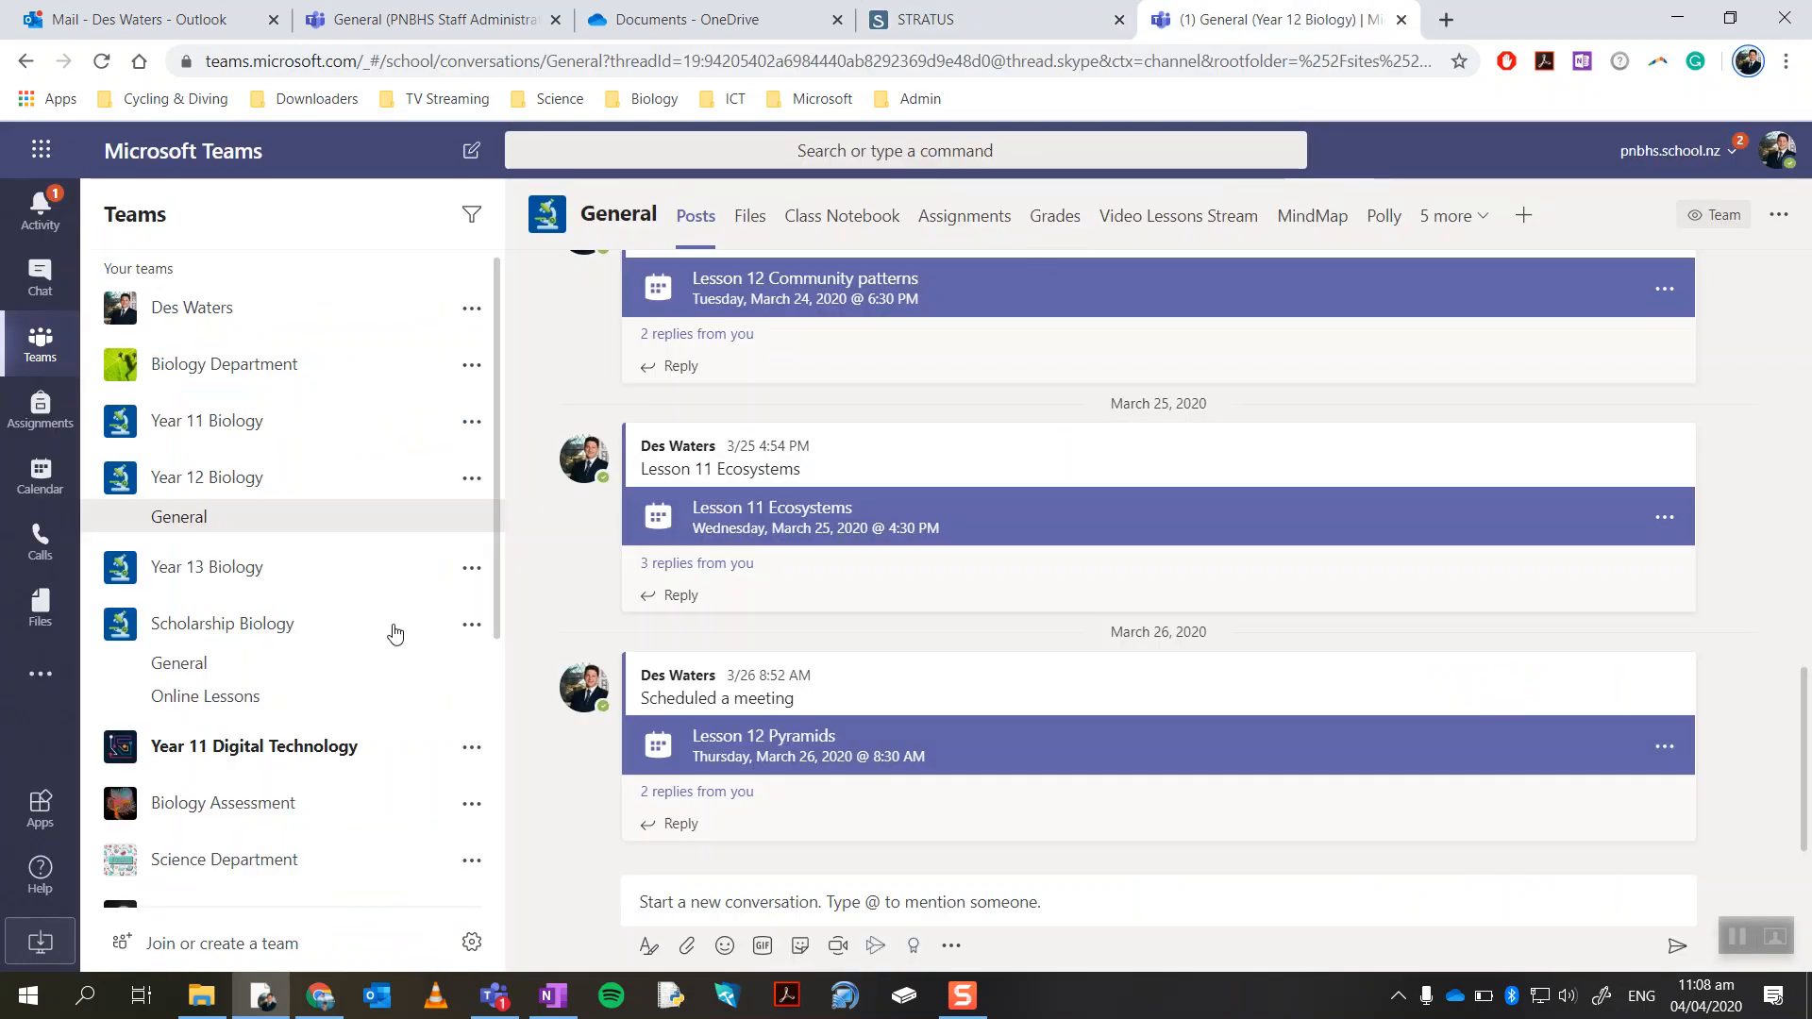
left_click(470, 942)
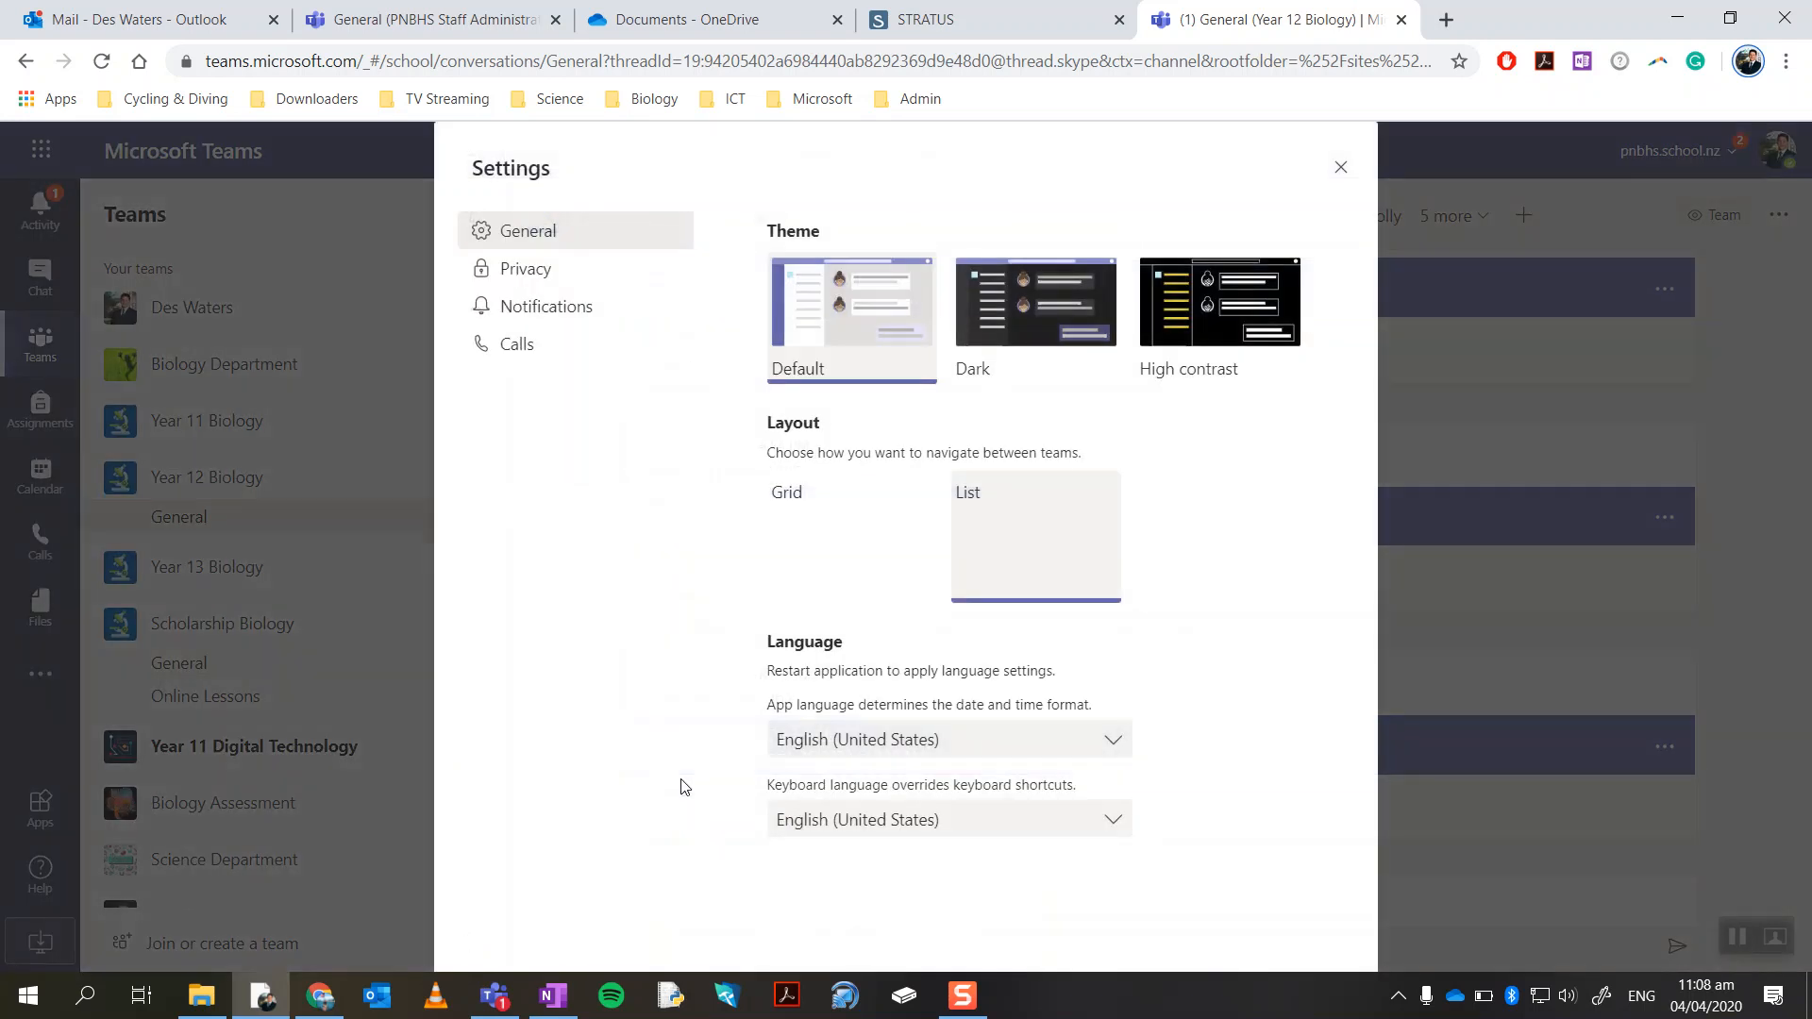
left_click(851, 534)
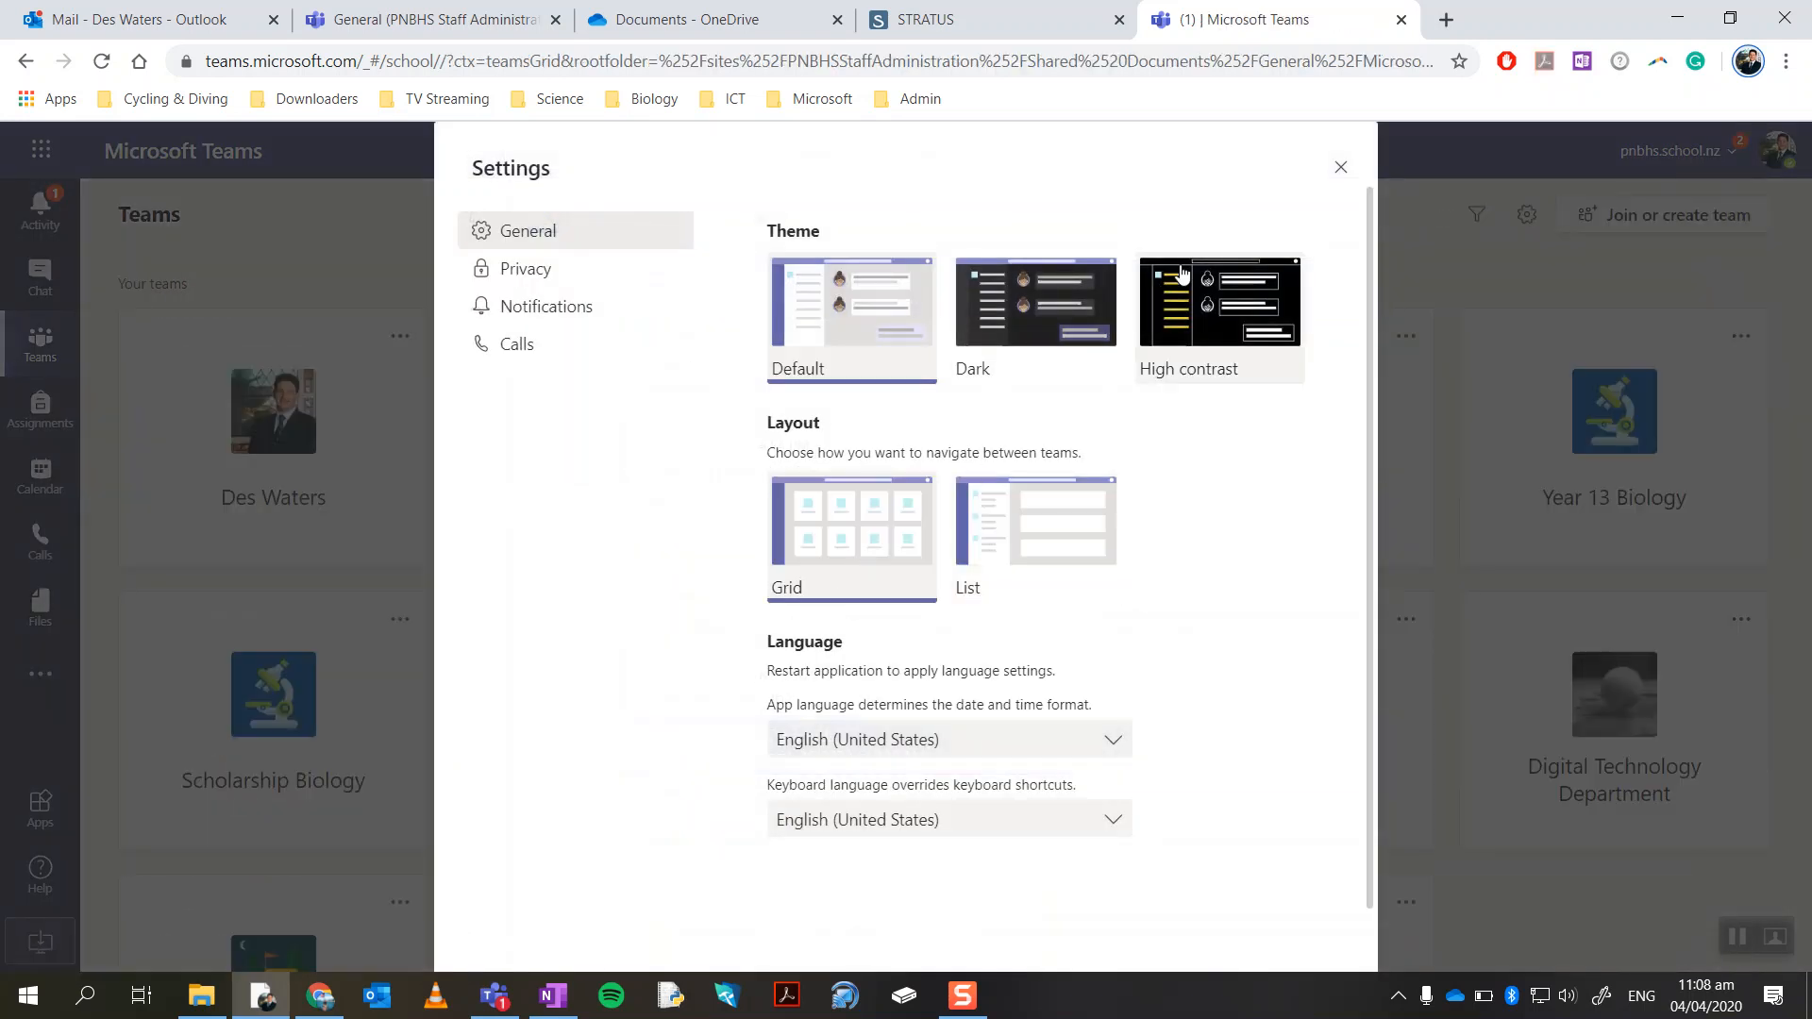
left_click(1339, 166)
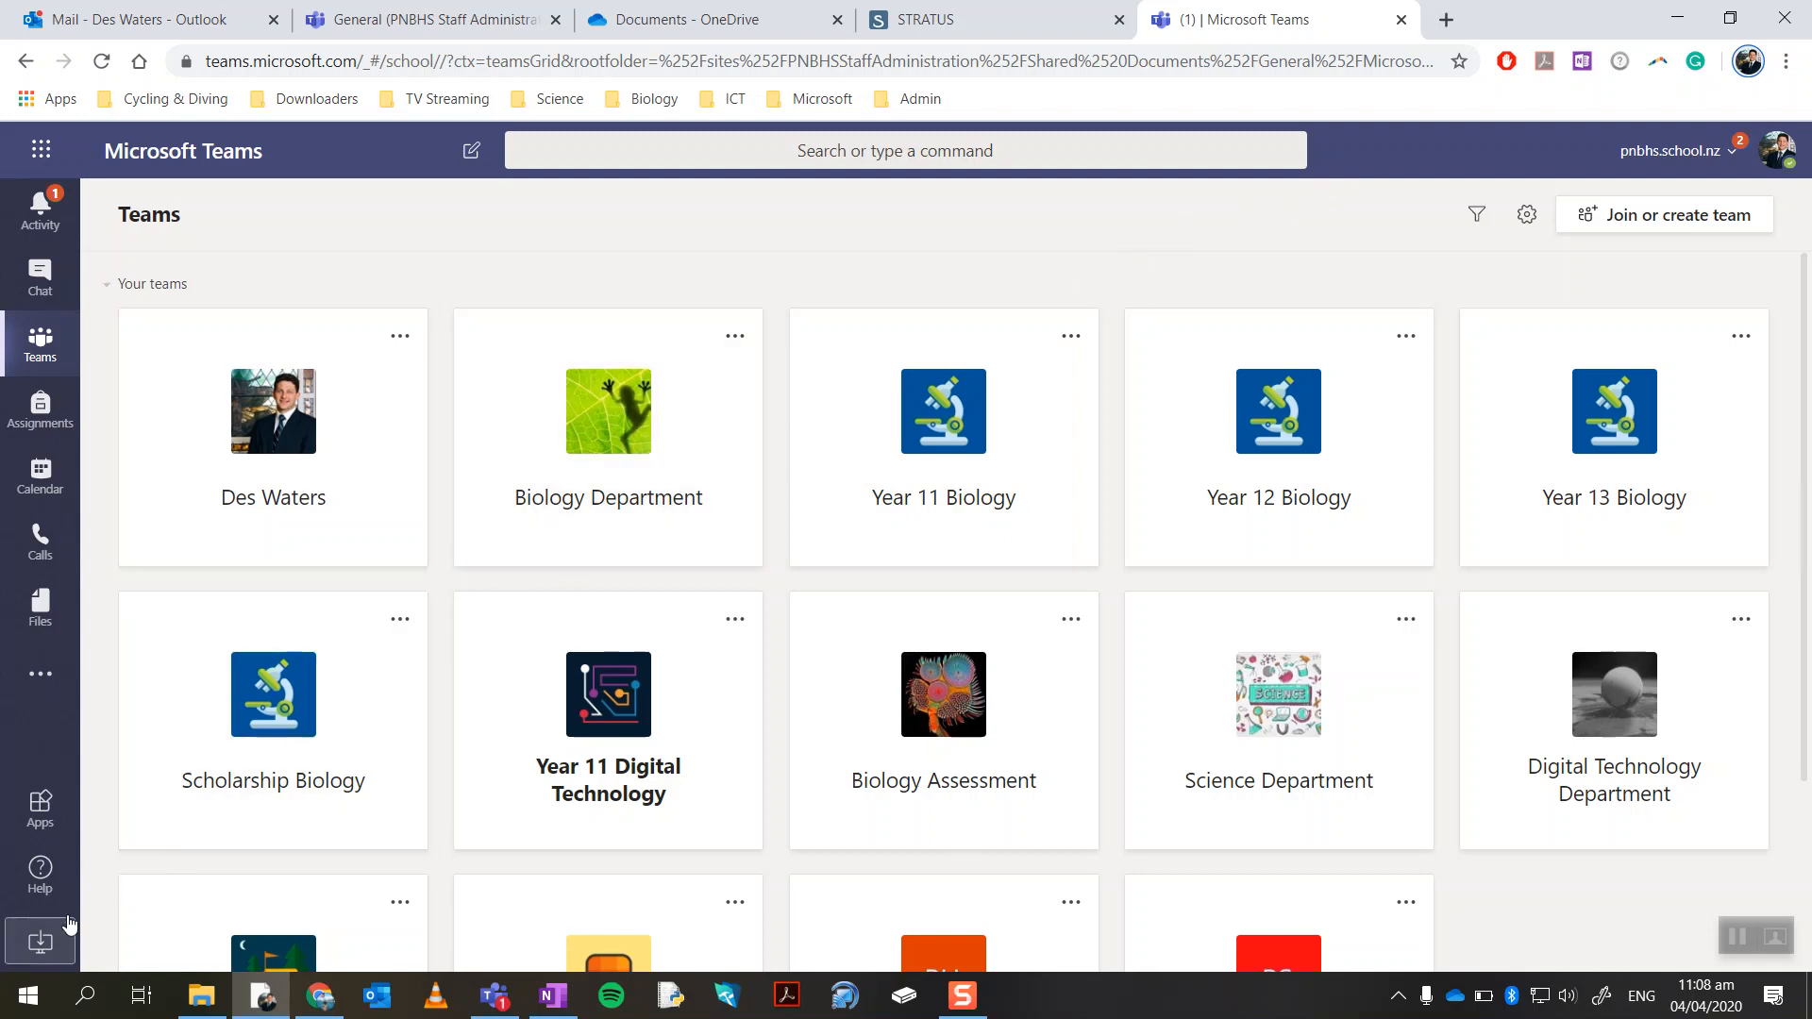
mouse_move(39, 942)
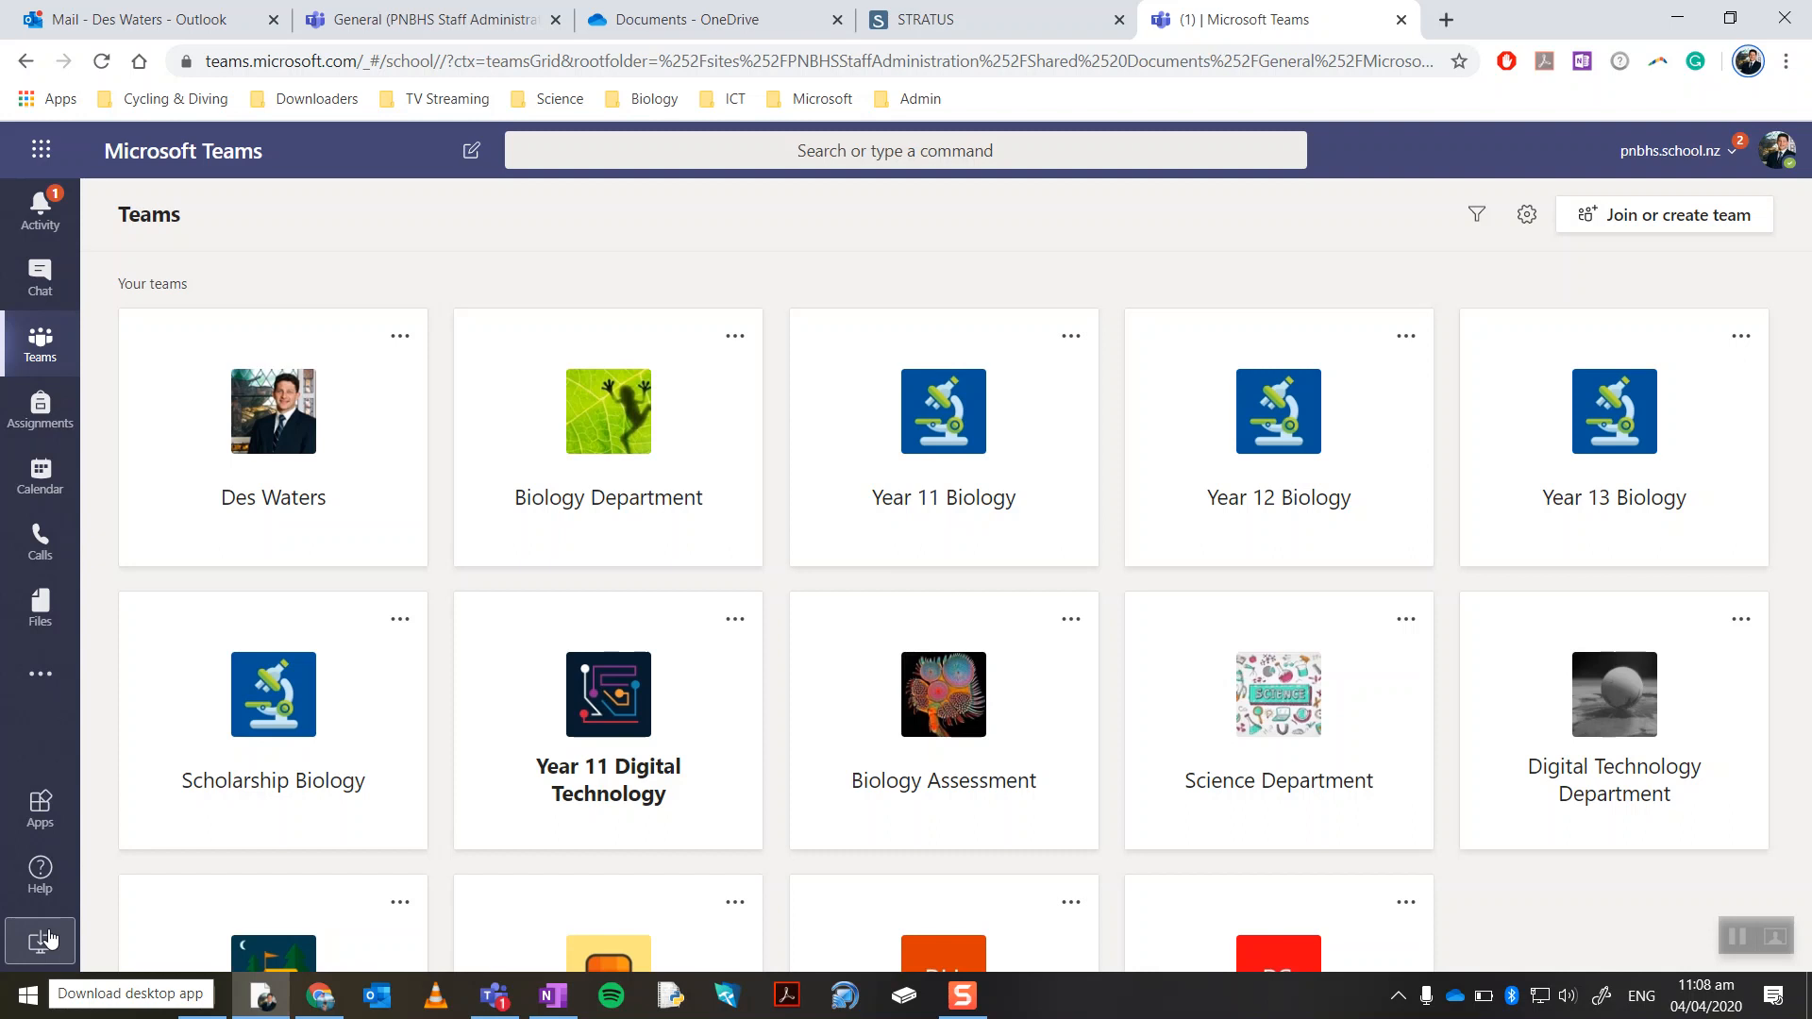
mouse_move(51, 940)
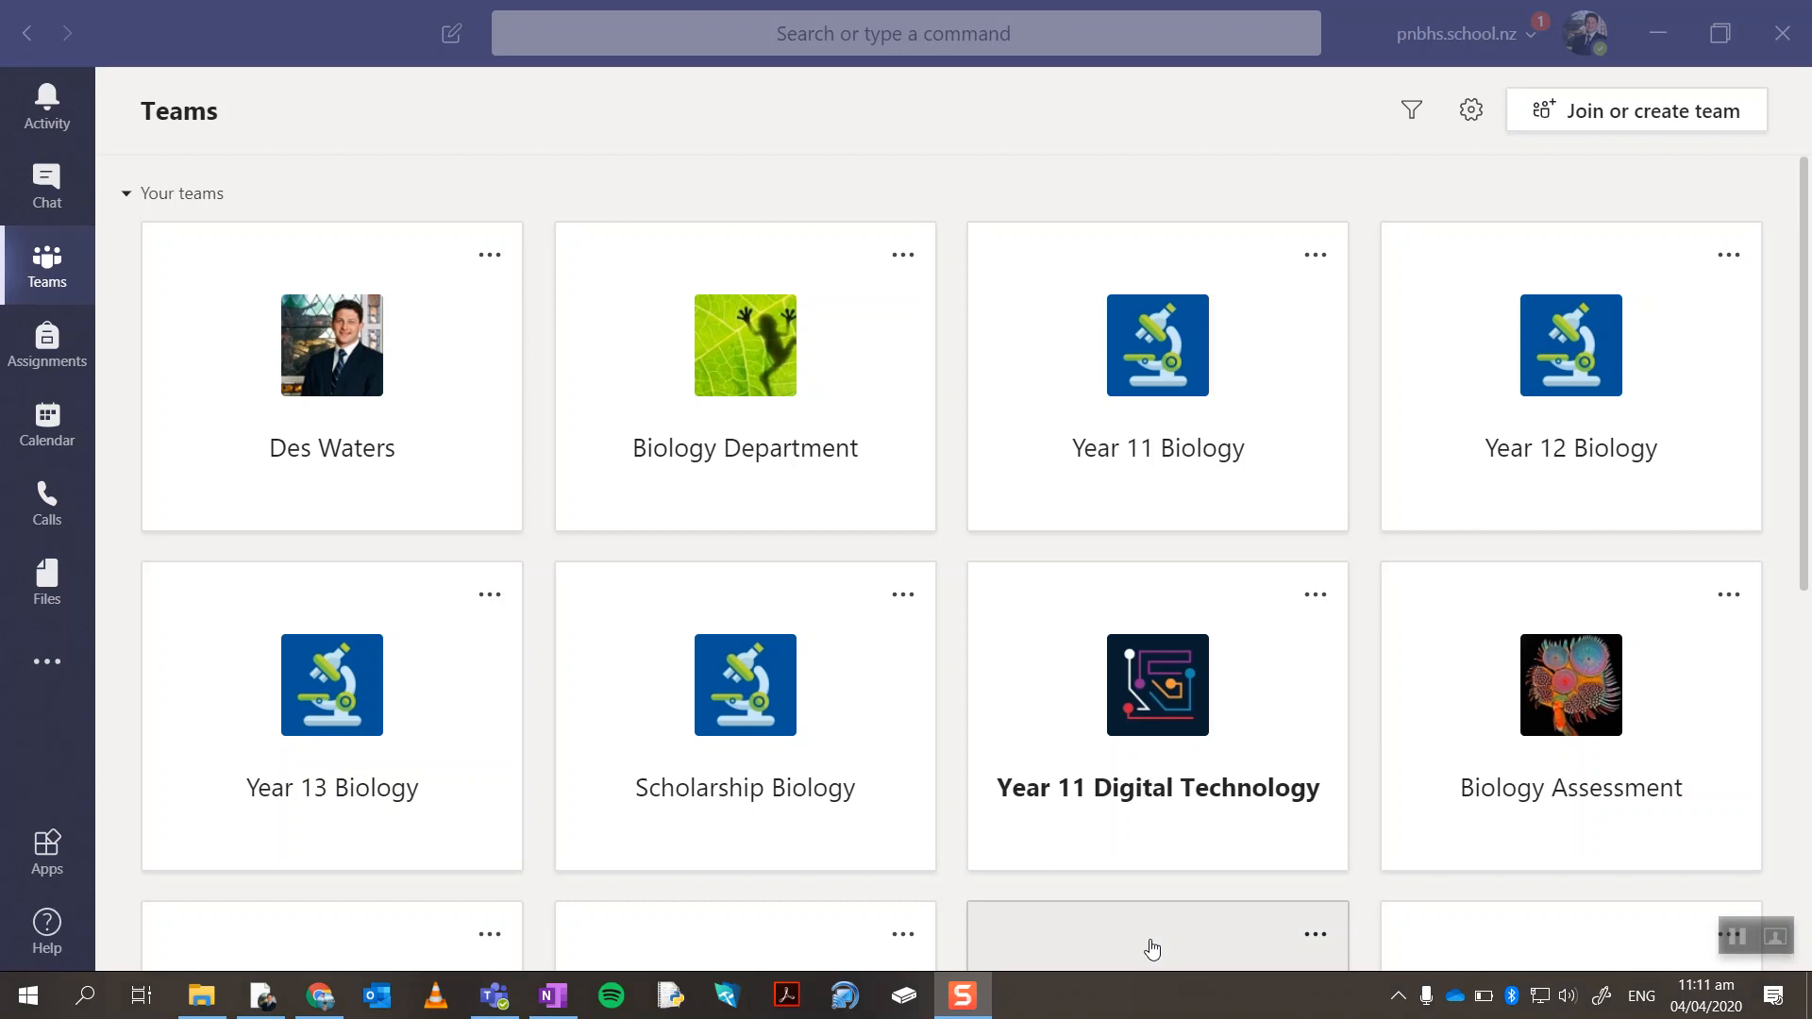
mouse_move(1121, 631)
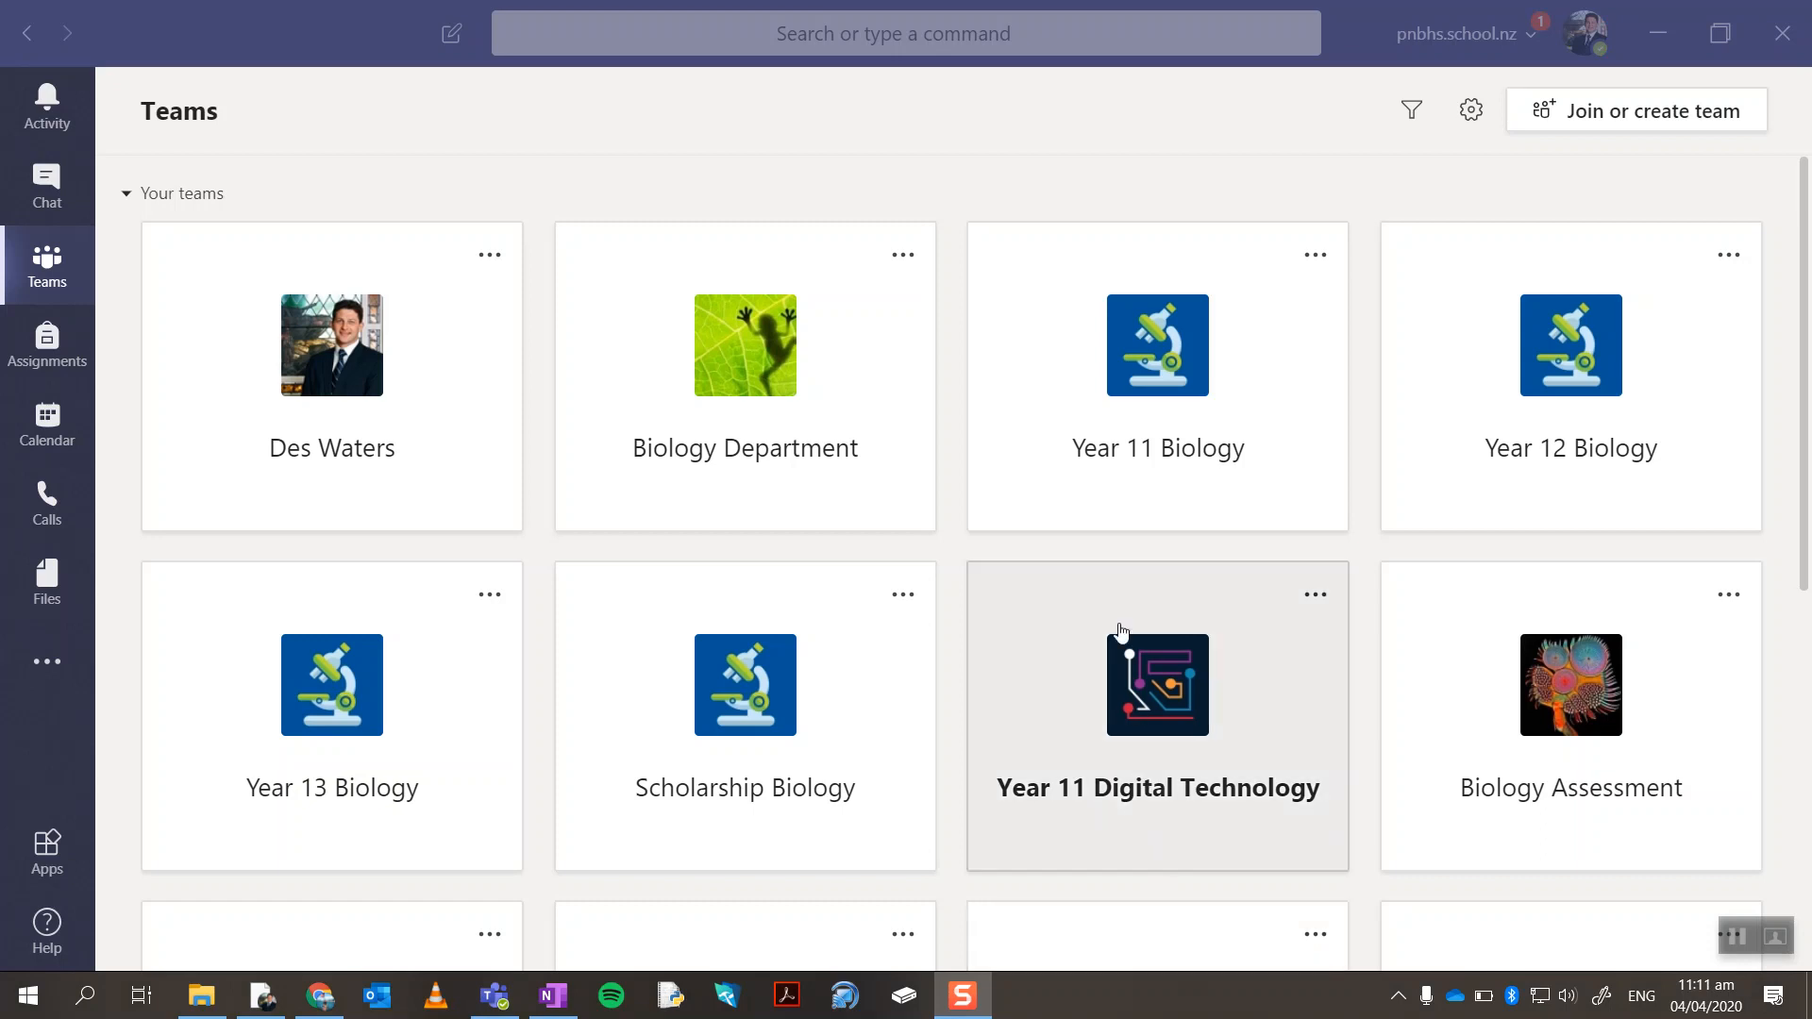
scroll("down", 3)
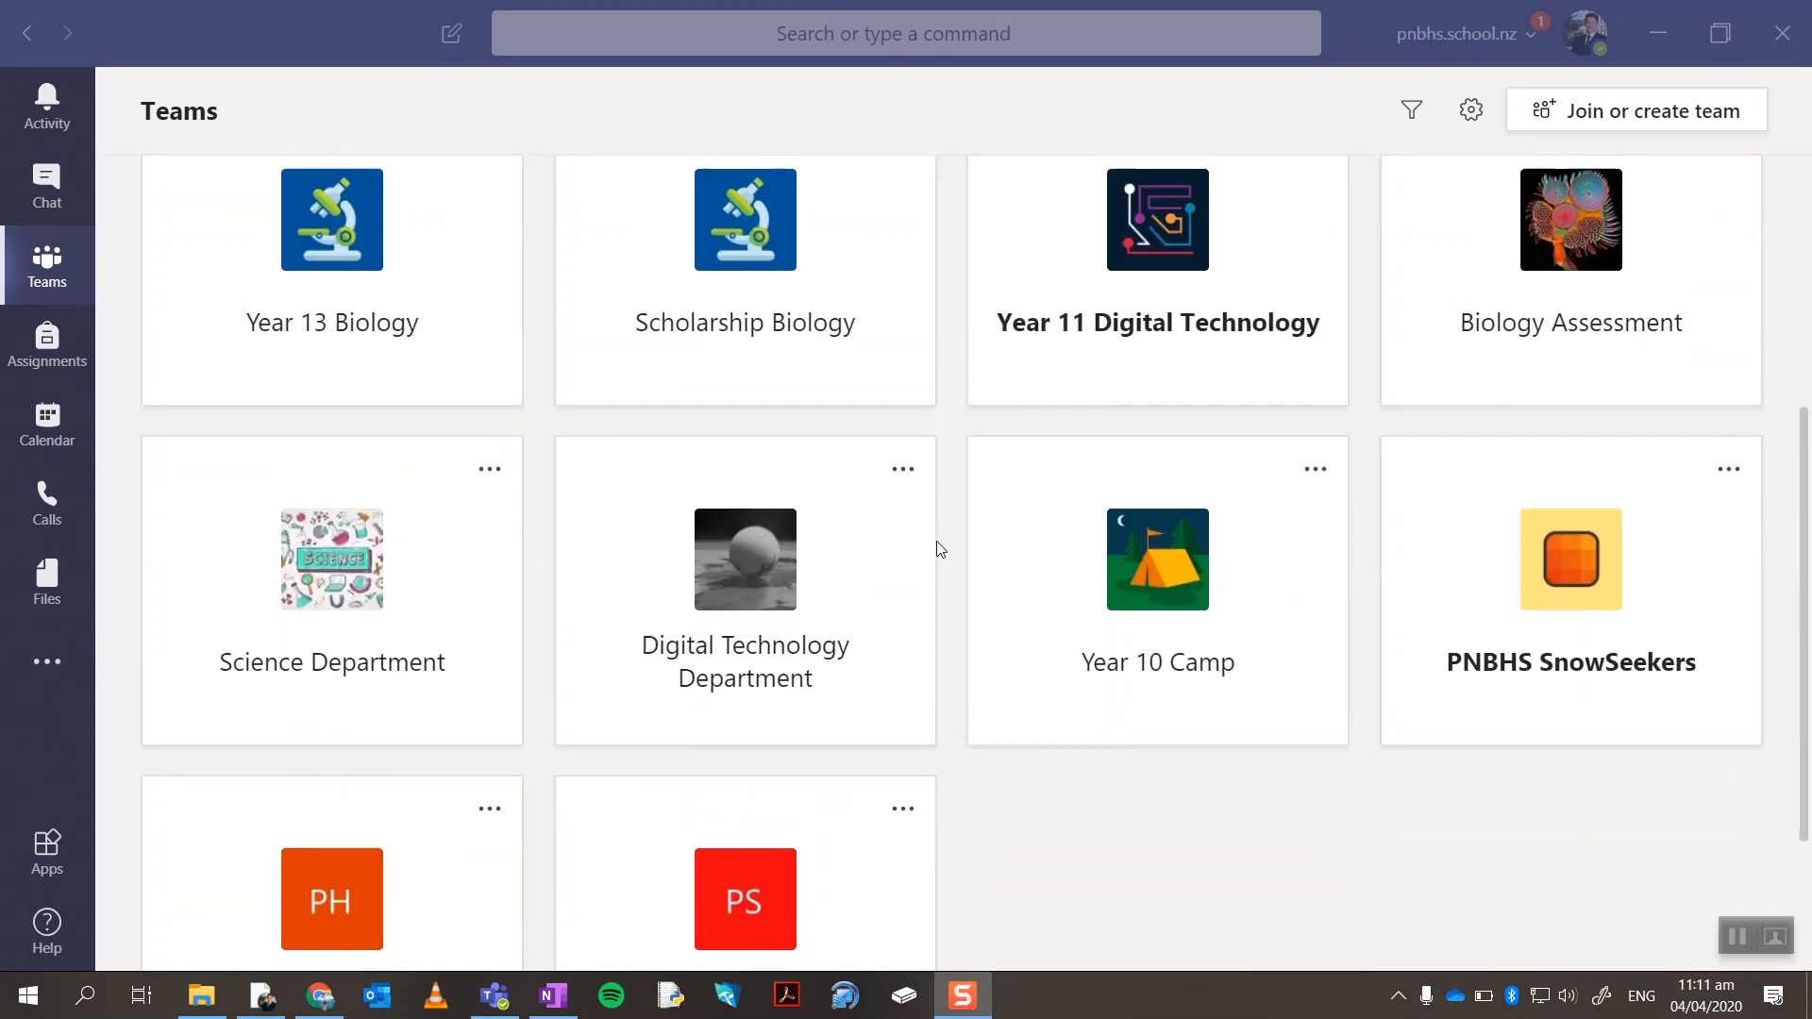
scroll("up", 3)
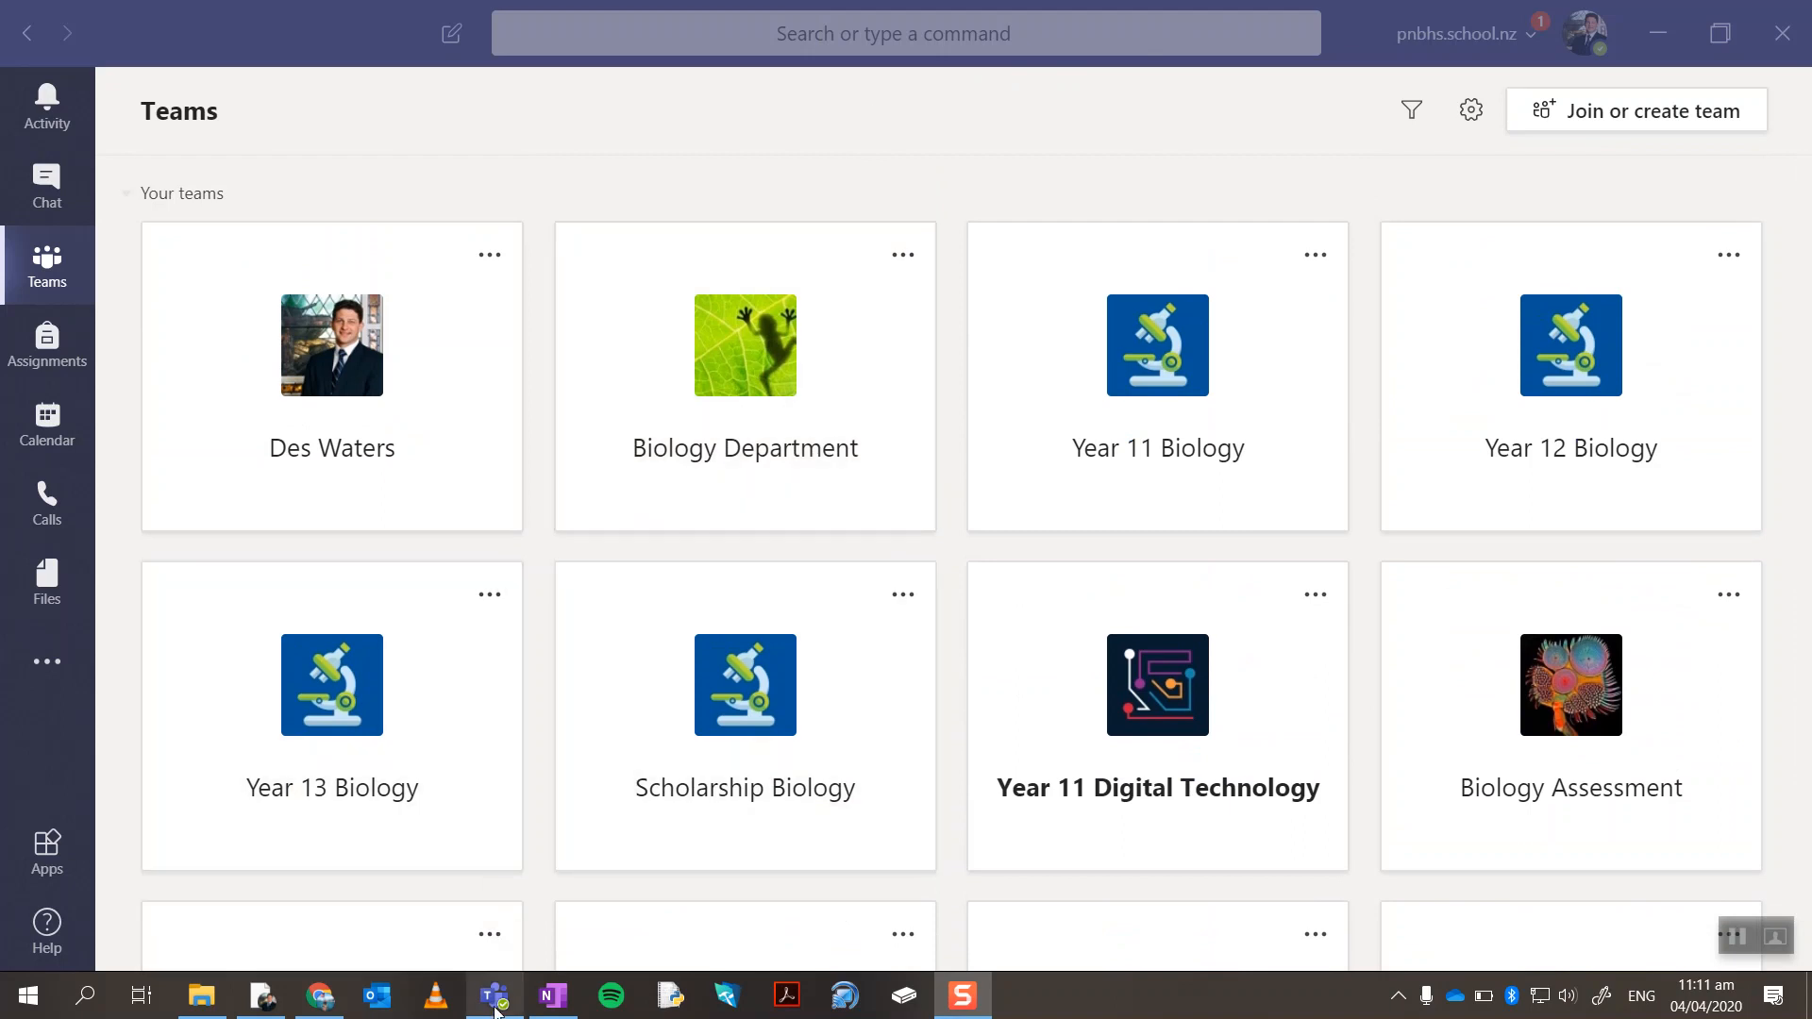
mouse_move(492, 994)
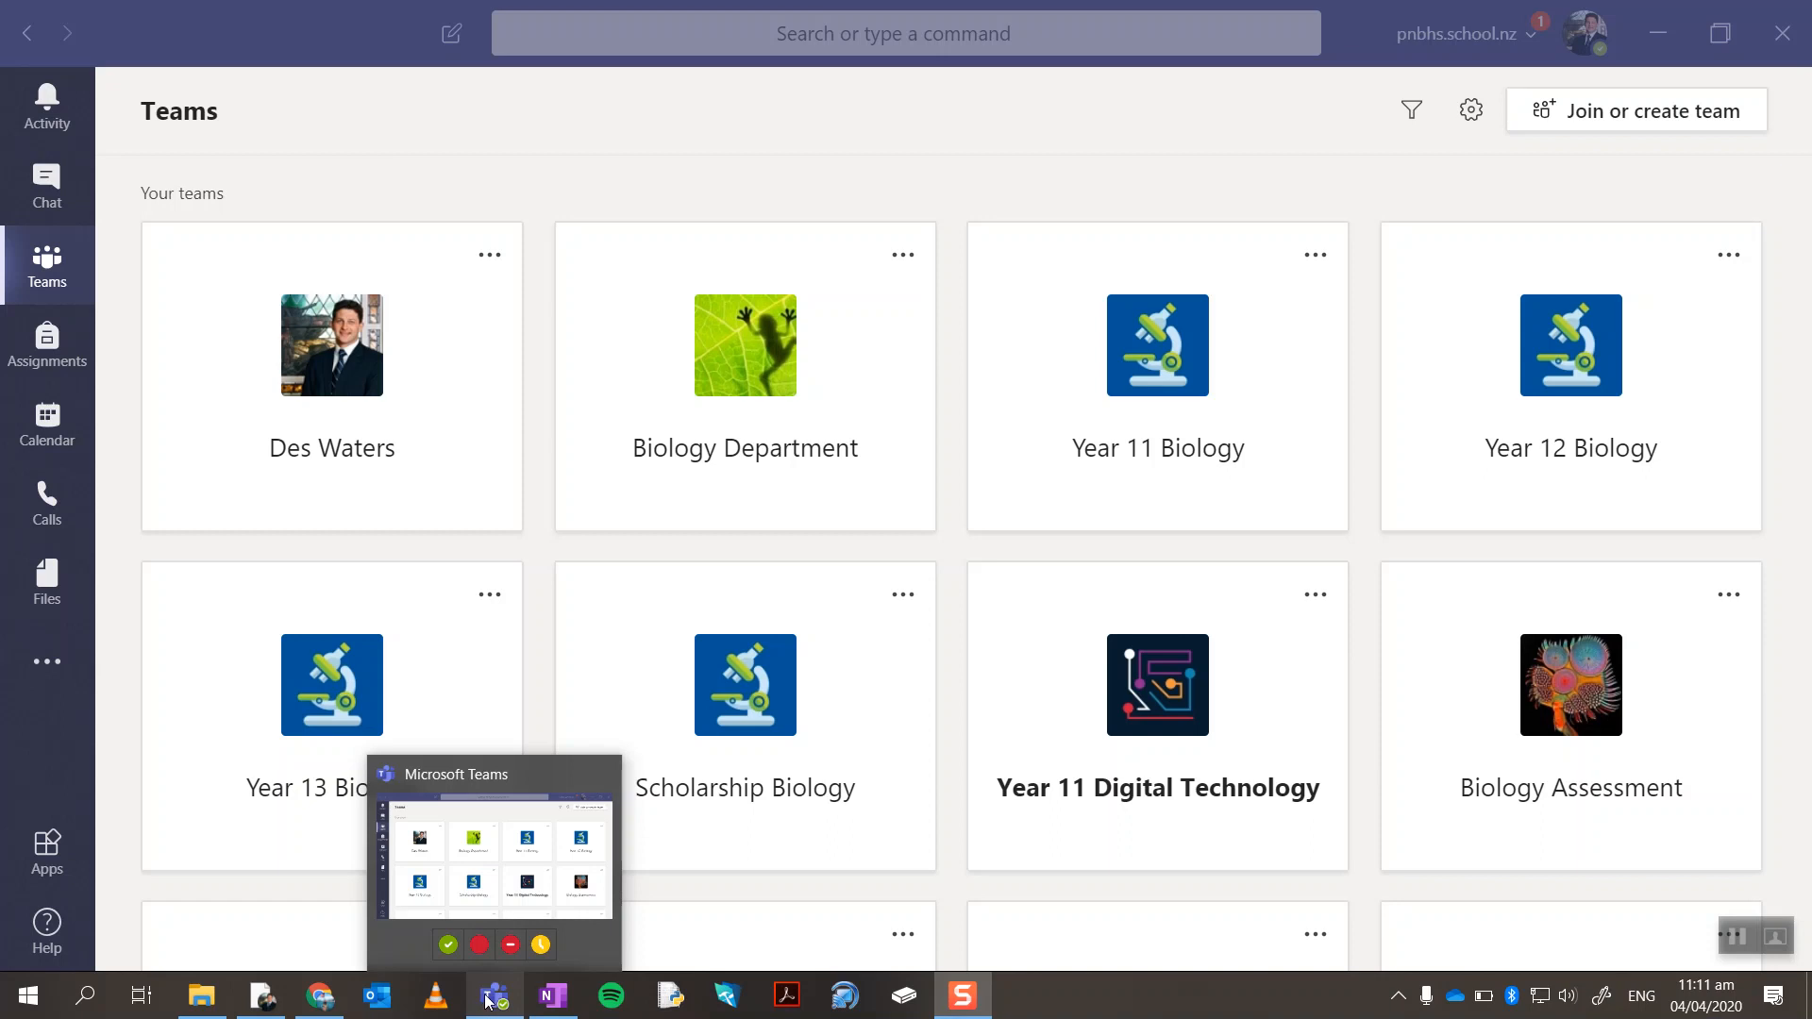
right_click(492, 995)
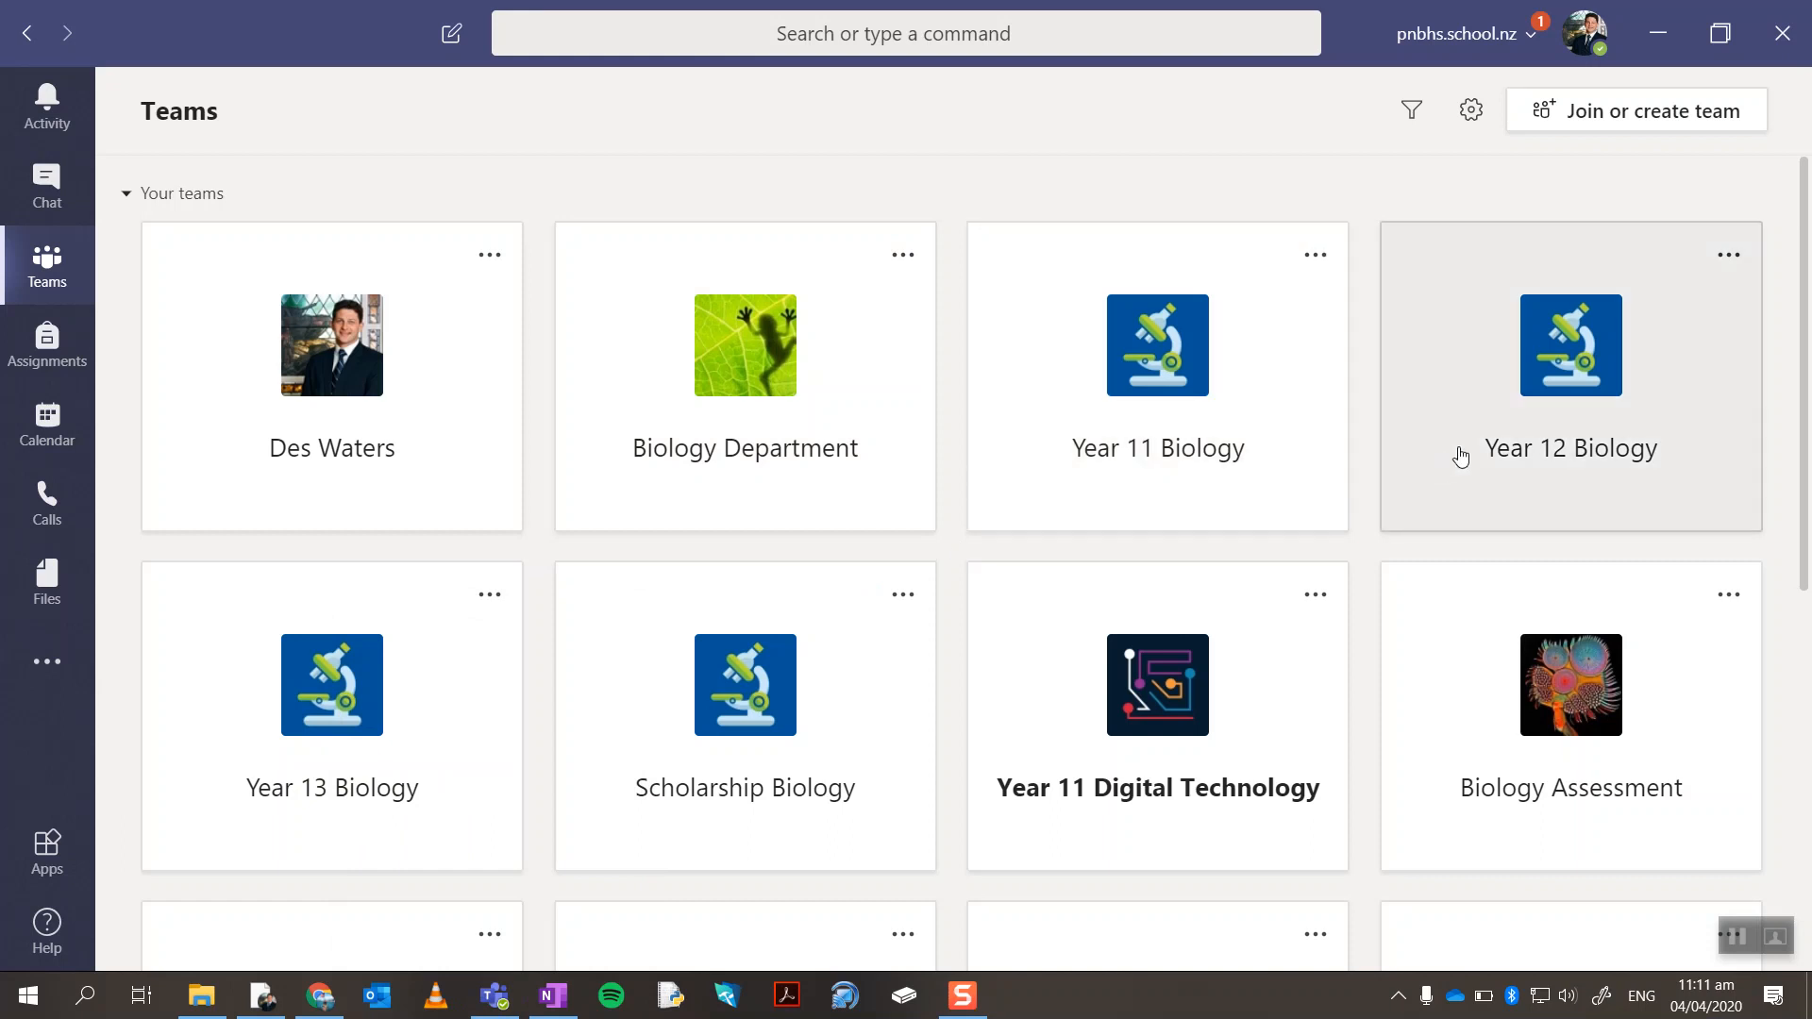
Open the Year 12 Biology team, view its General channel files, then its Class Notebook.
left_click(1568, 449)
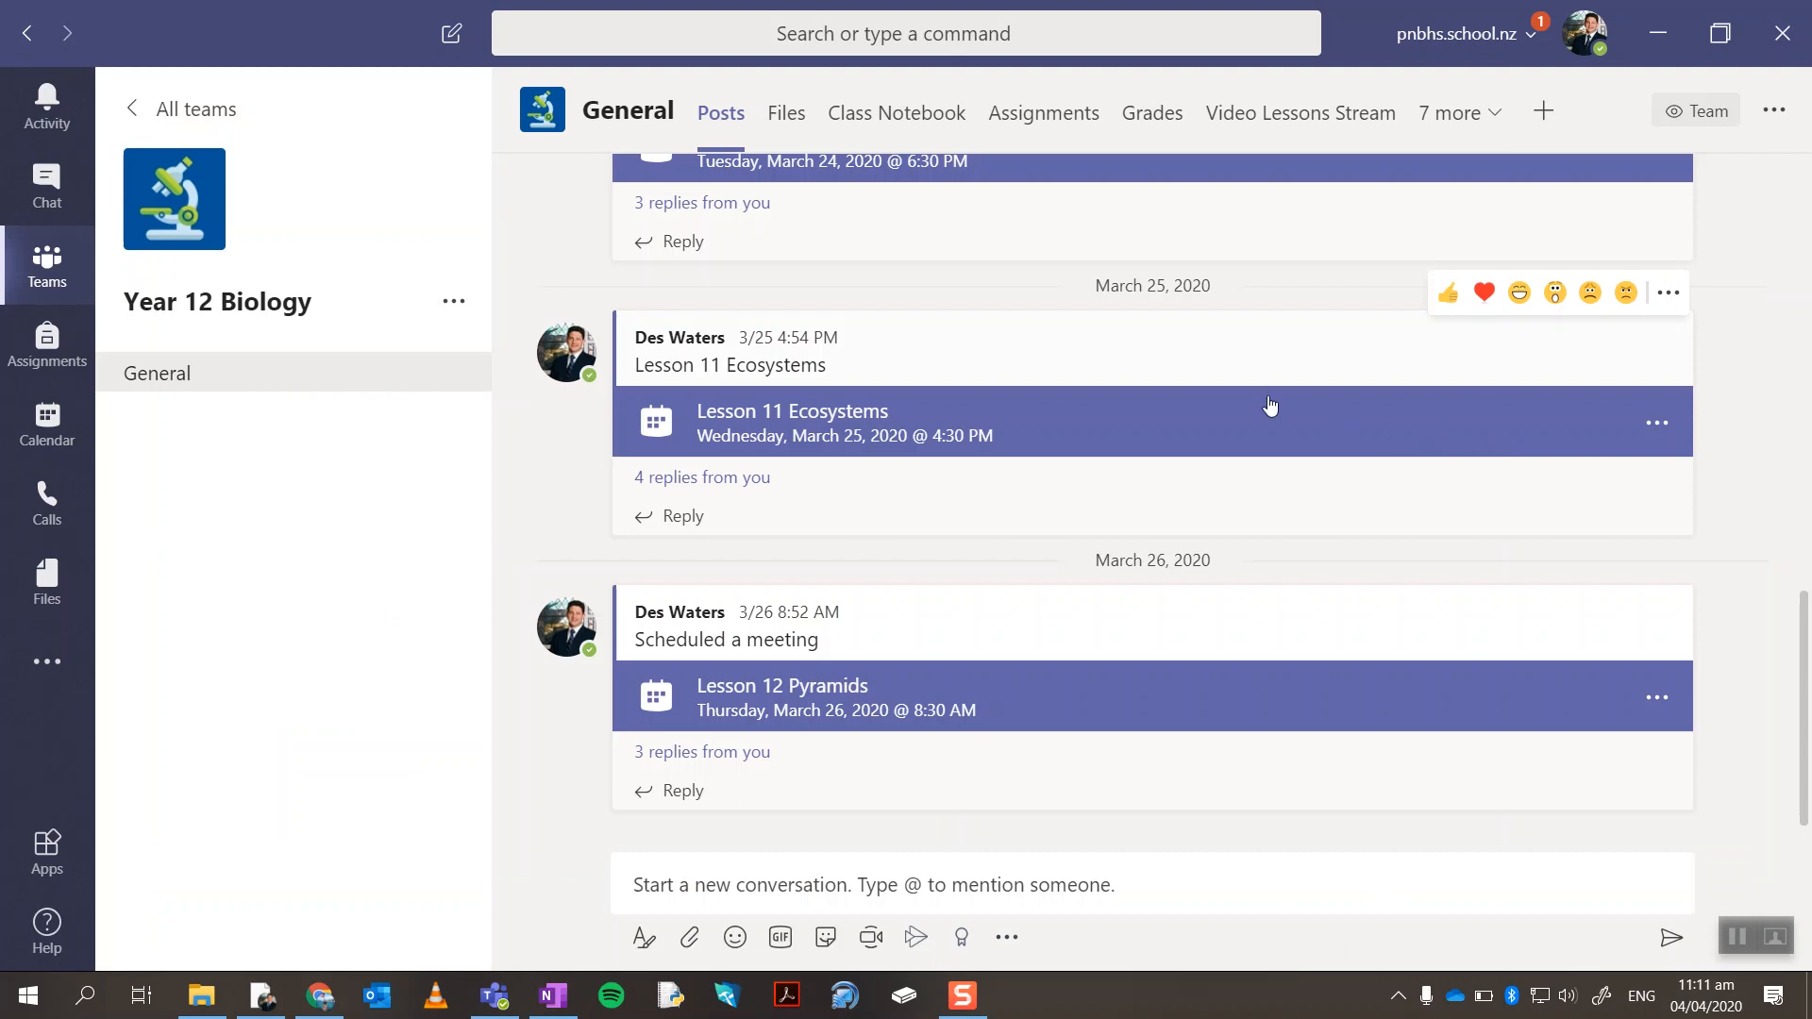
mouse_move(853, 251)
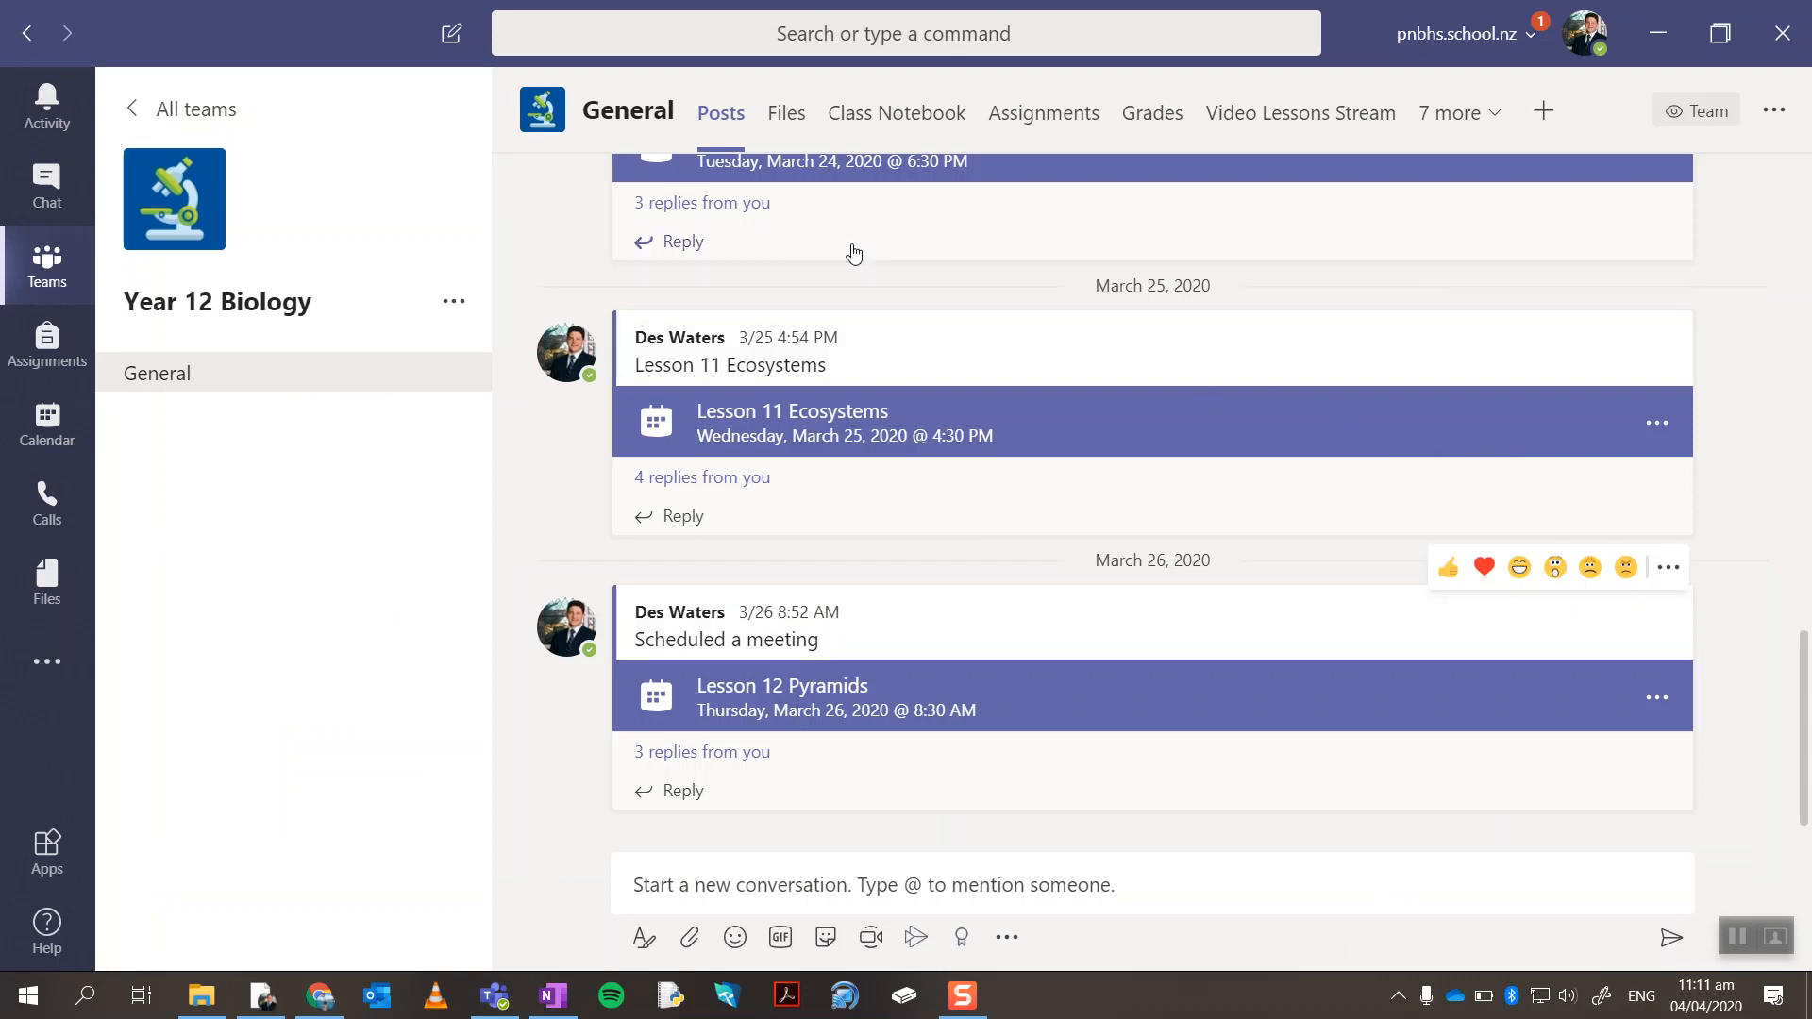
left_click(785, 111)
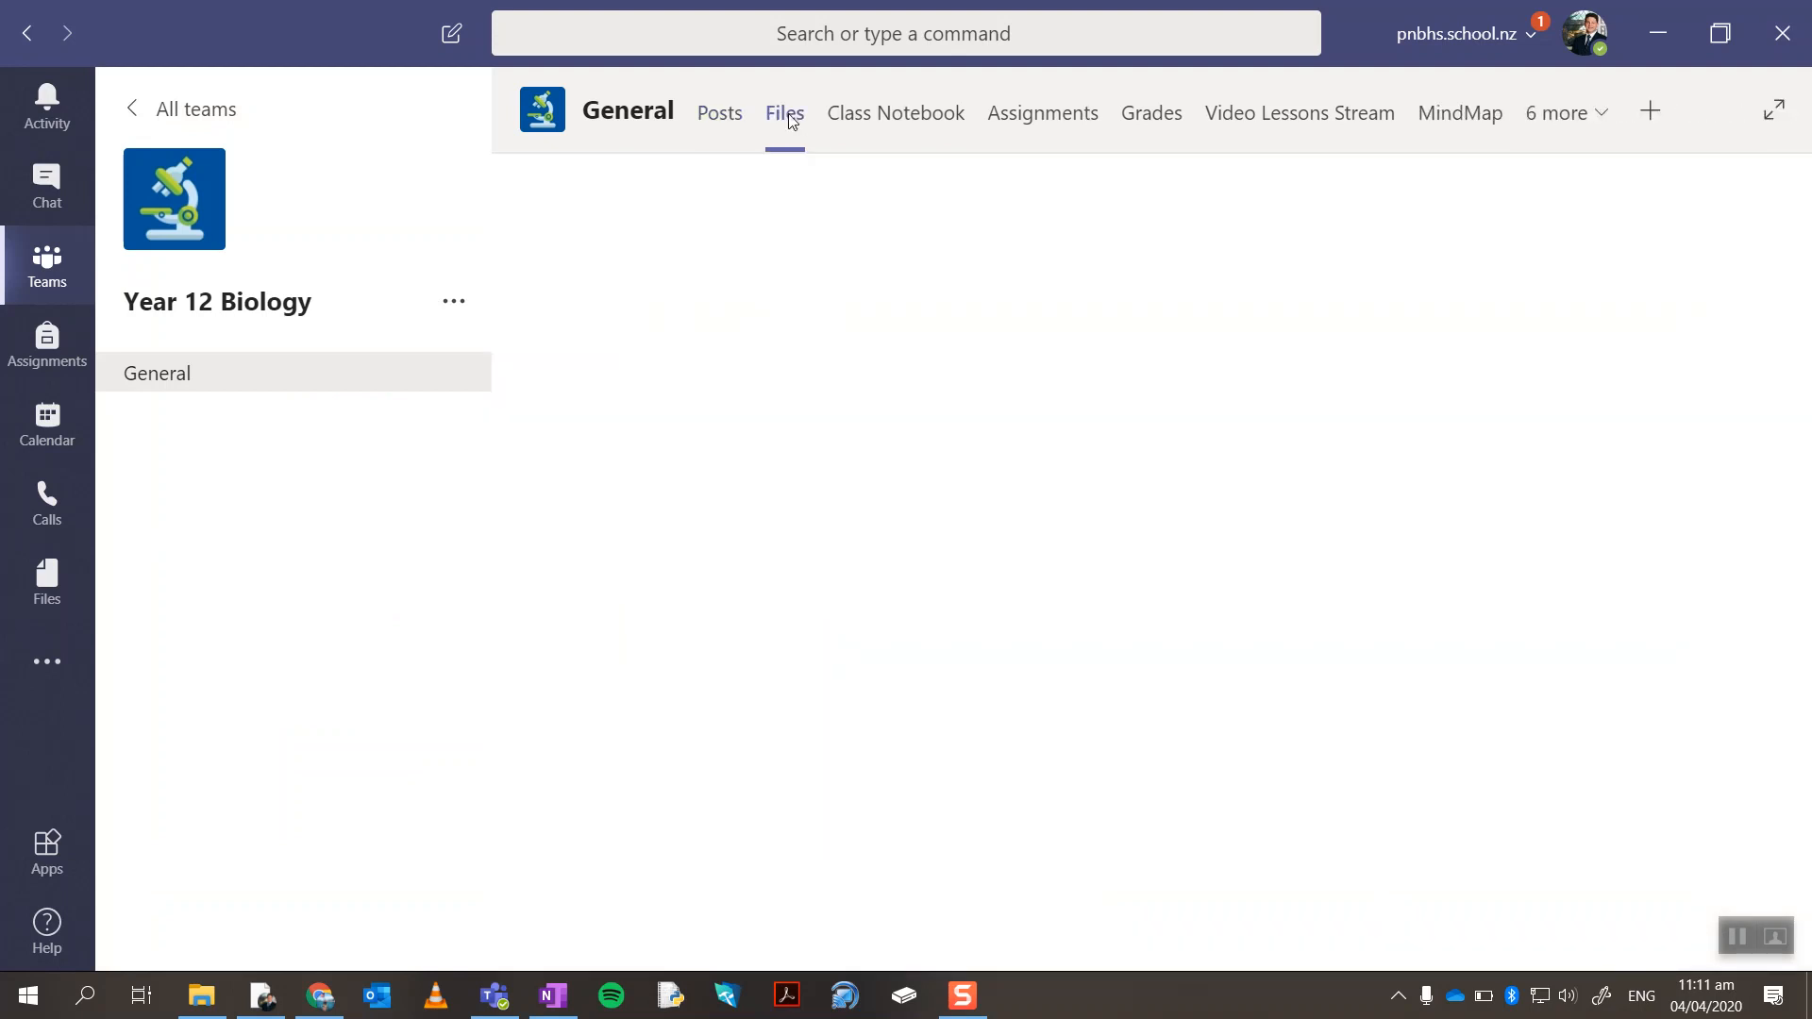
left_click(783, 111)
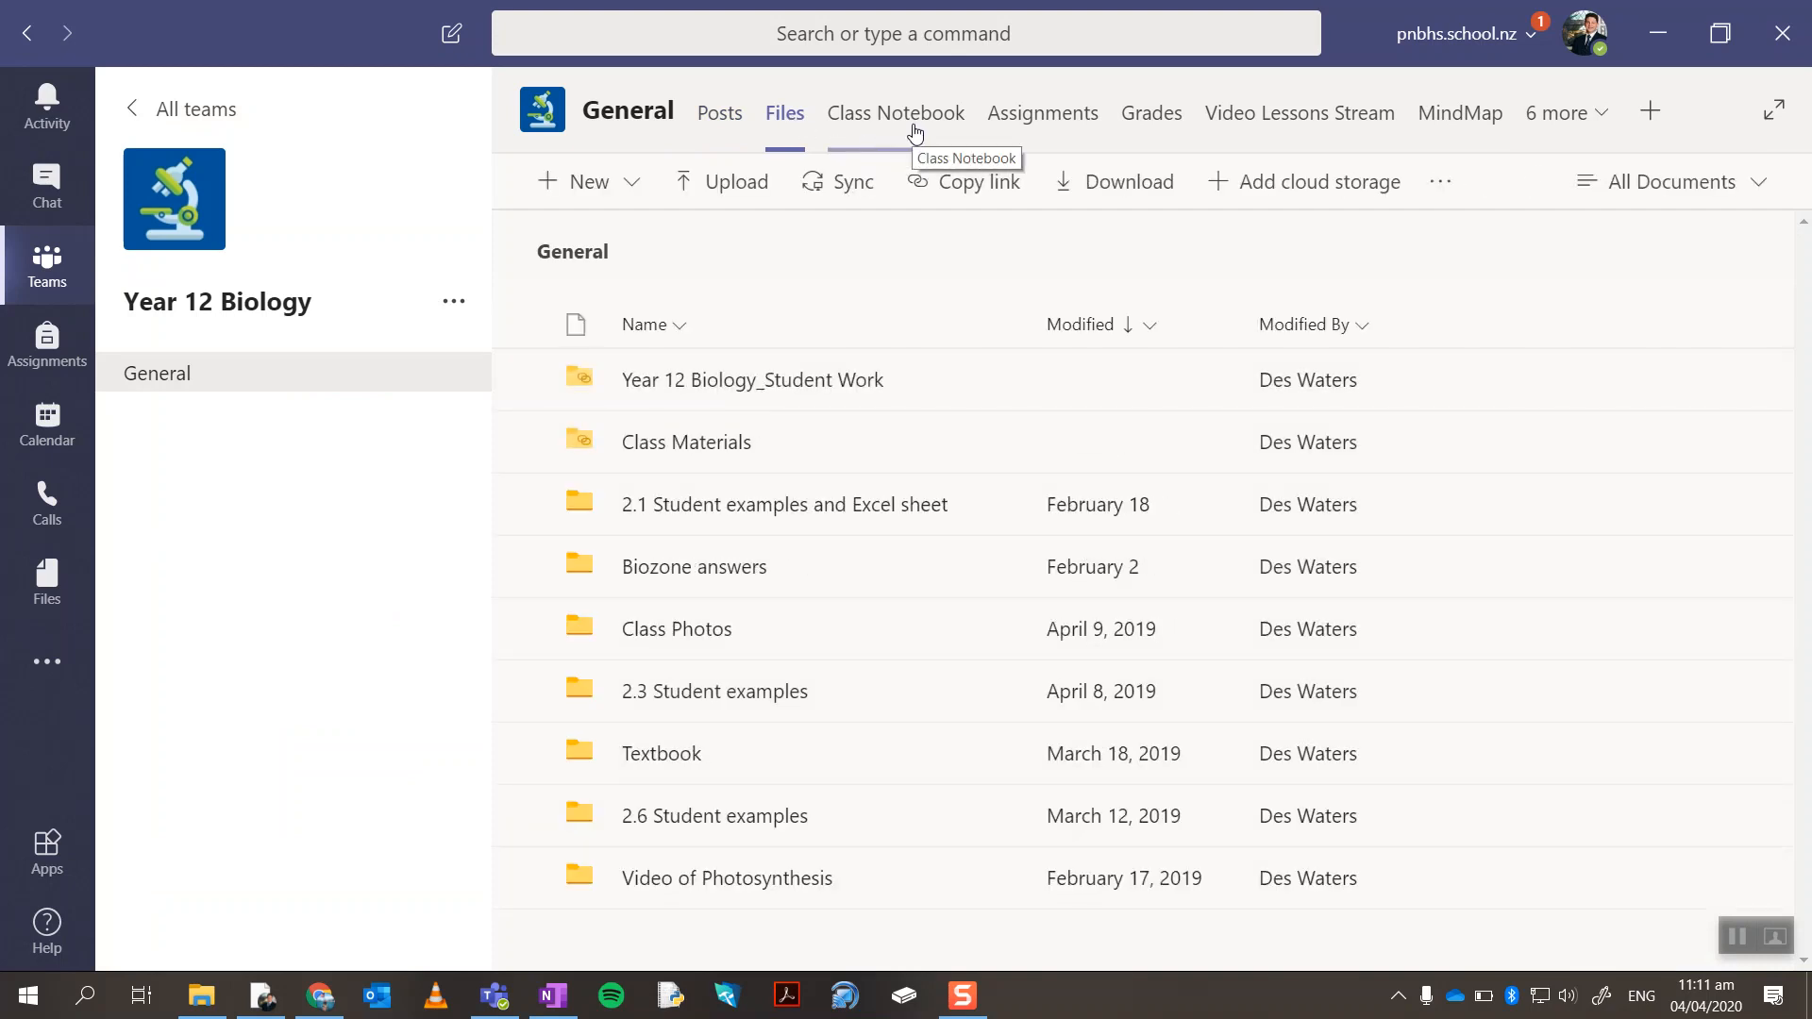
left_click(895, 111)
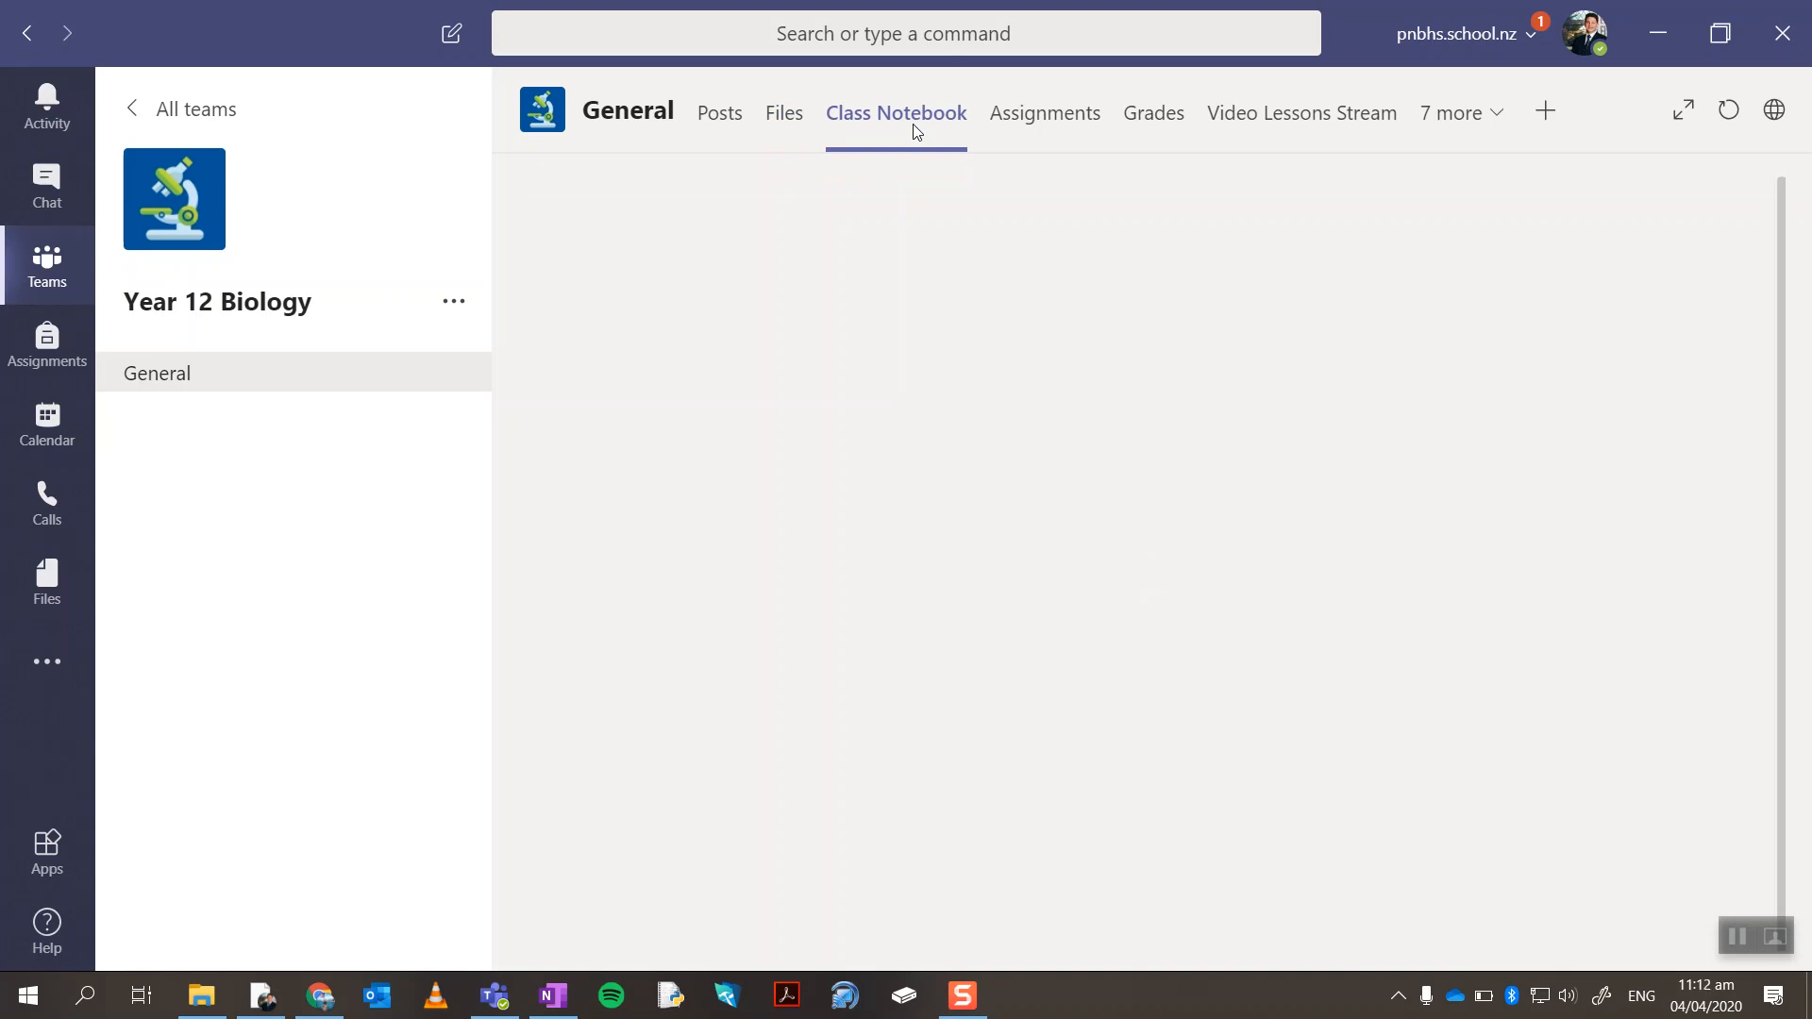
Load the Y12 Biology class notebook and expand its section and page lists.
left_click(895, 111)
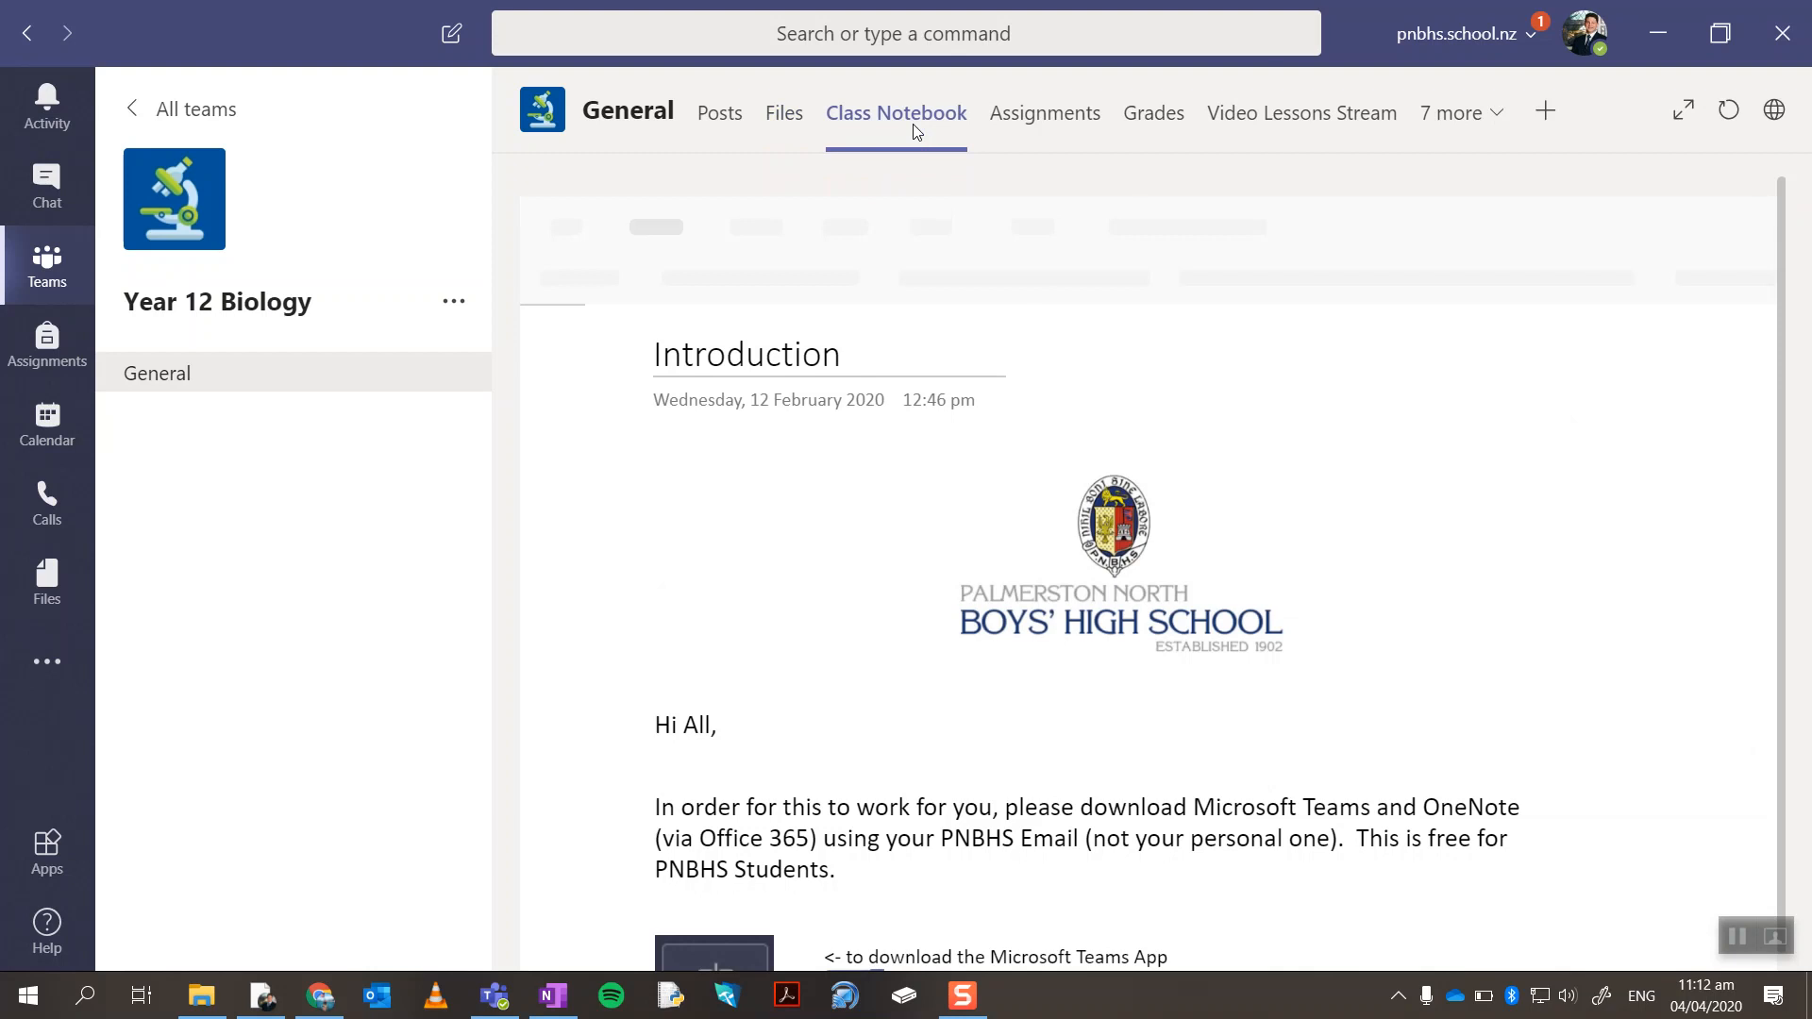
mouse_move(762, 257)
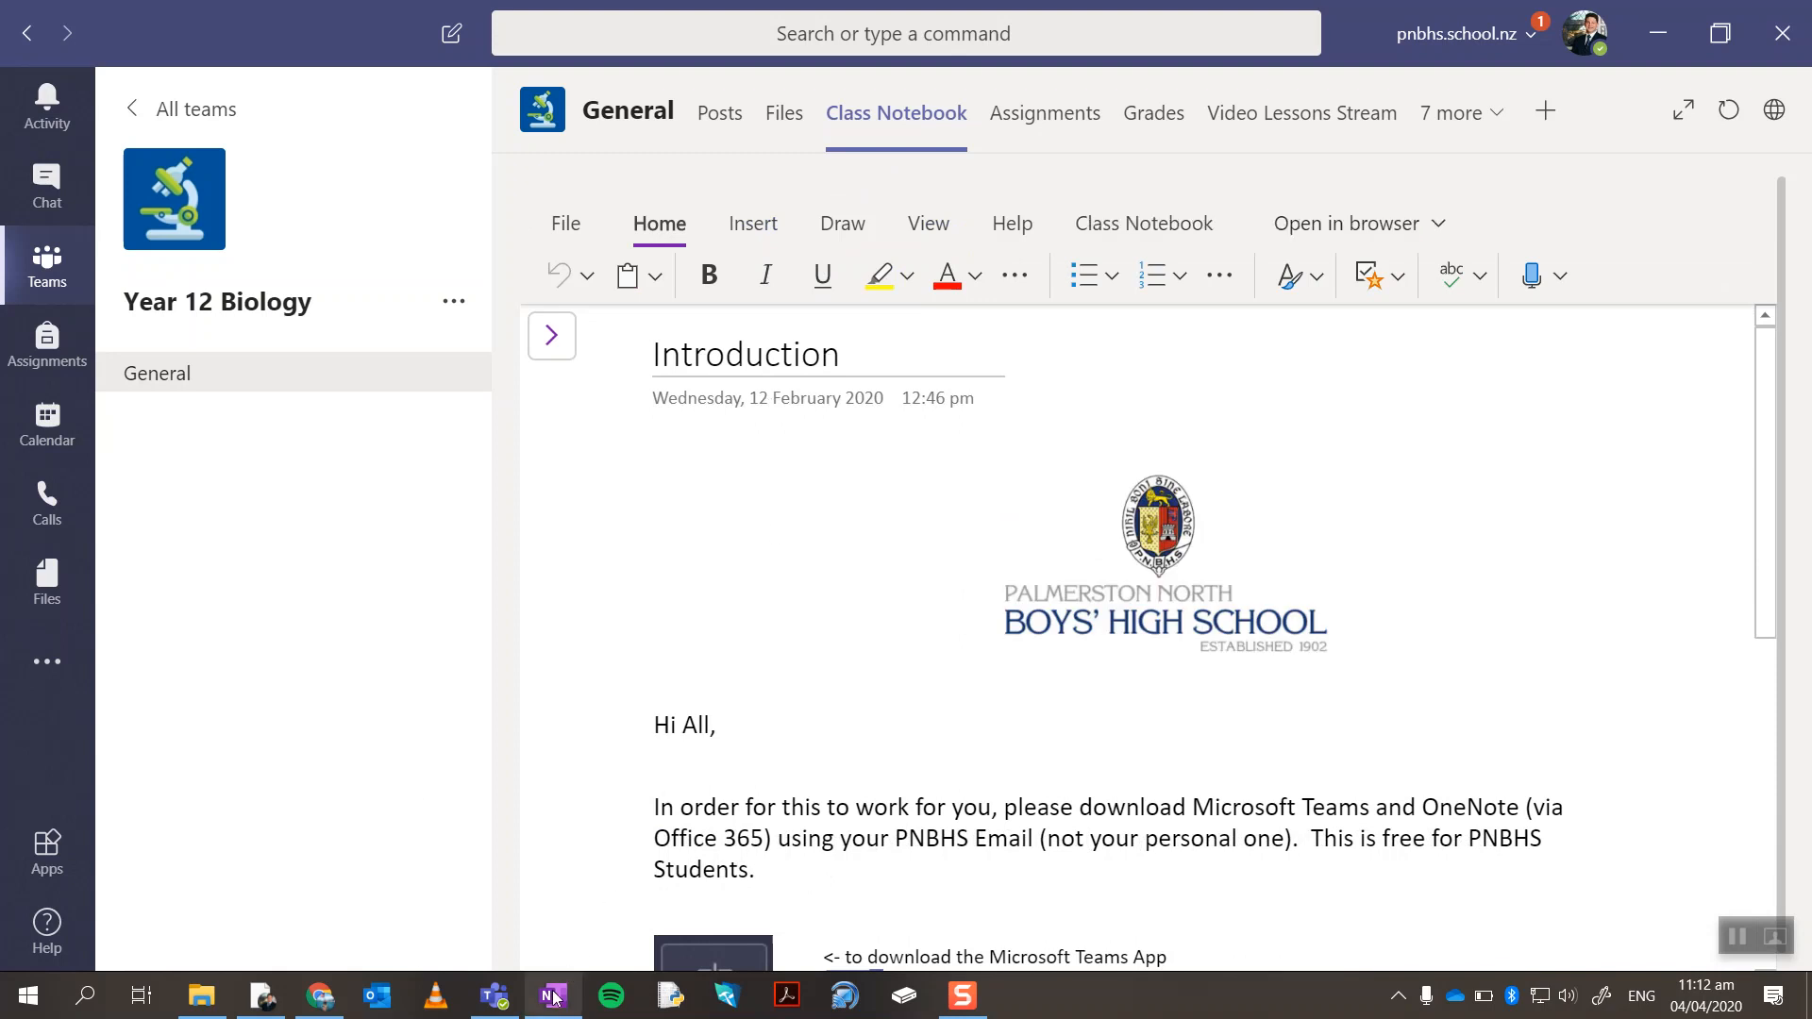
mouse_move(555, 994)
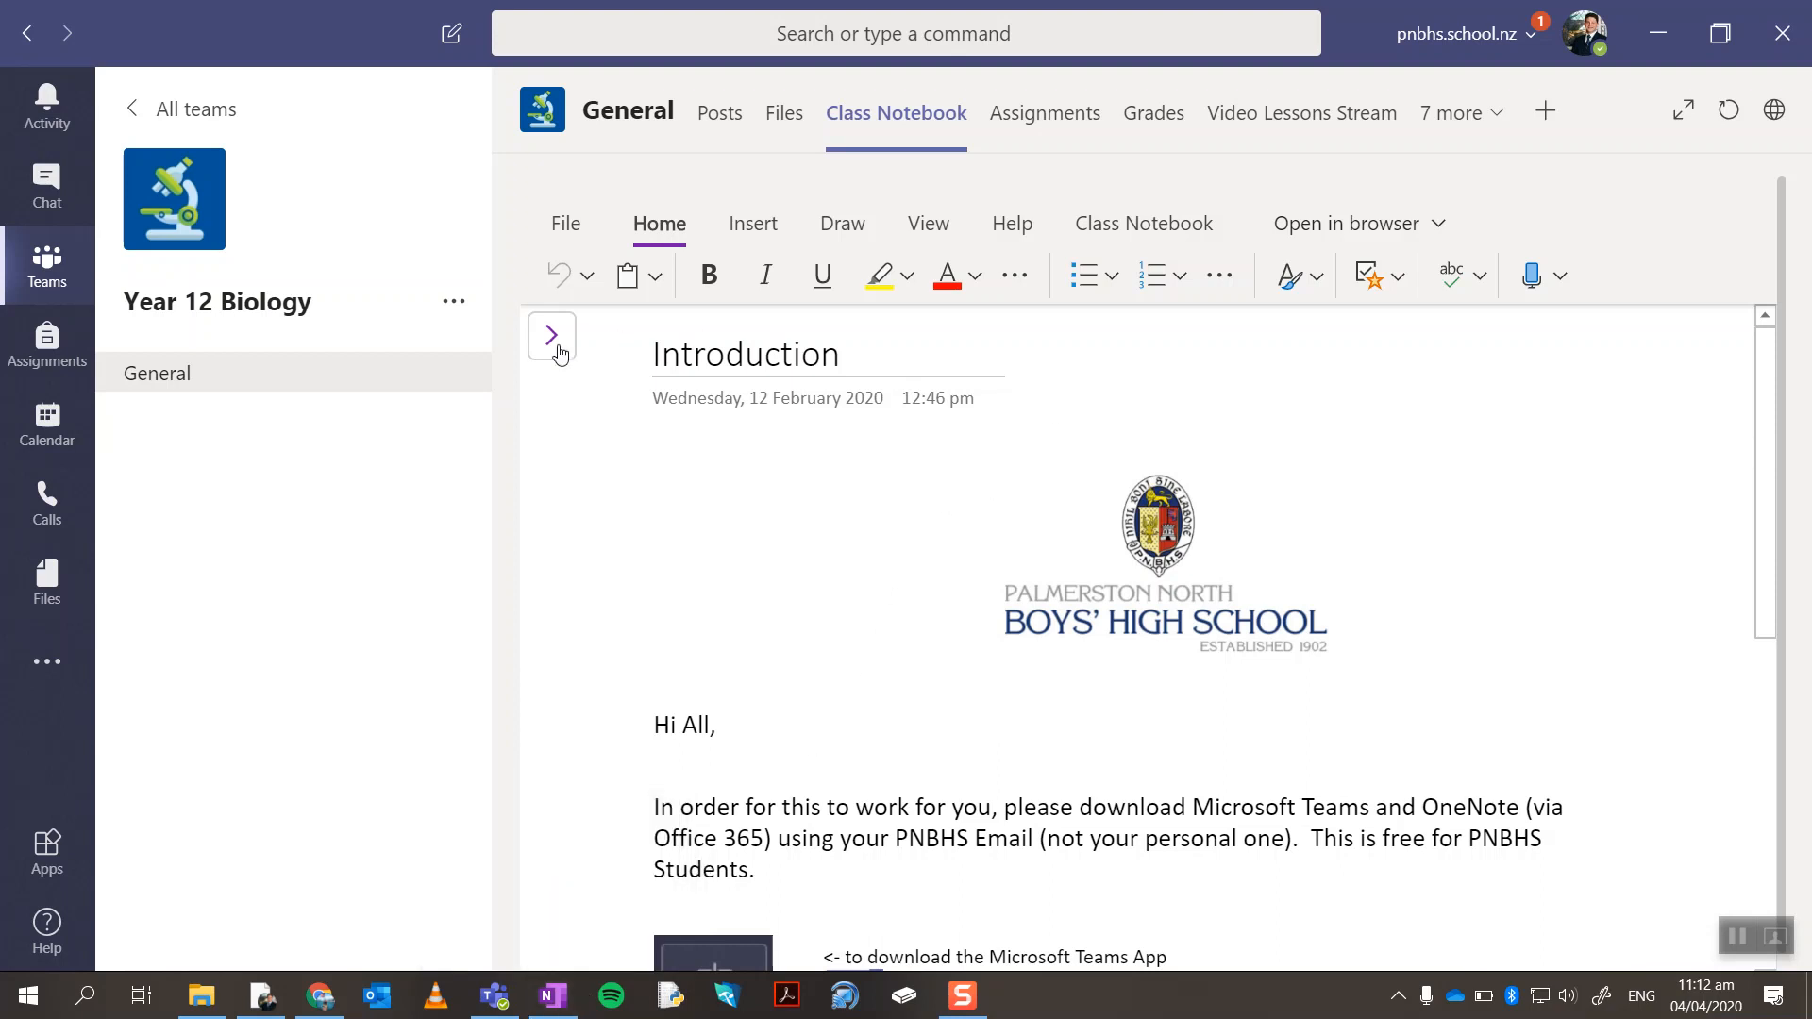
left_click(551, 336)
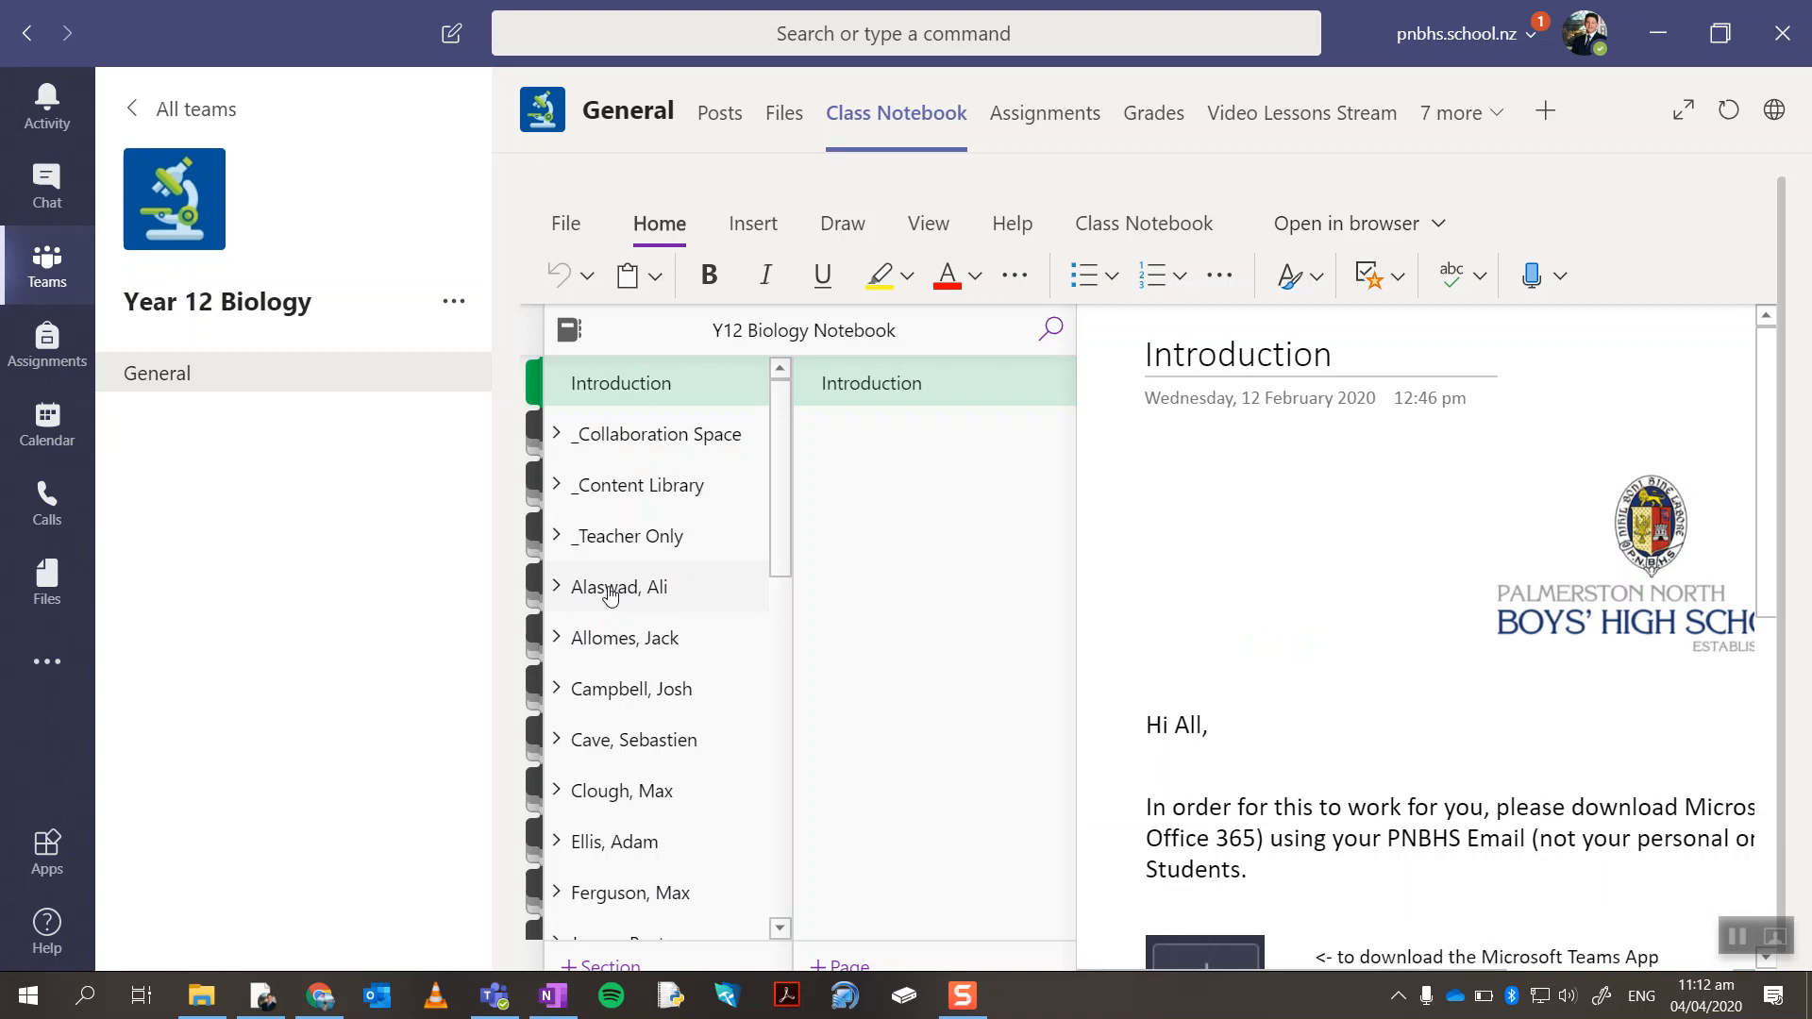
mouse_move(555, 487)
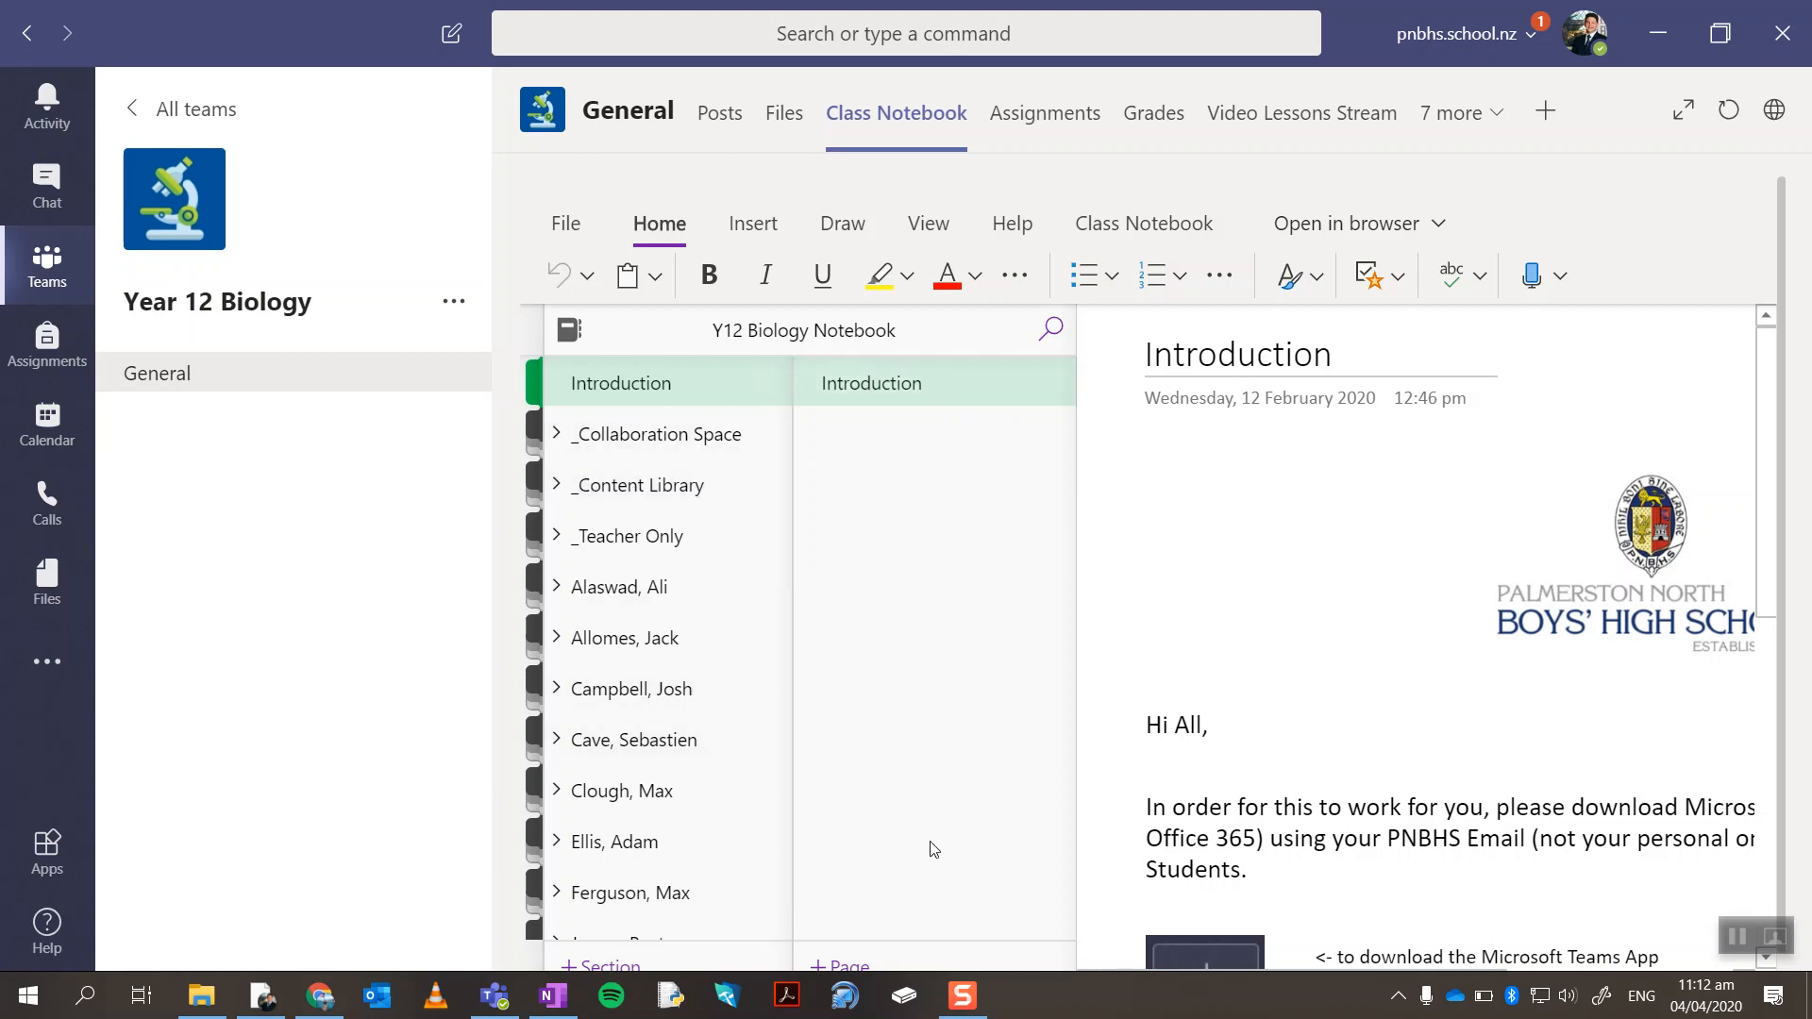
mouse_move(1149, 413)
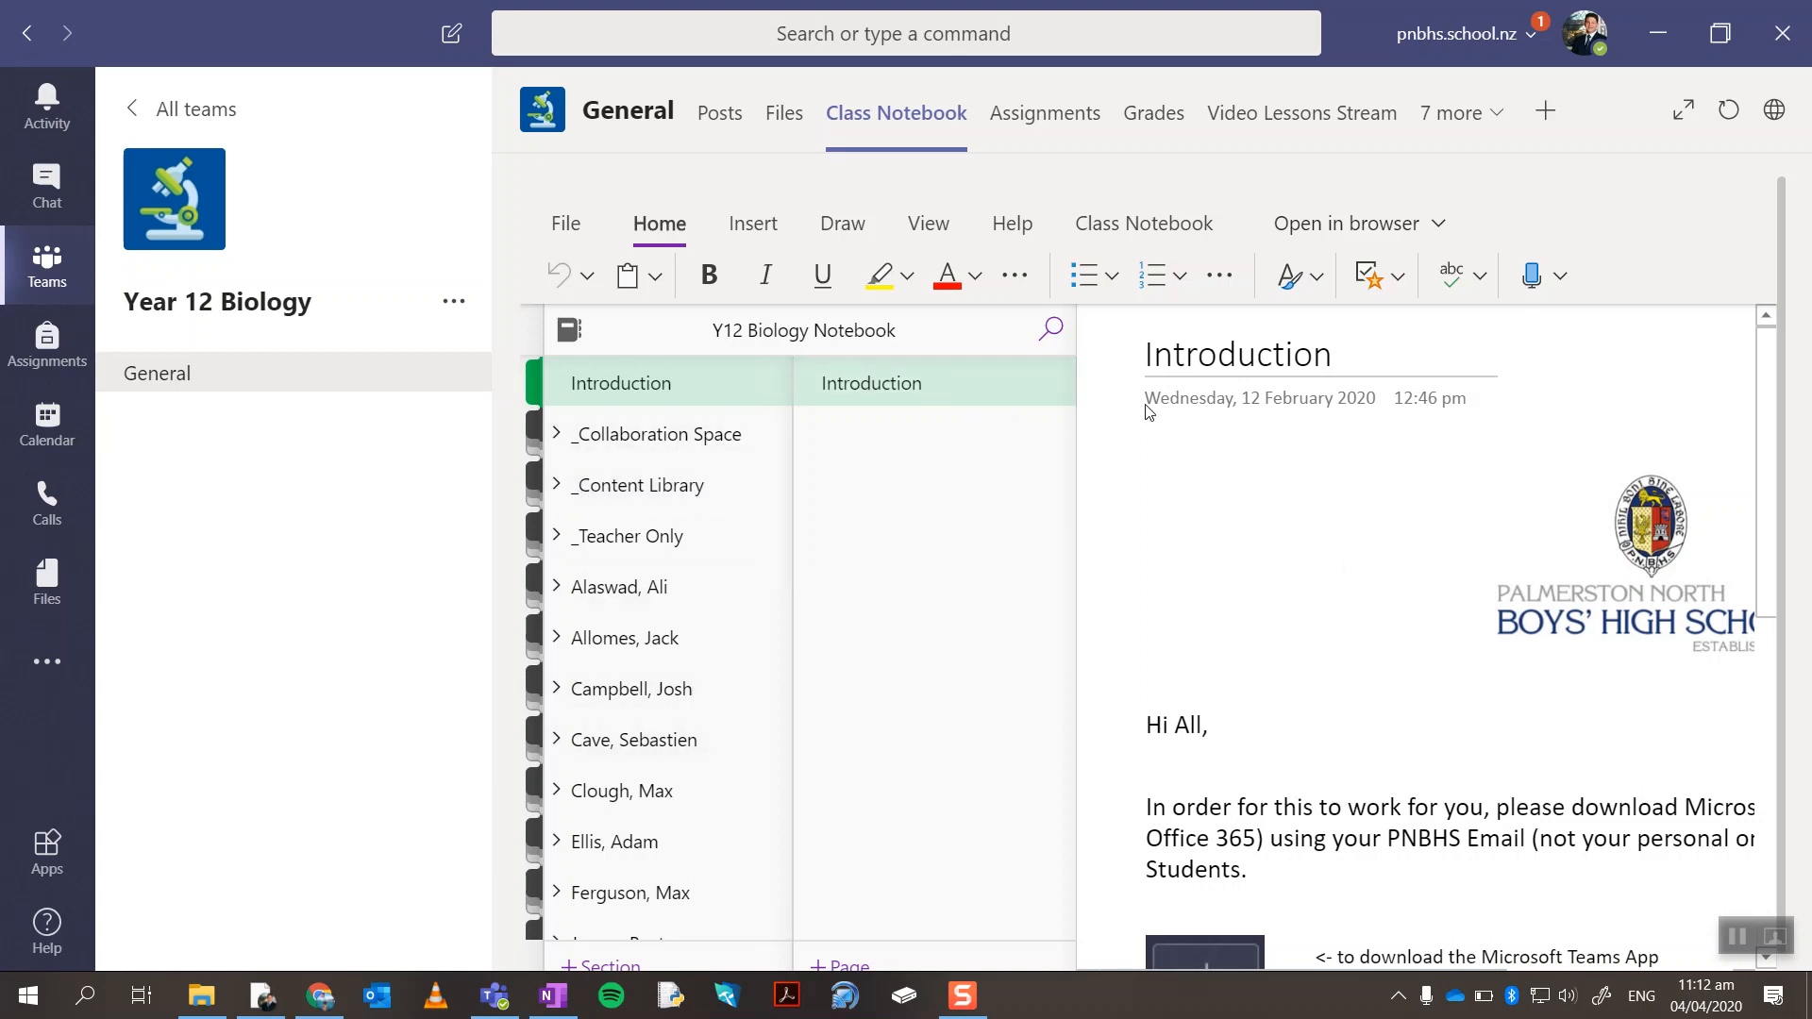
Open the Y12 Biology notebook in the OneNote desktop app and dismiss the 'All done' notice.
left_click(1357, 223)
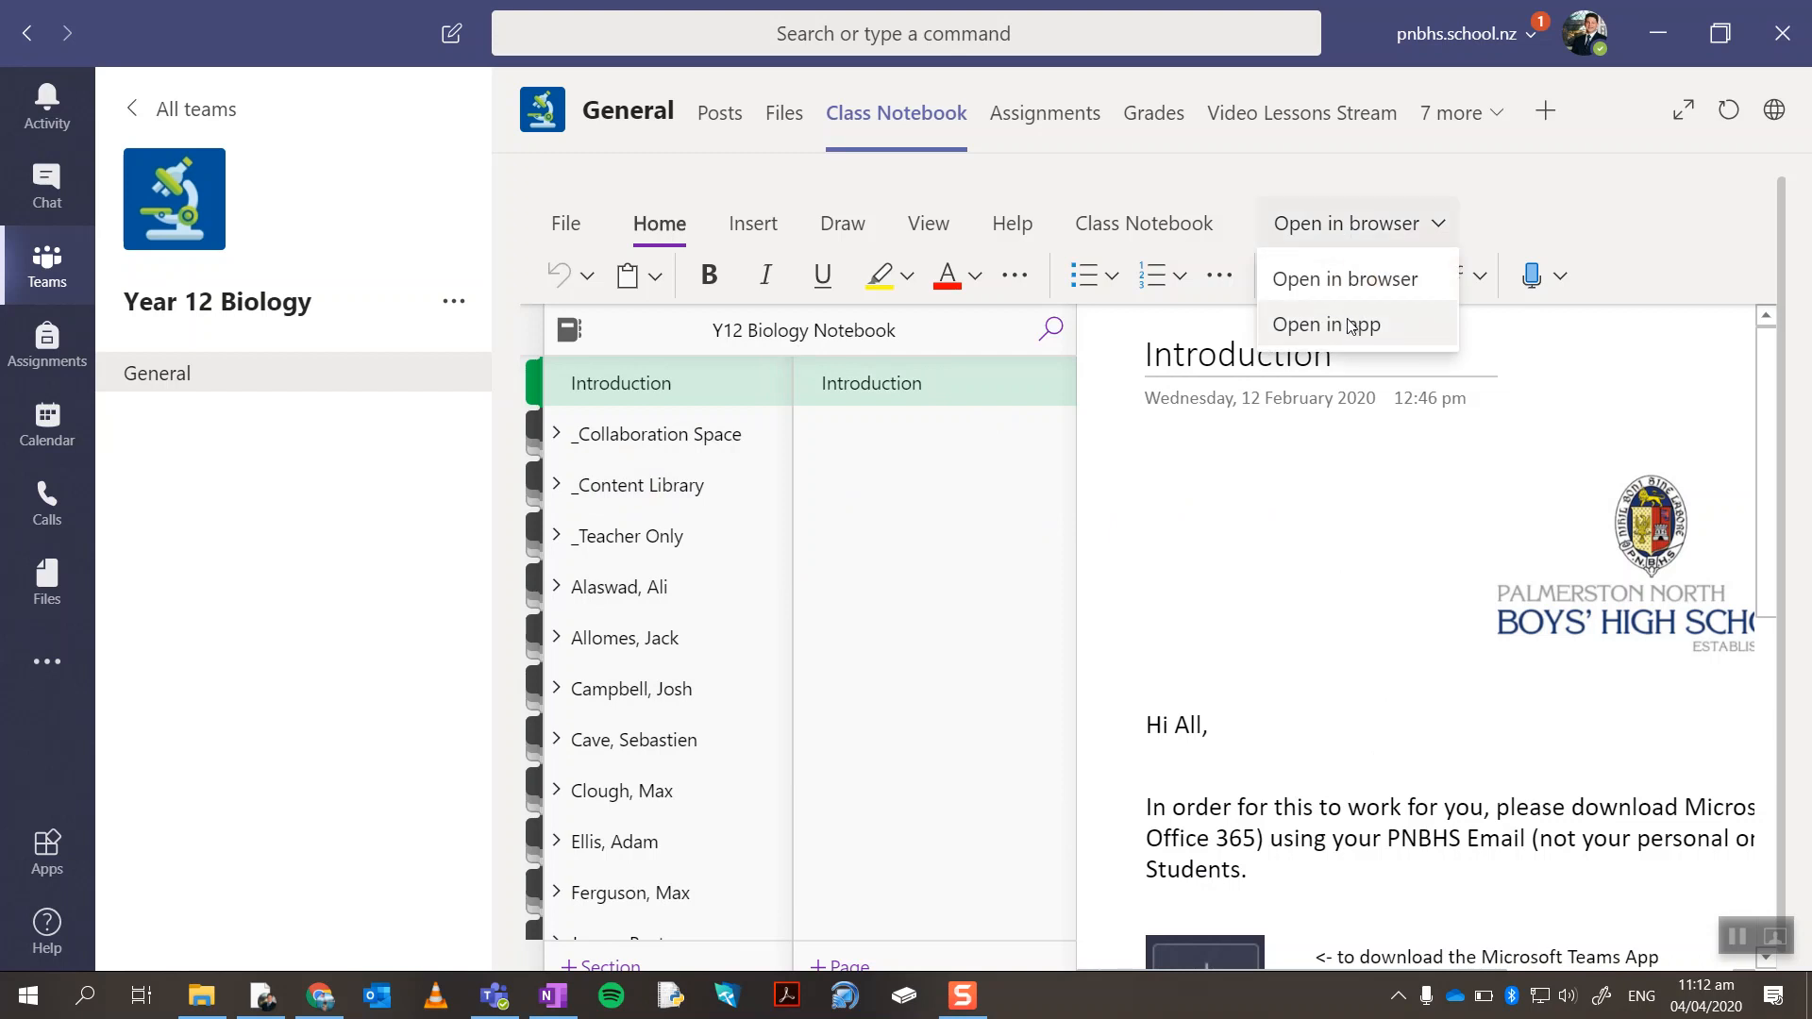
mouse_move(1349, 328)
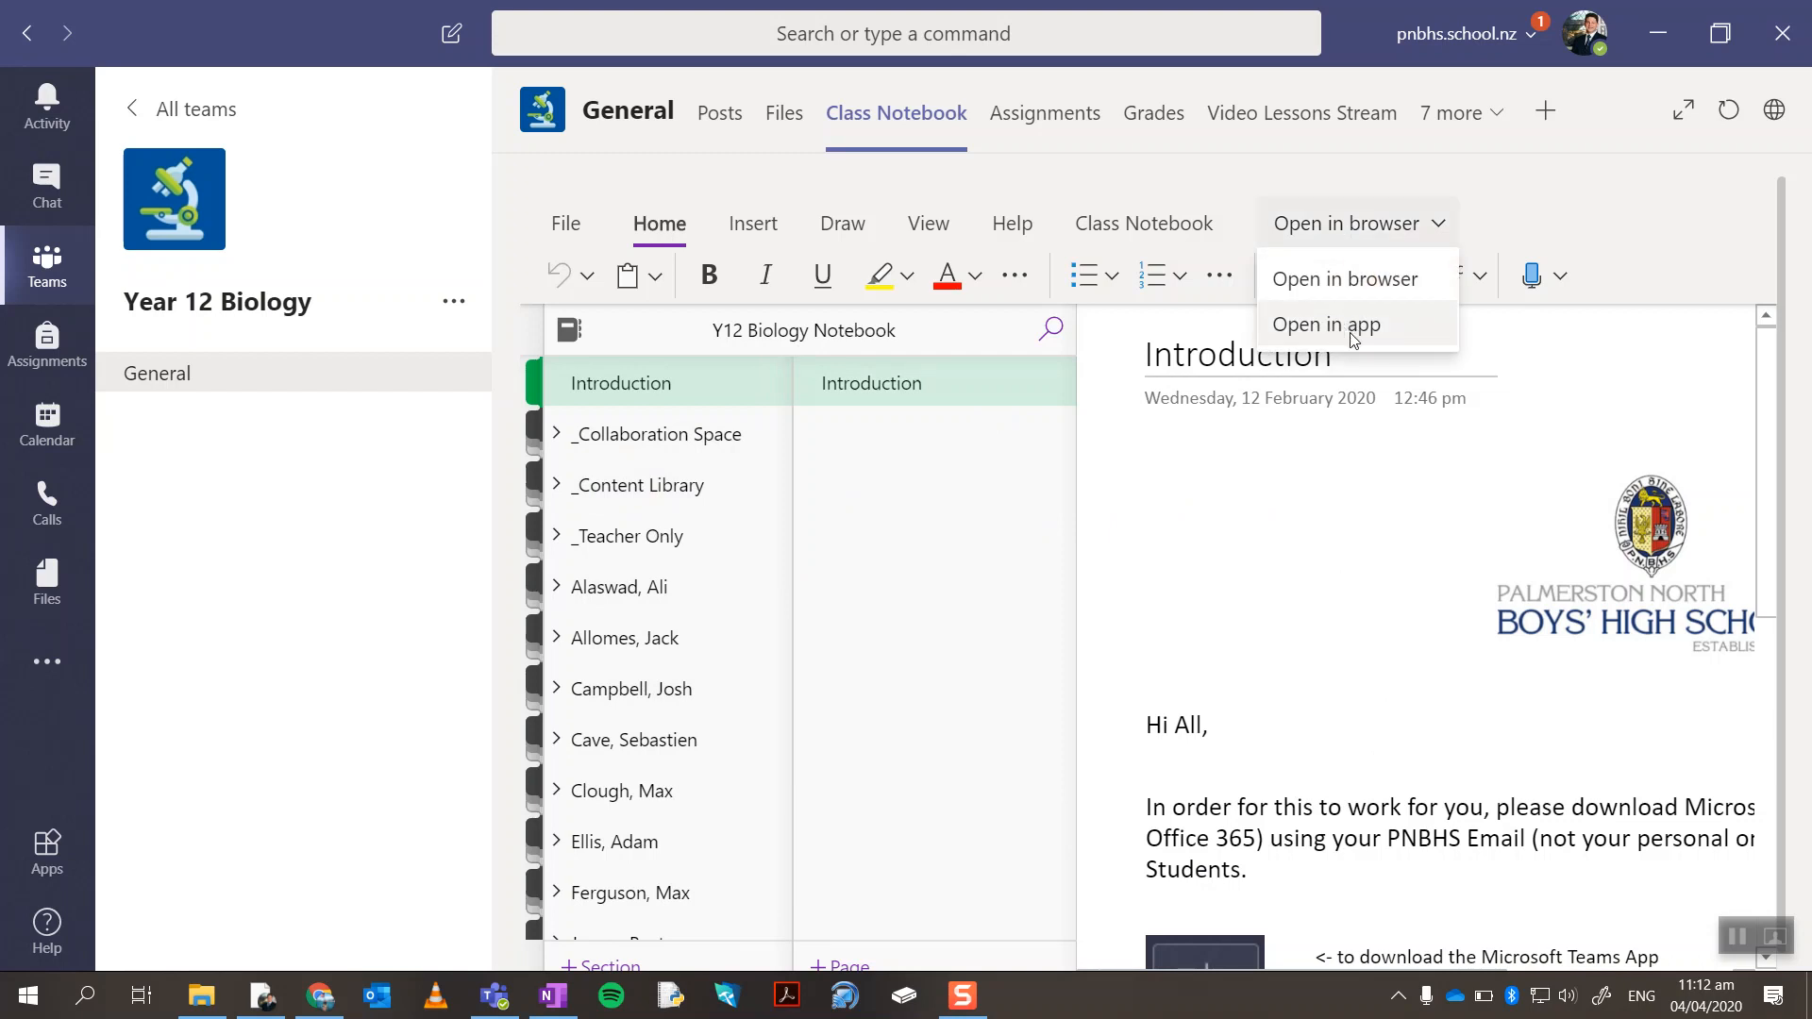
left_click(1325, 323)
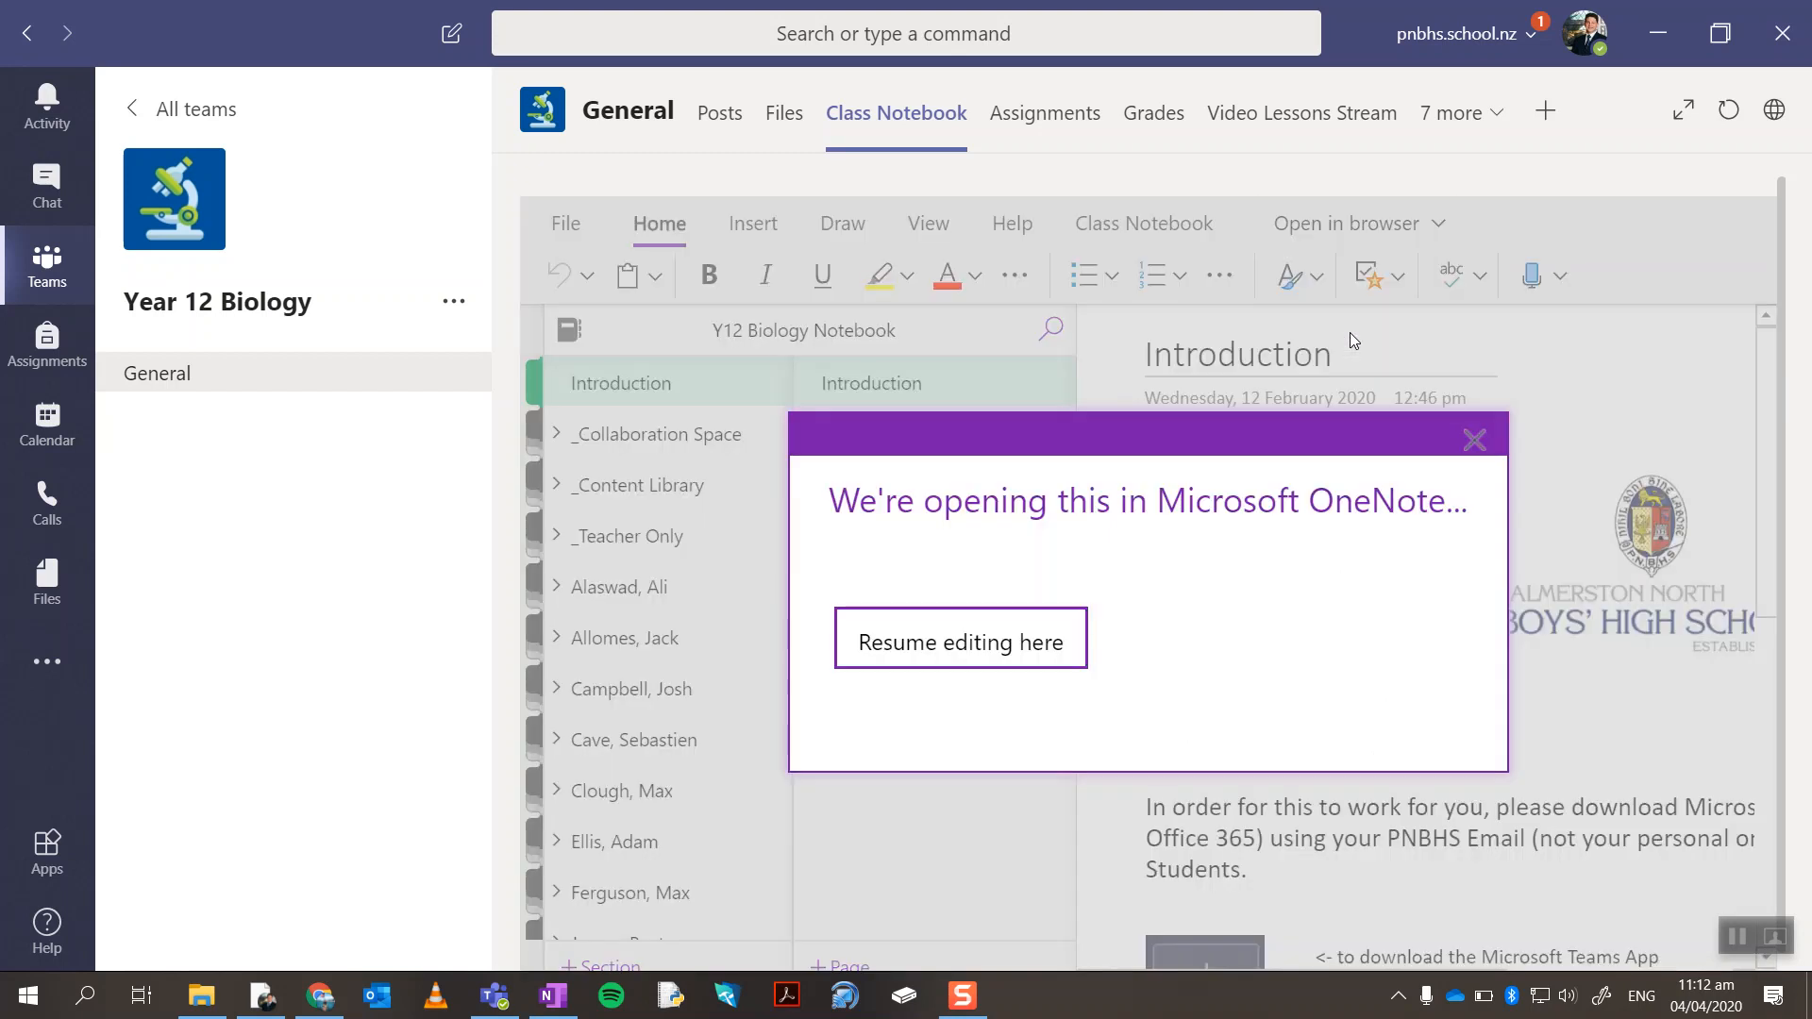
mouse_move(1011, 609)
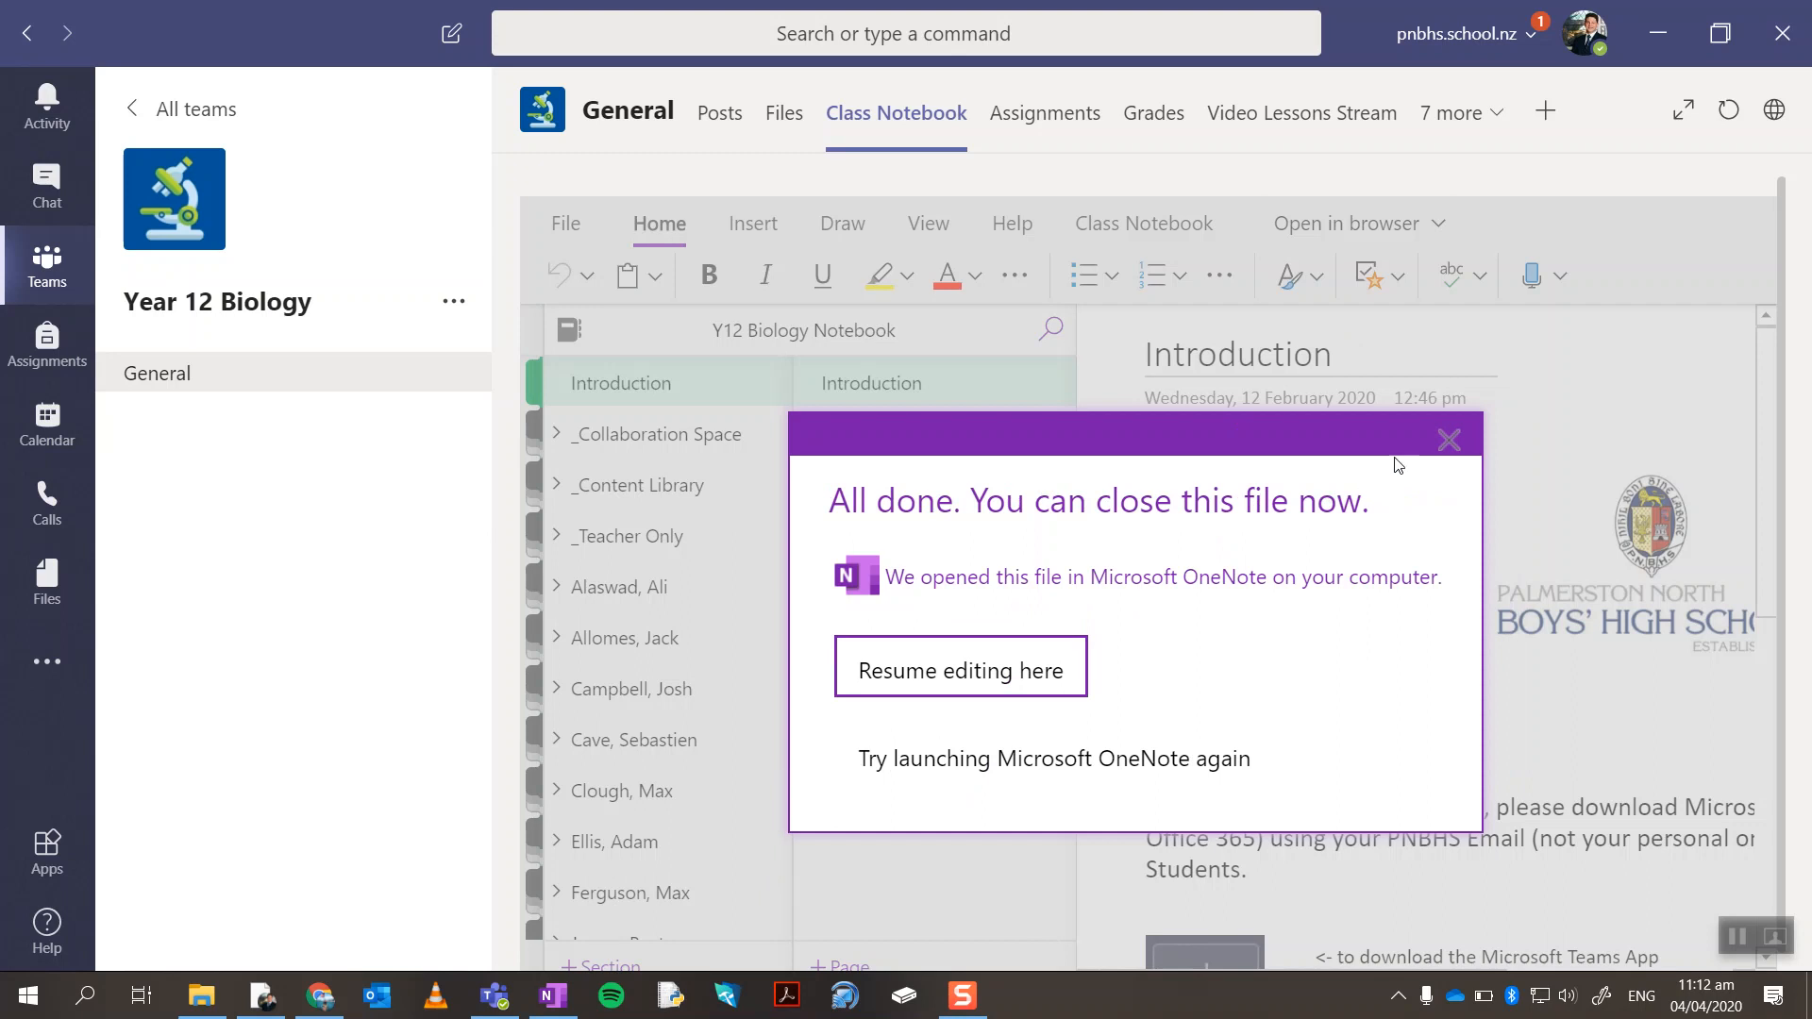
left_click(1448, 439)
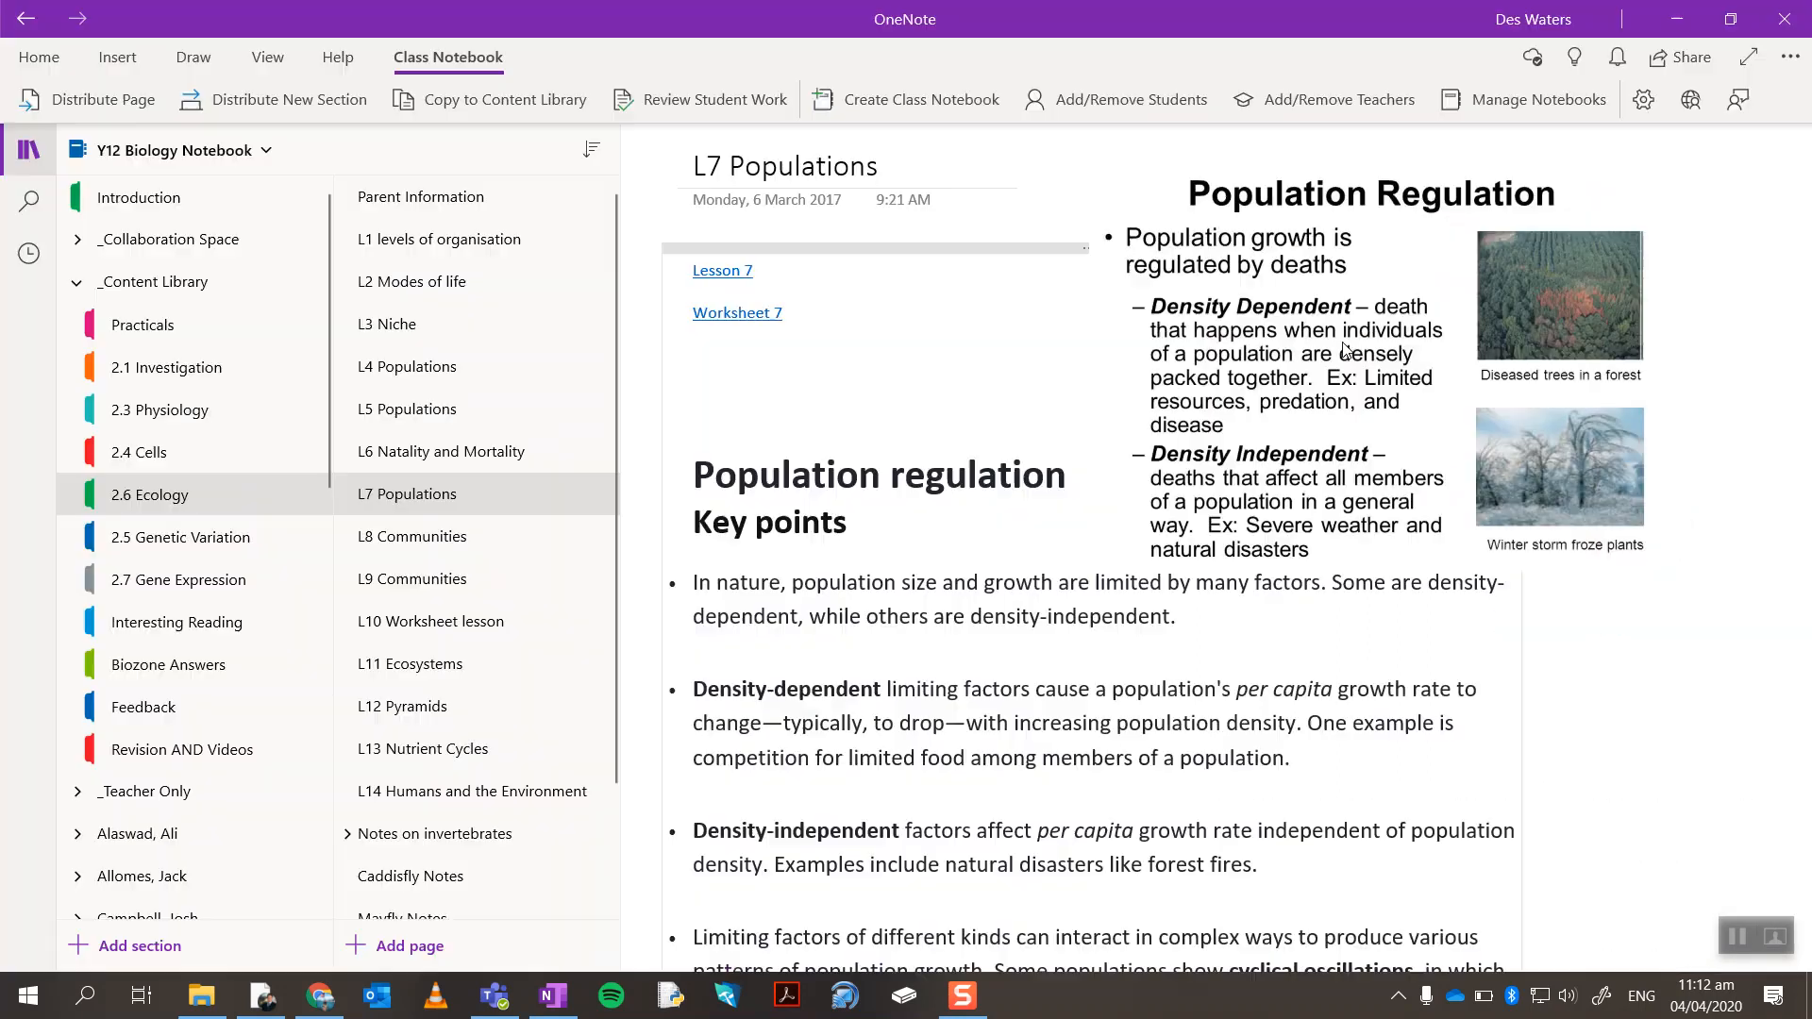
Go to the Introduction section and scroll down through the notebook's section list.
left_click(138, 197)
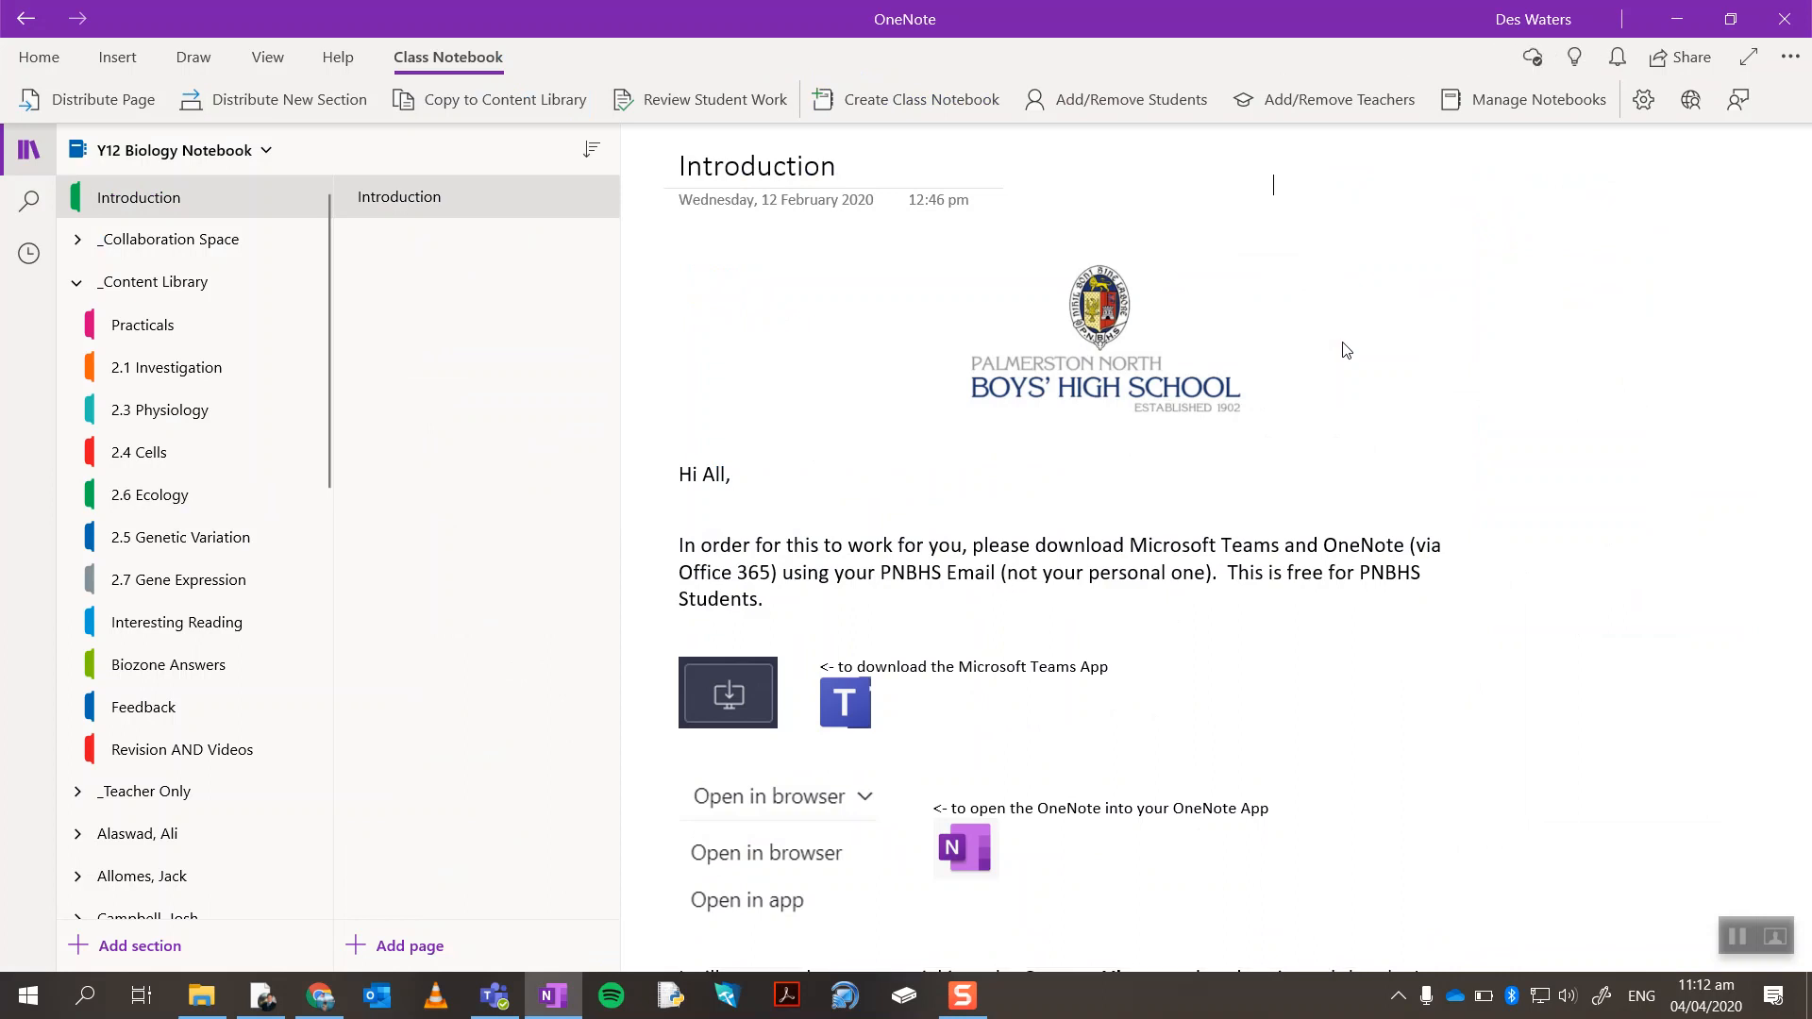
mouse_move(714, 100)
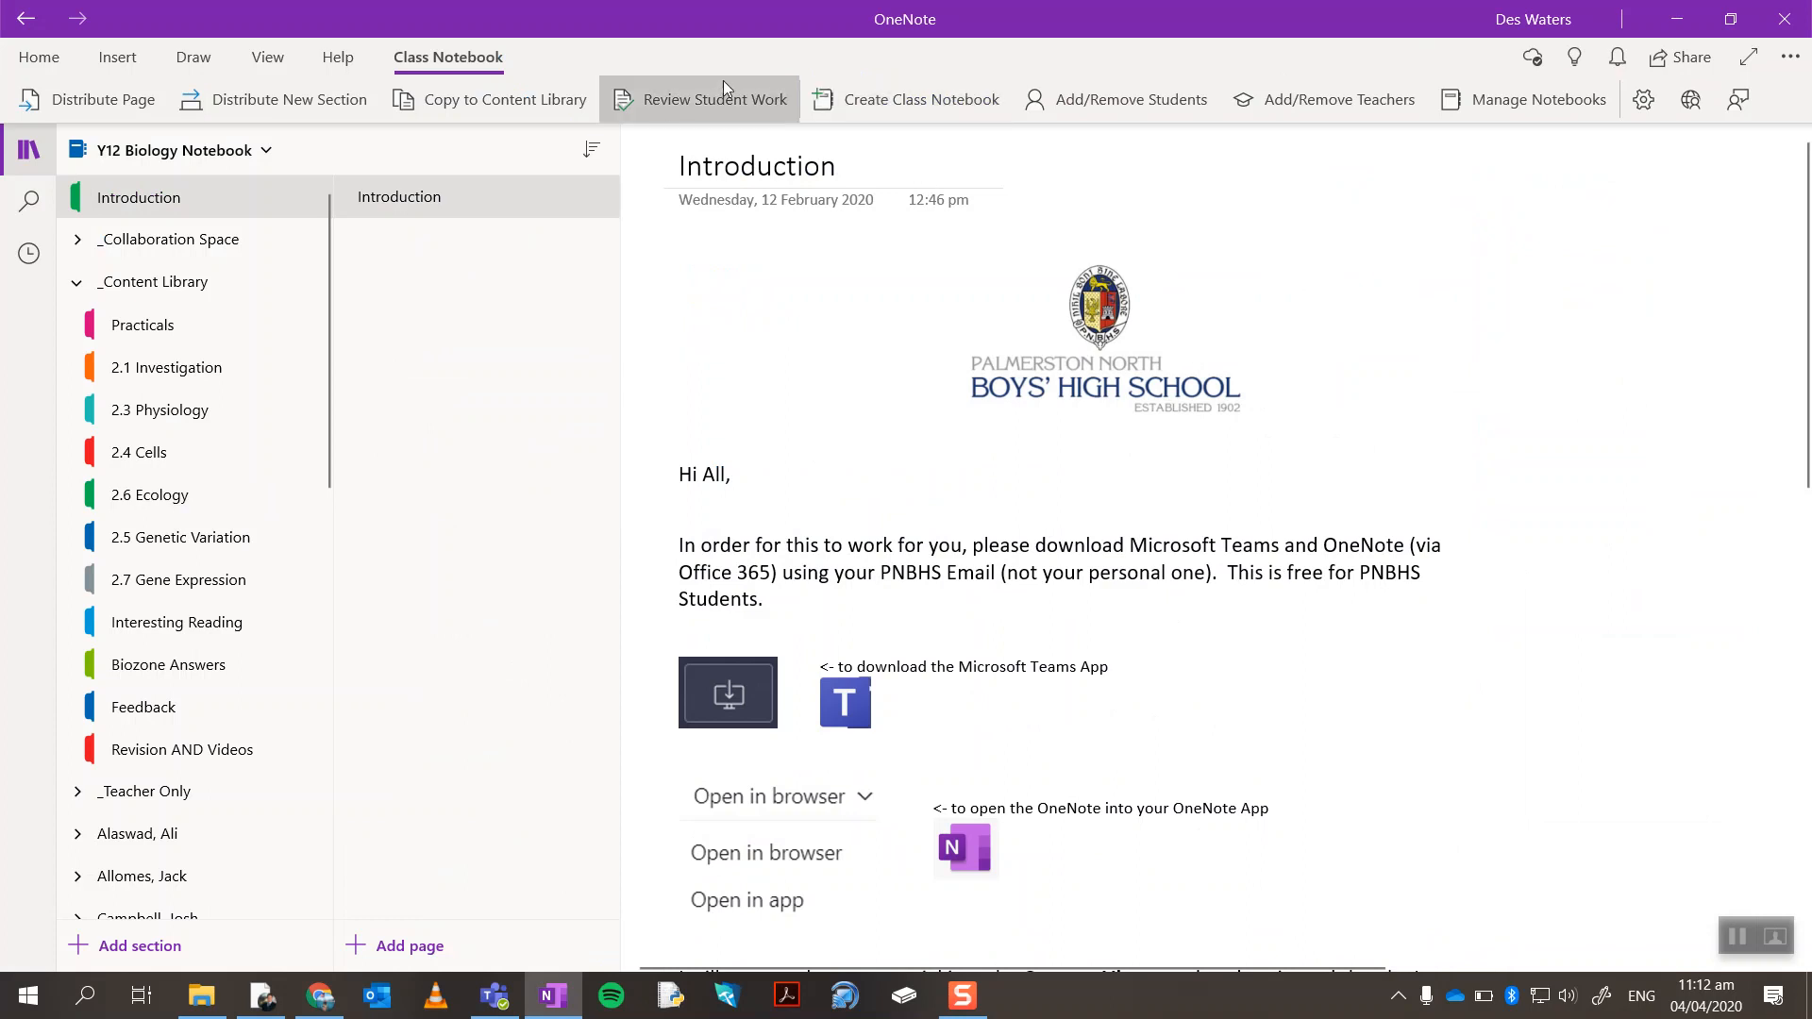
mouse_move(613, 568)
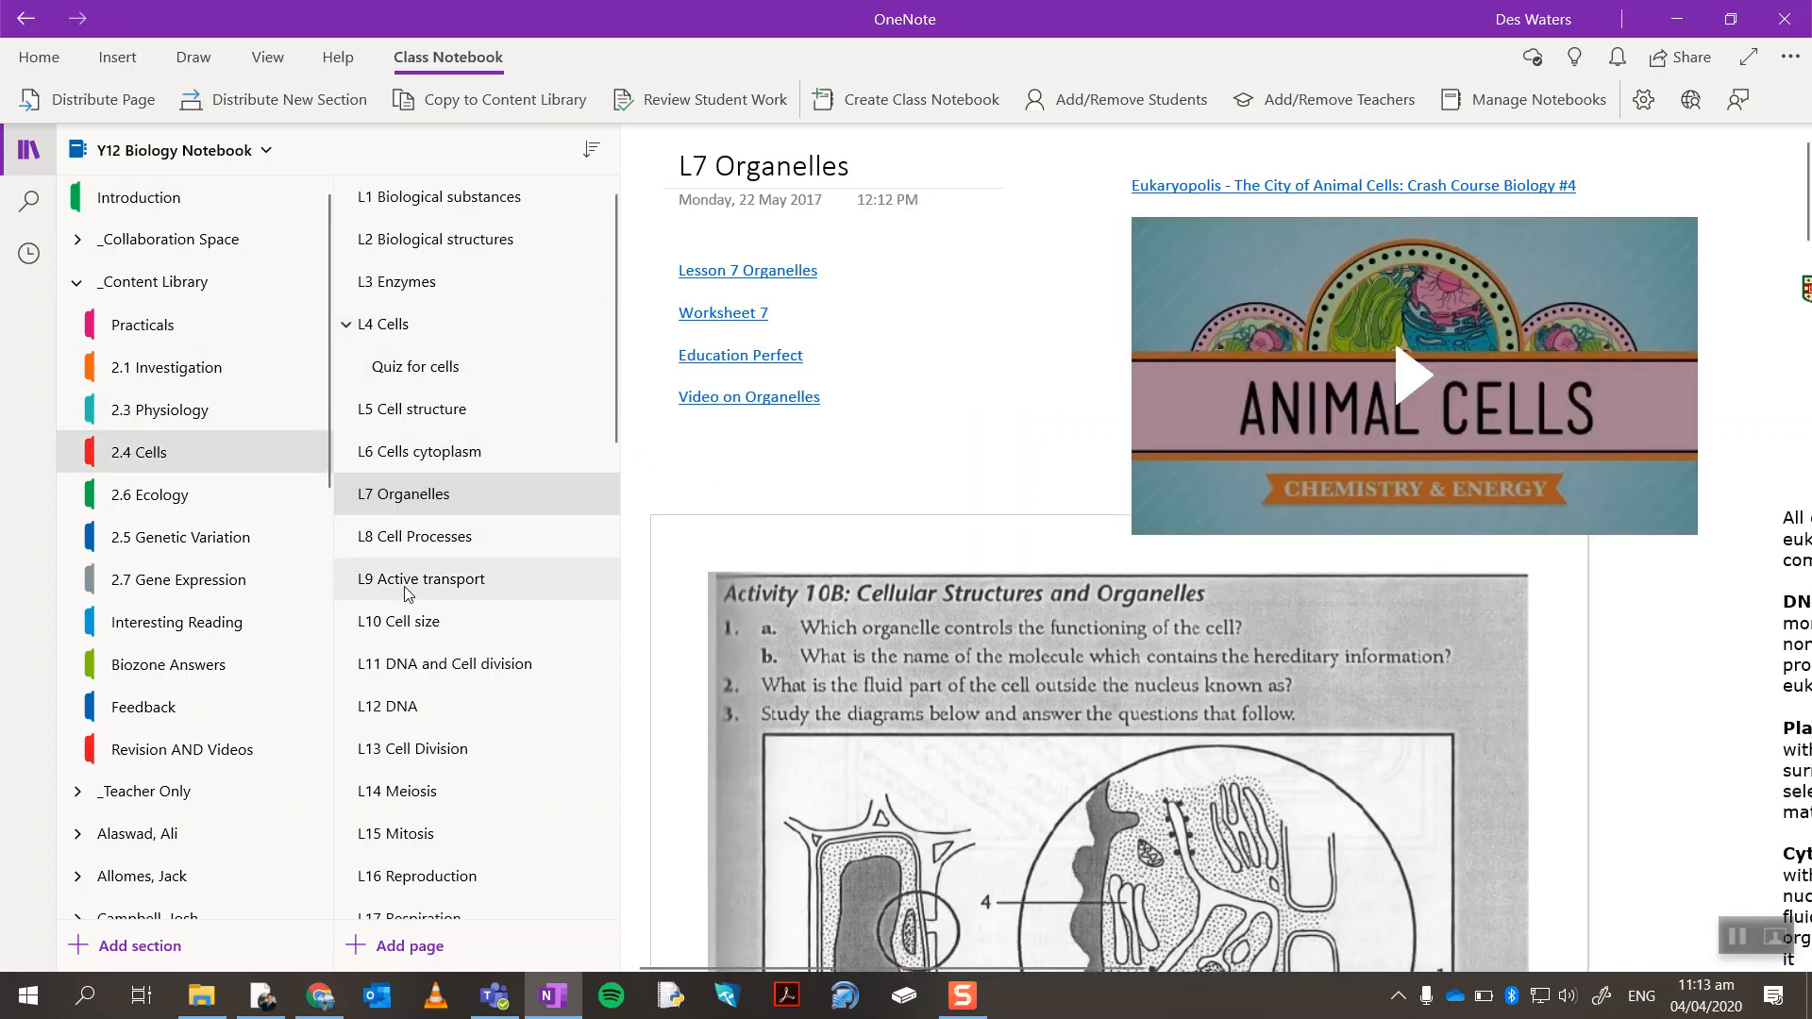
scroll("down", 3)
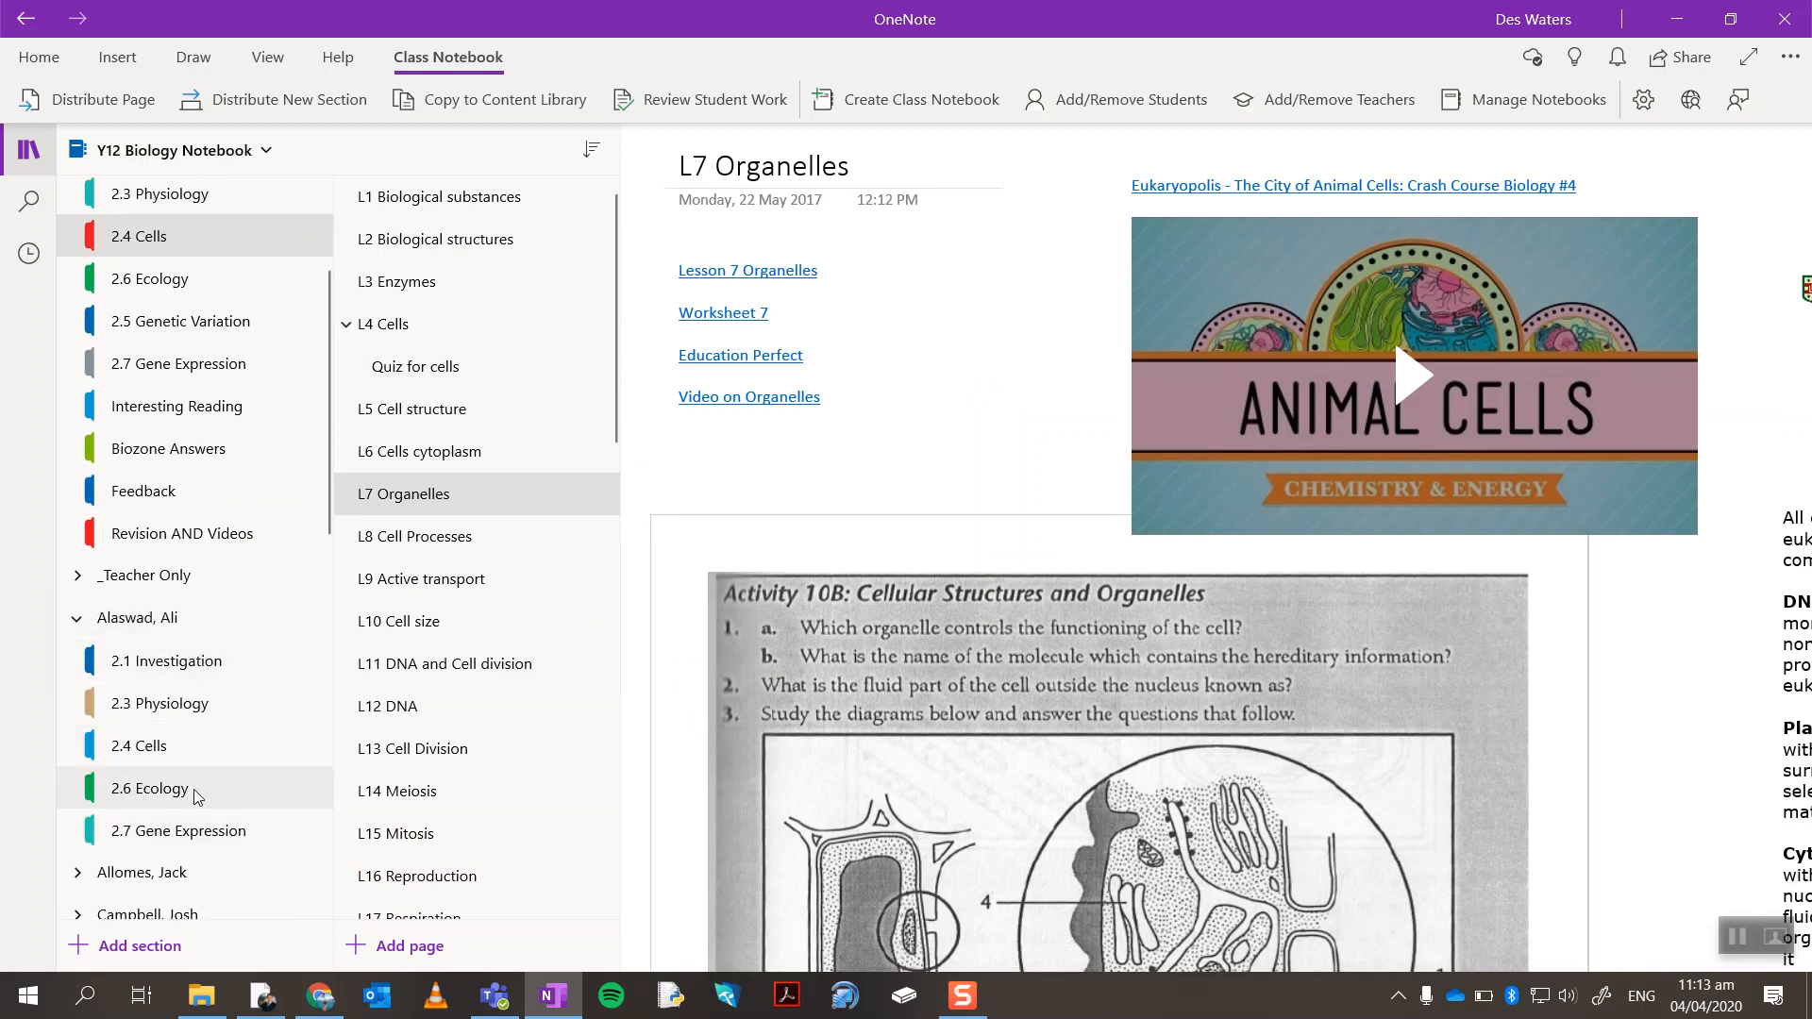
mouse_move(229, 794)
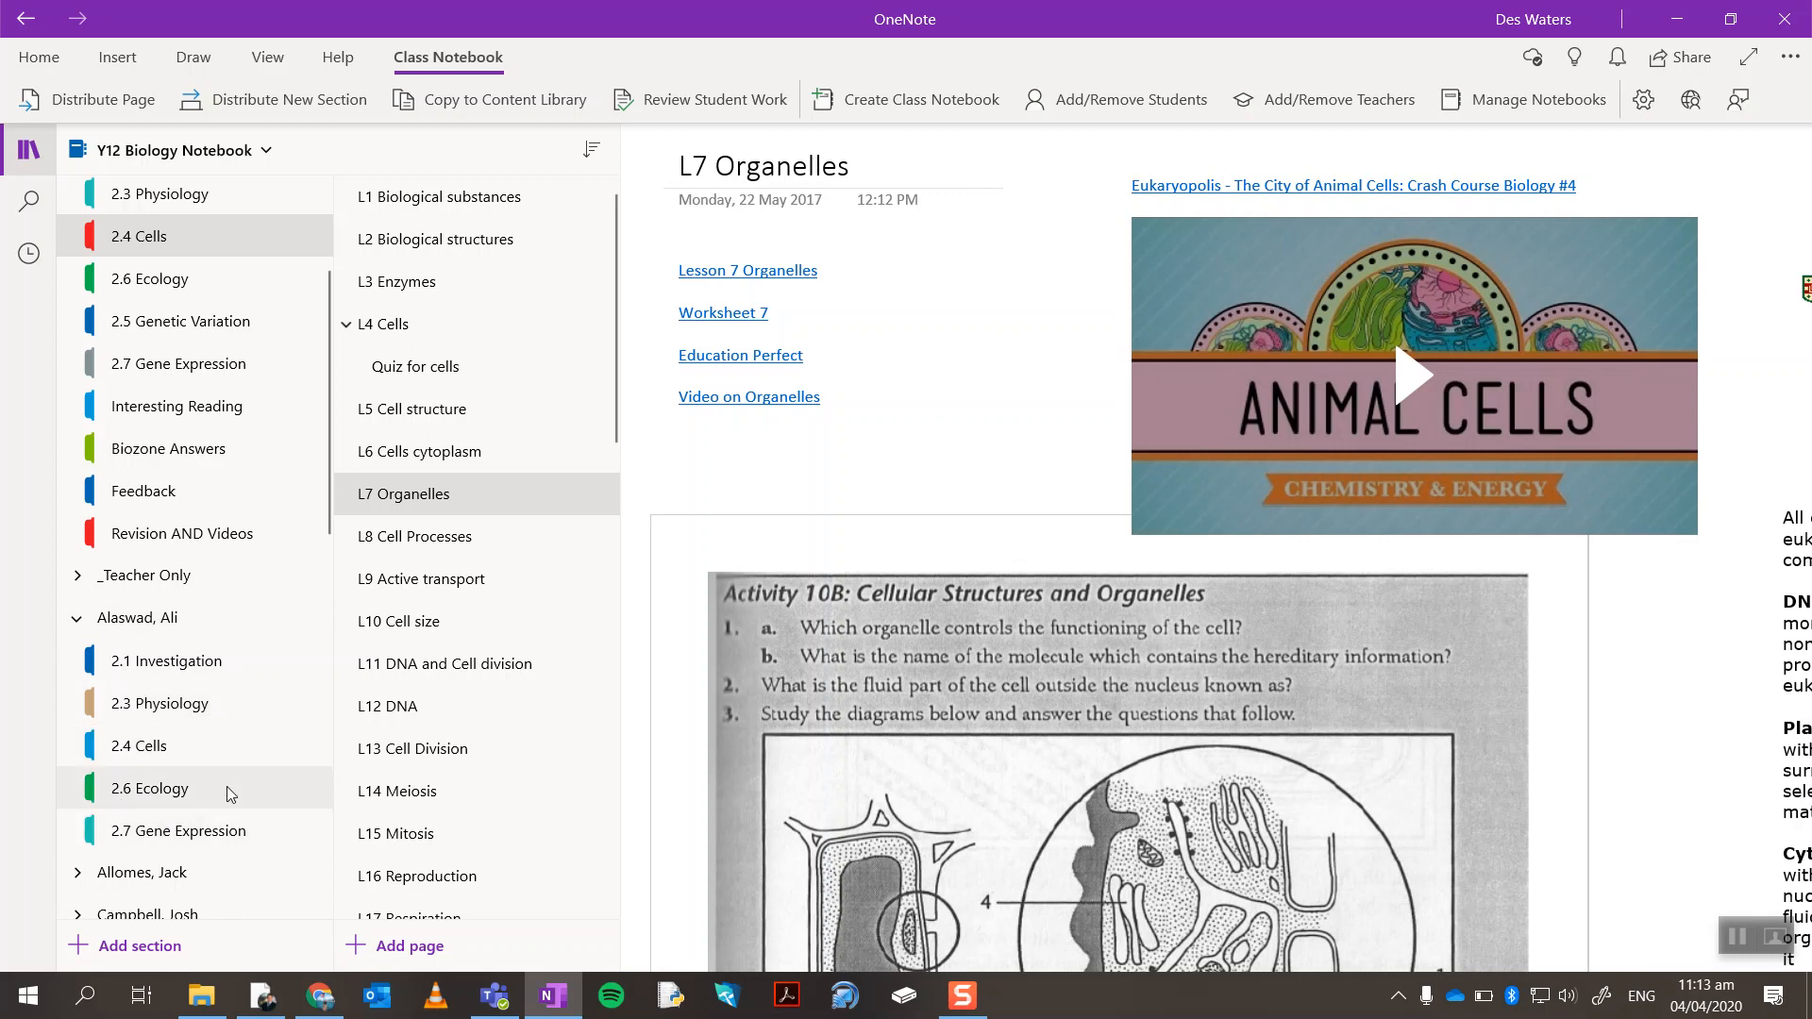
mouse_move(199, 491)
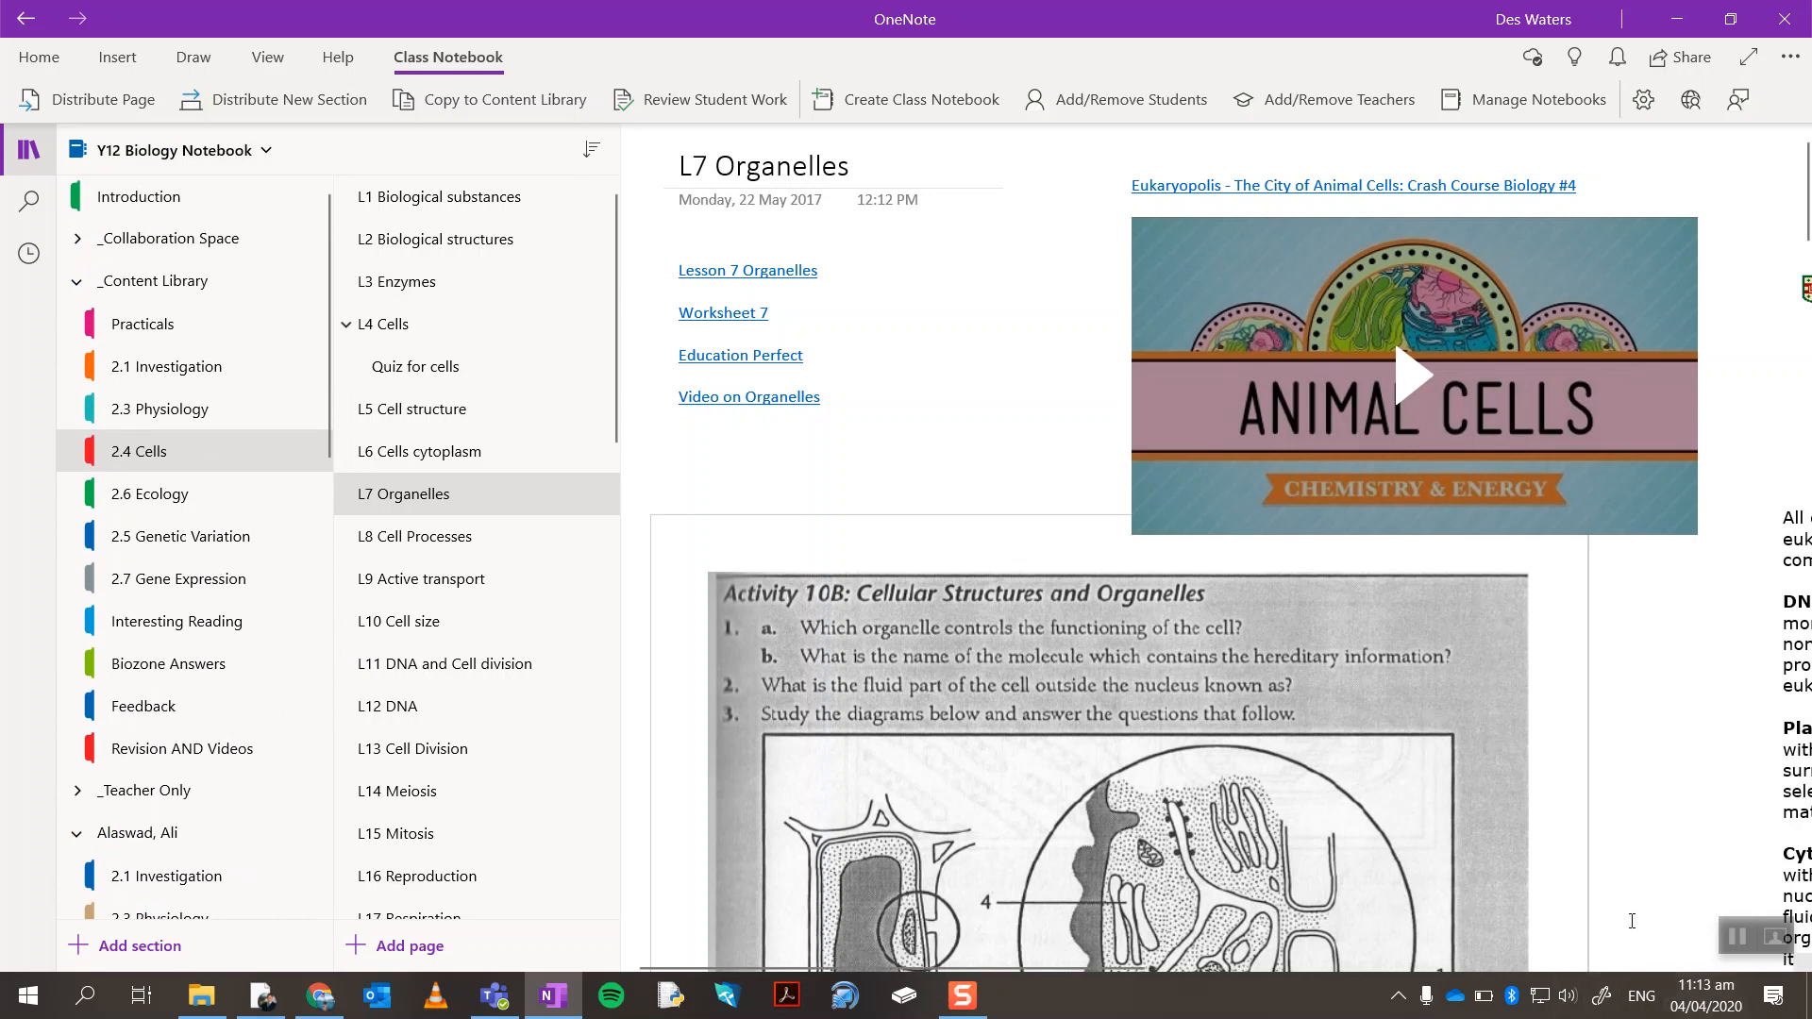
mouse_move(546, 806)
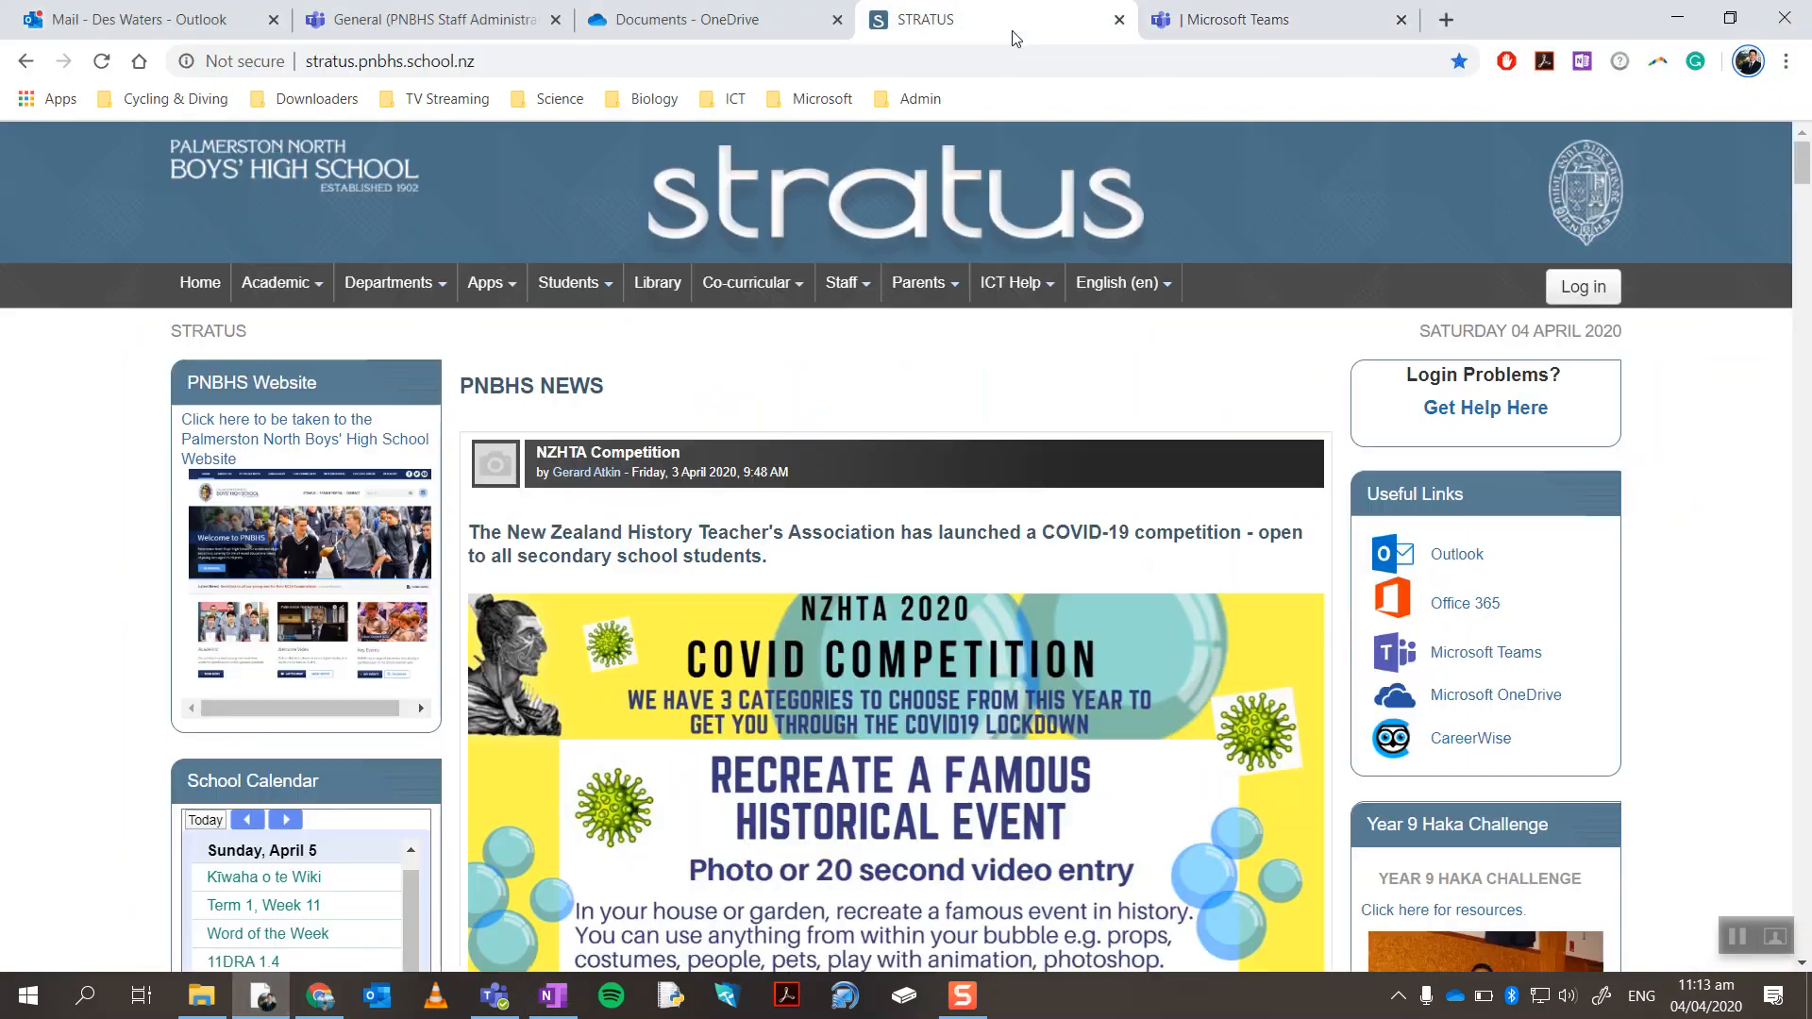
mouse_move(1485, 651)
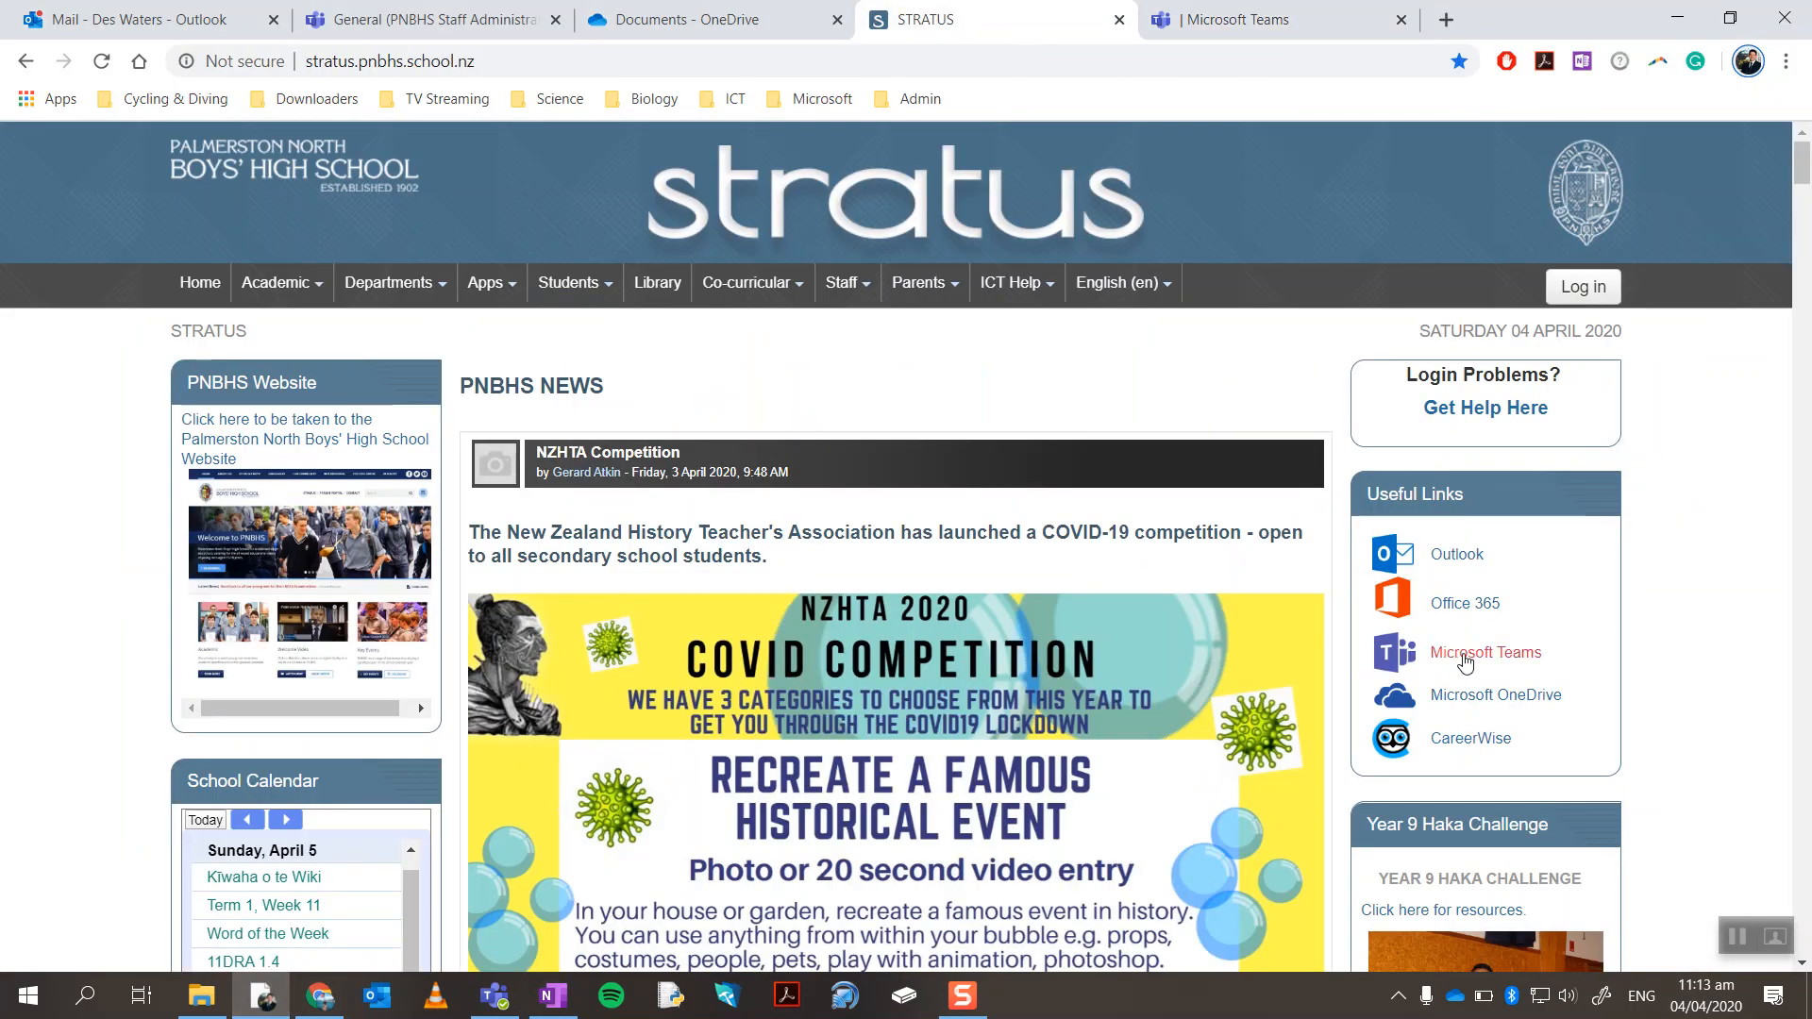
mouse_move(1486, 651)
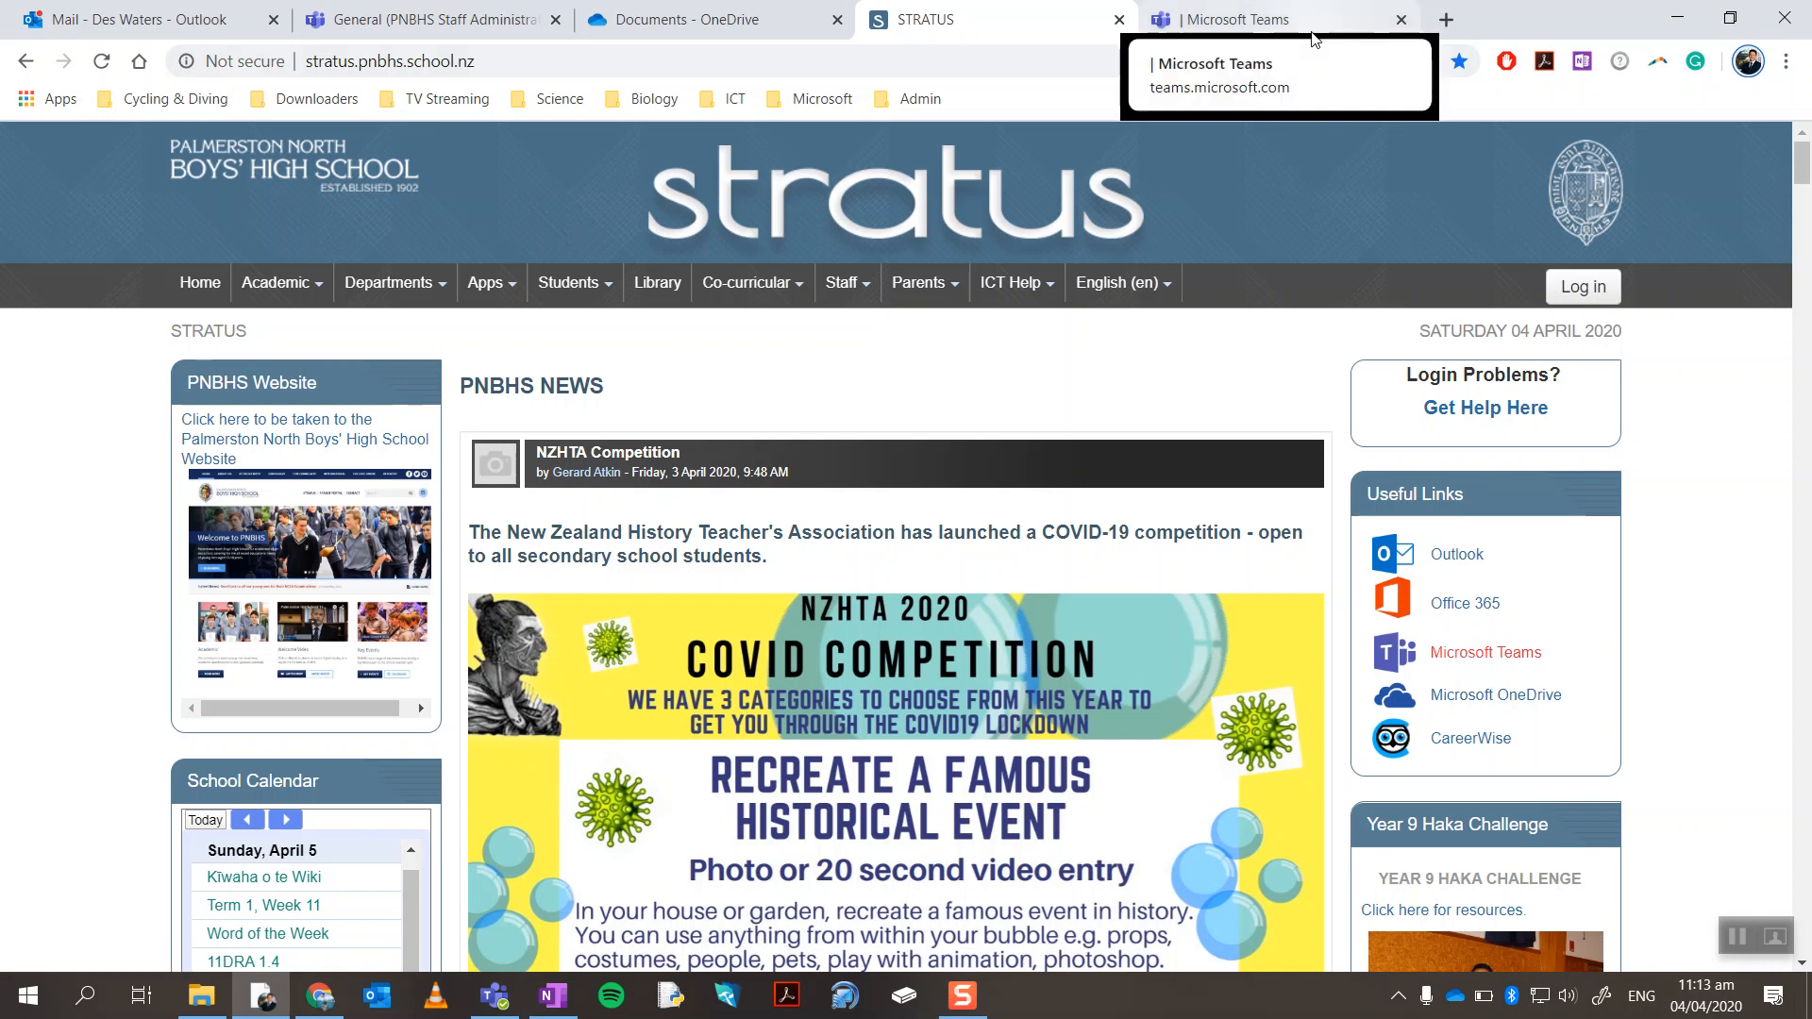
Switch from the Stratus portal to the Microsoft Teams browser tab with the team grid.
left_click(1248, 19)
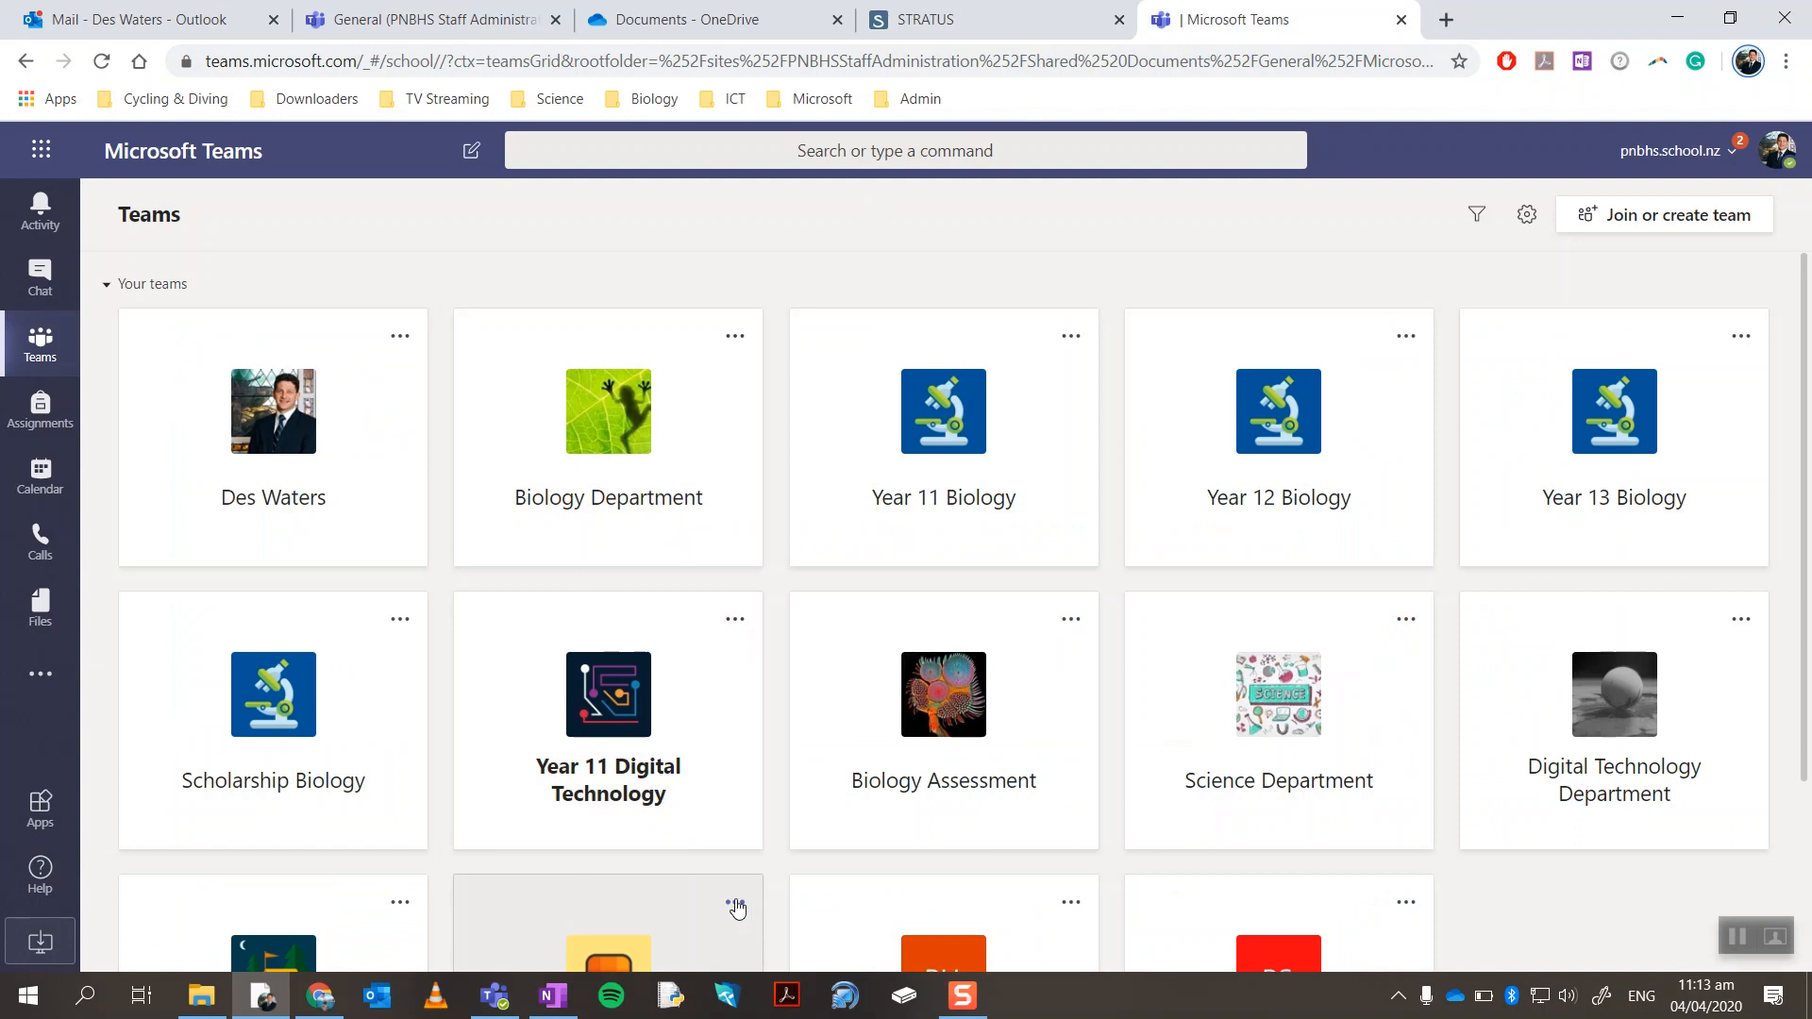
mouse_move(1166, 419)
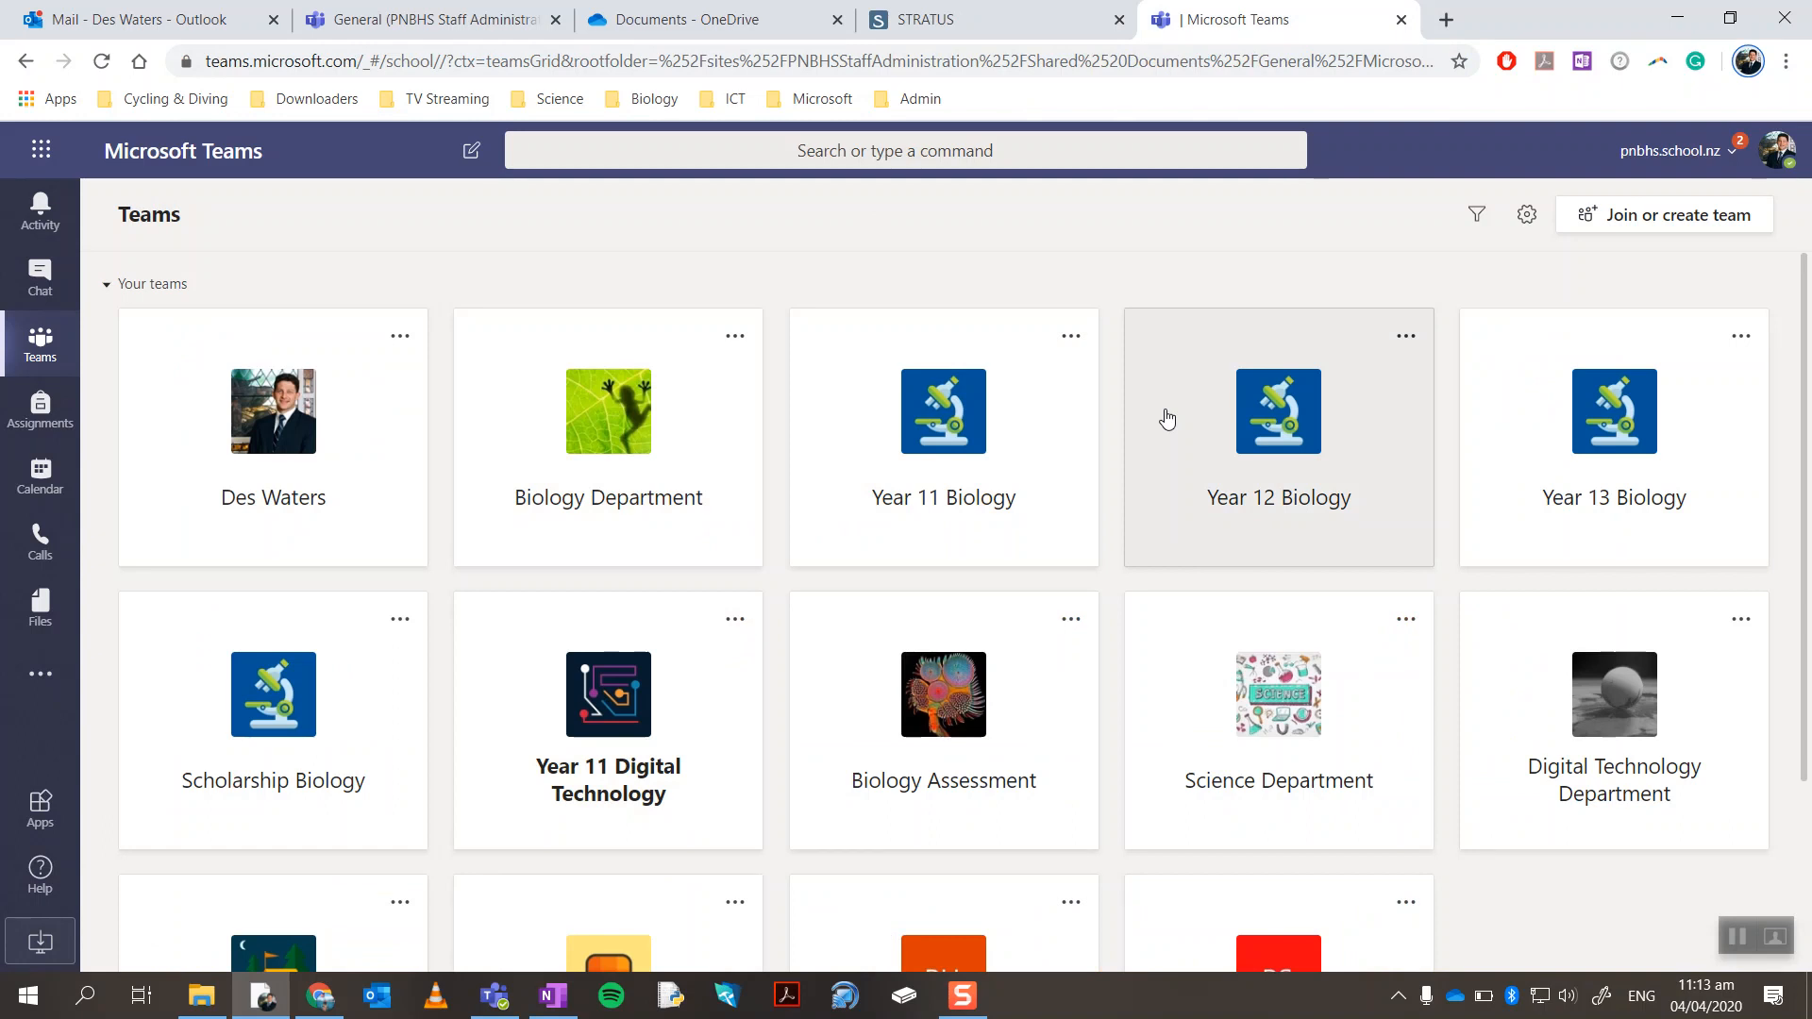
mouse_move(1557, 310)
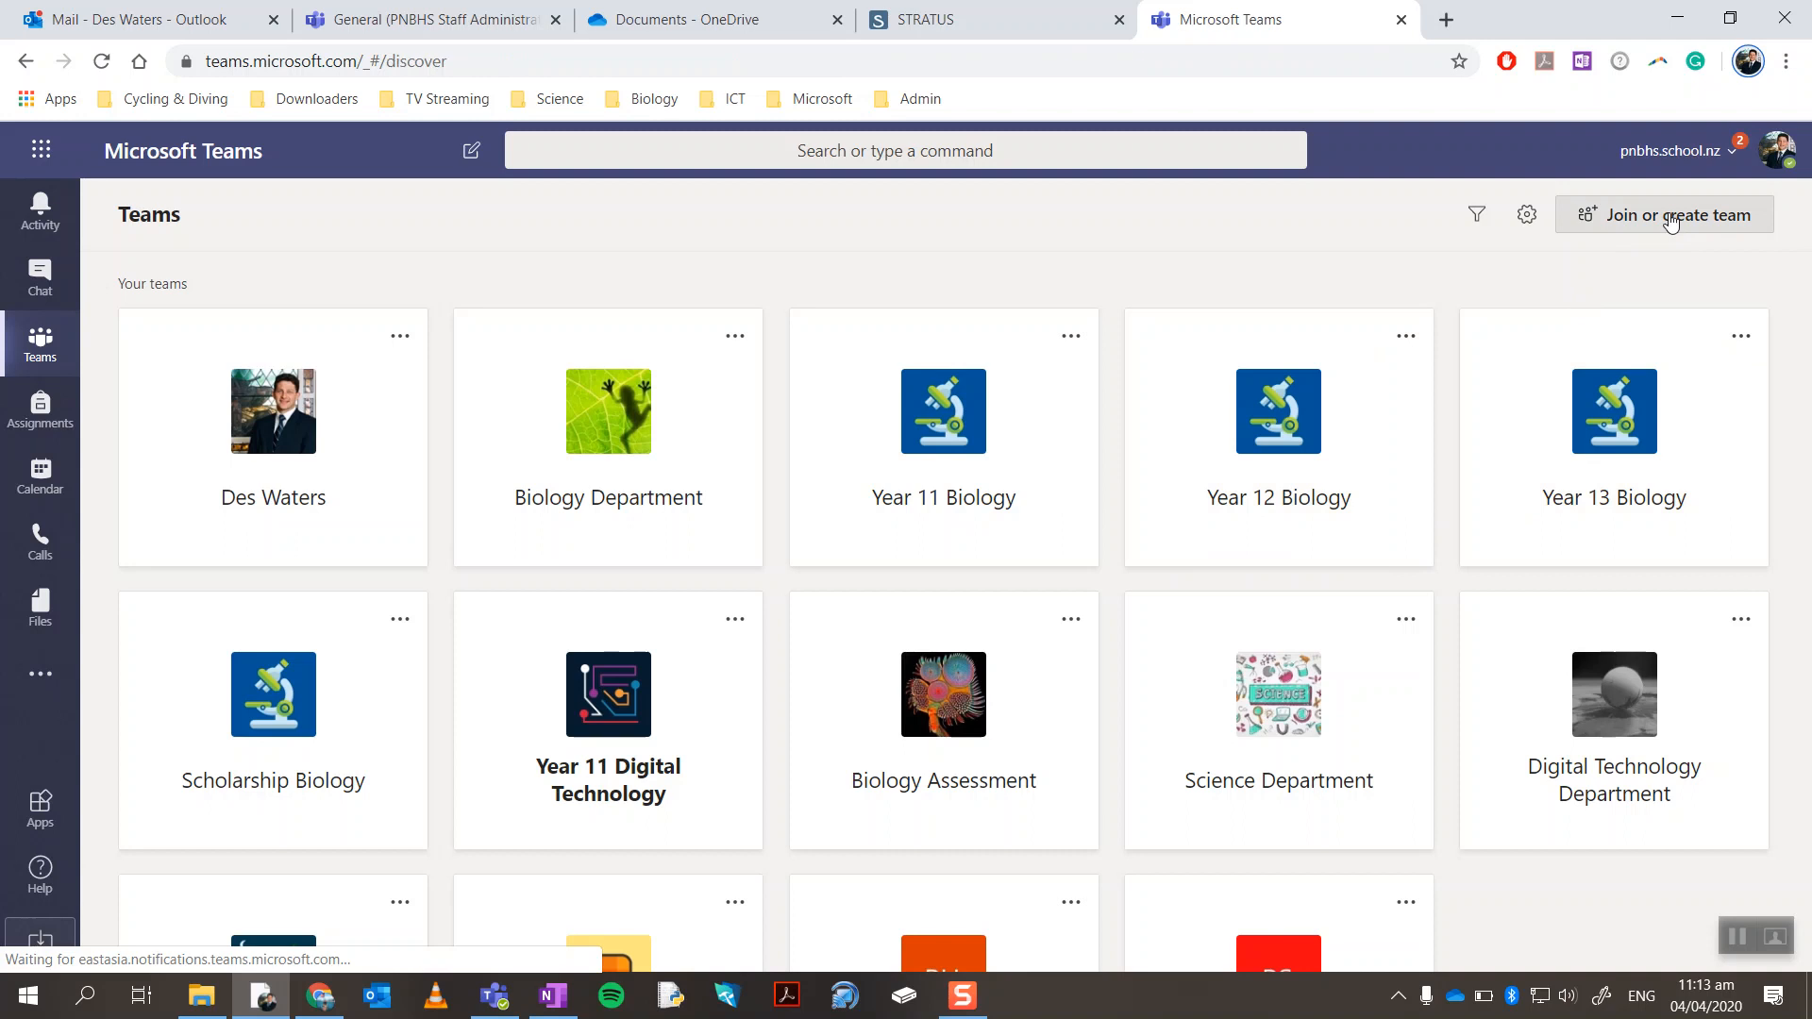
Visit the Join or create a team page, then return to the team card grid.
left_click(1665, 215)
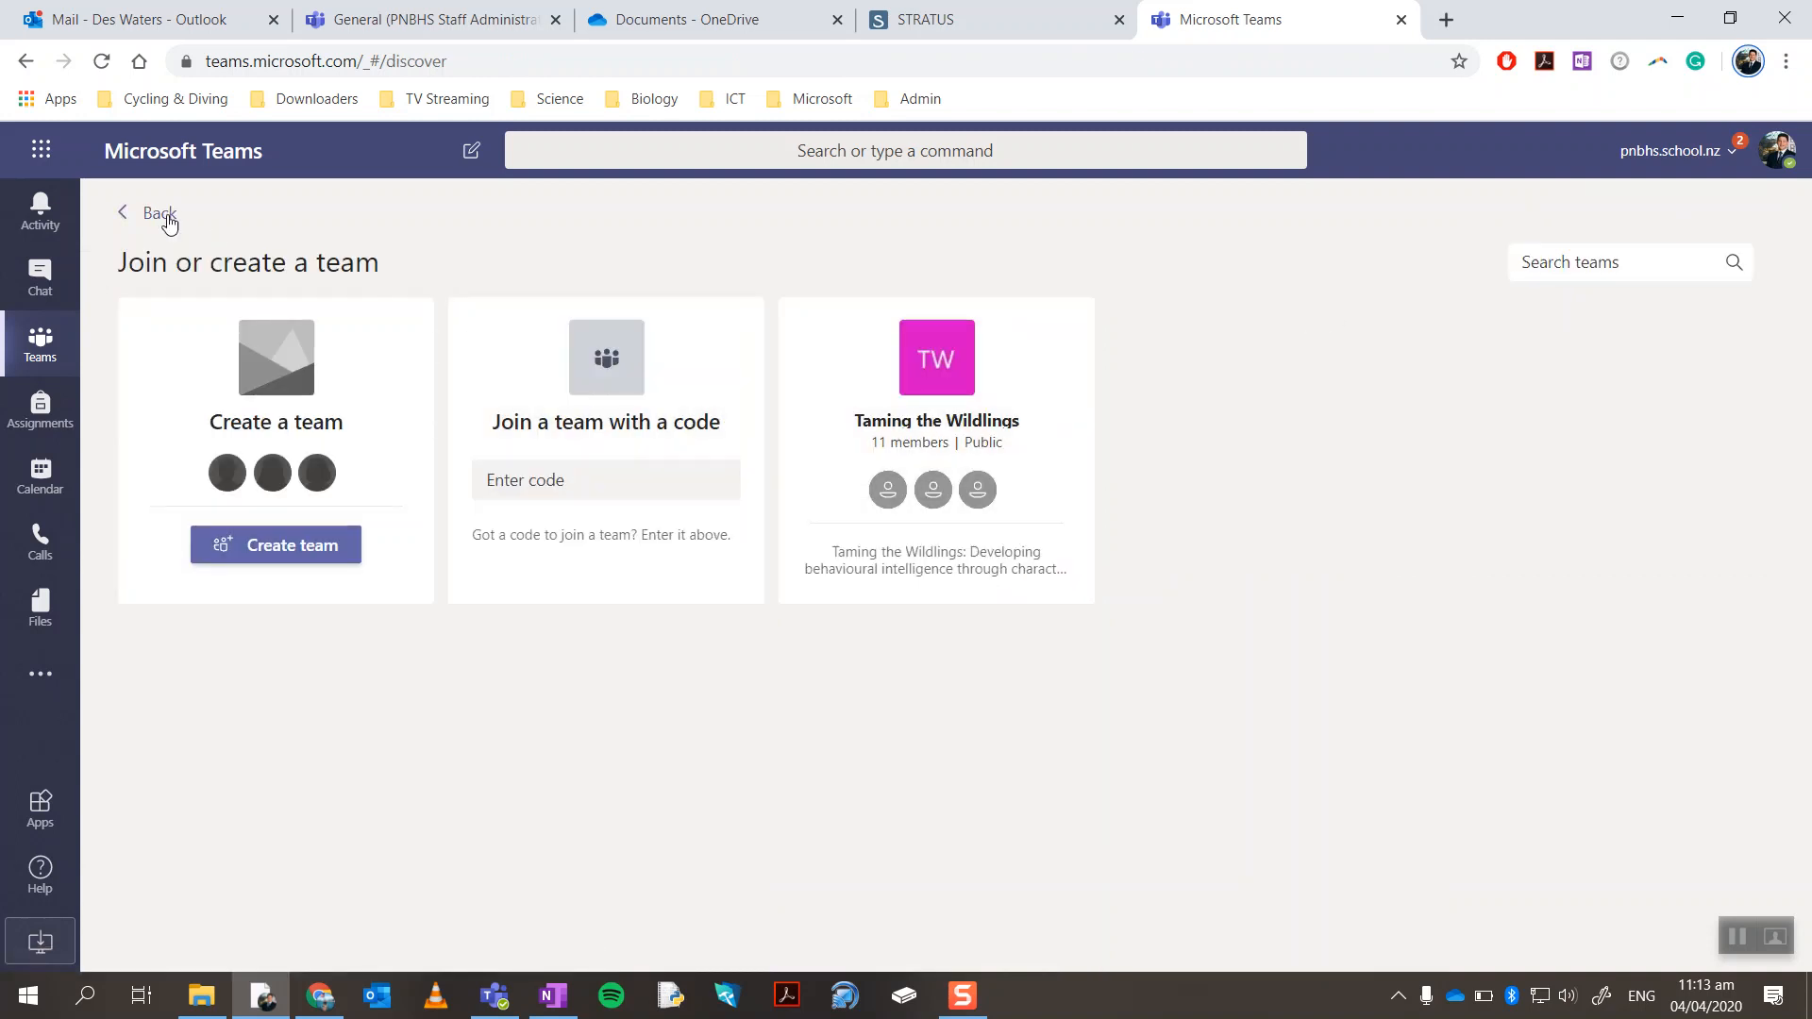
left_click(157, 213)
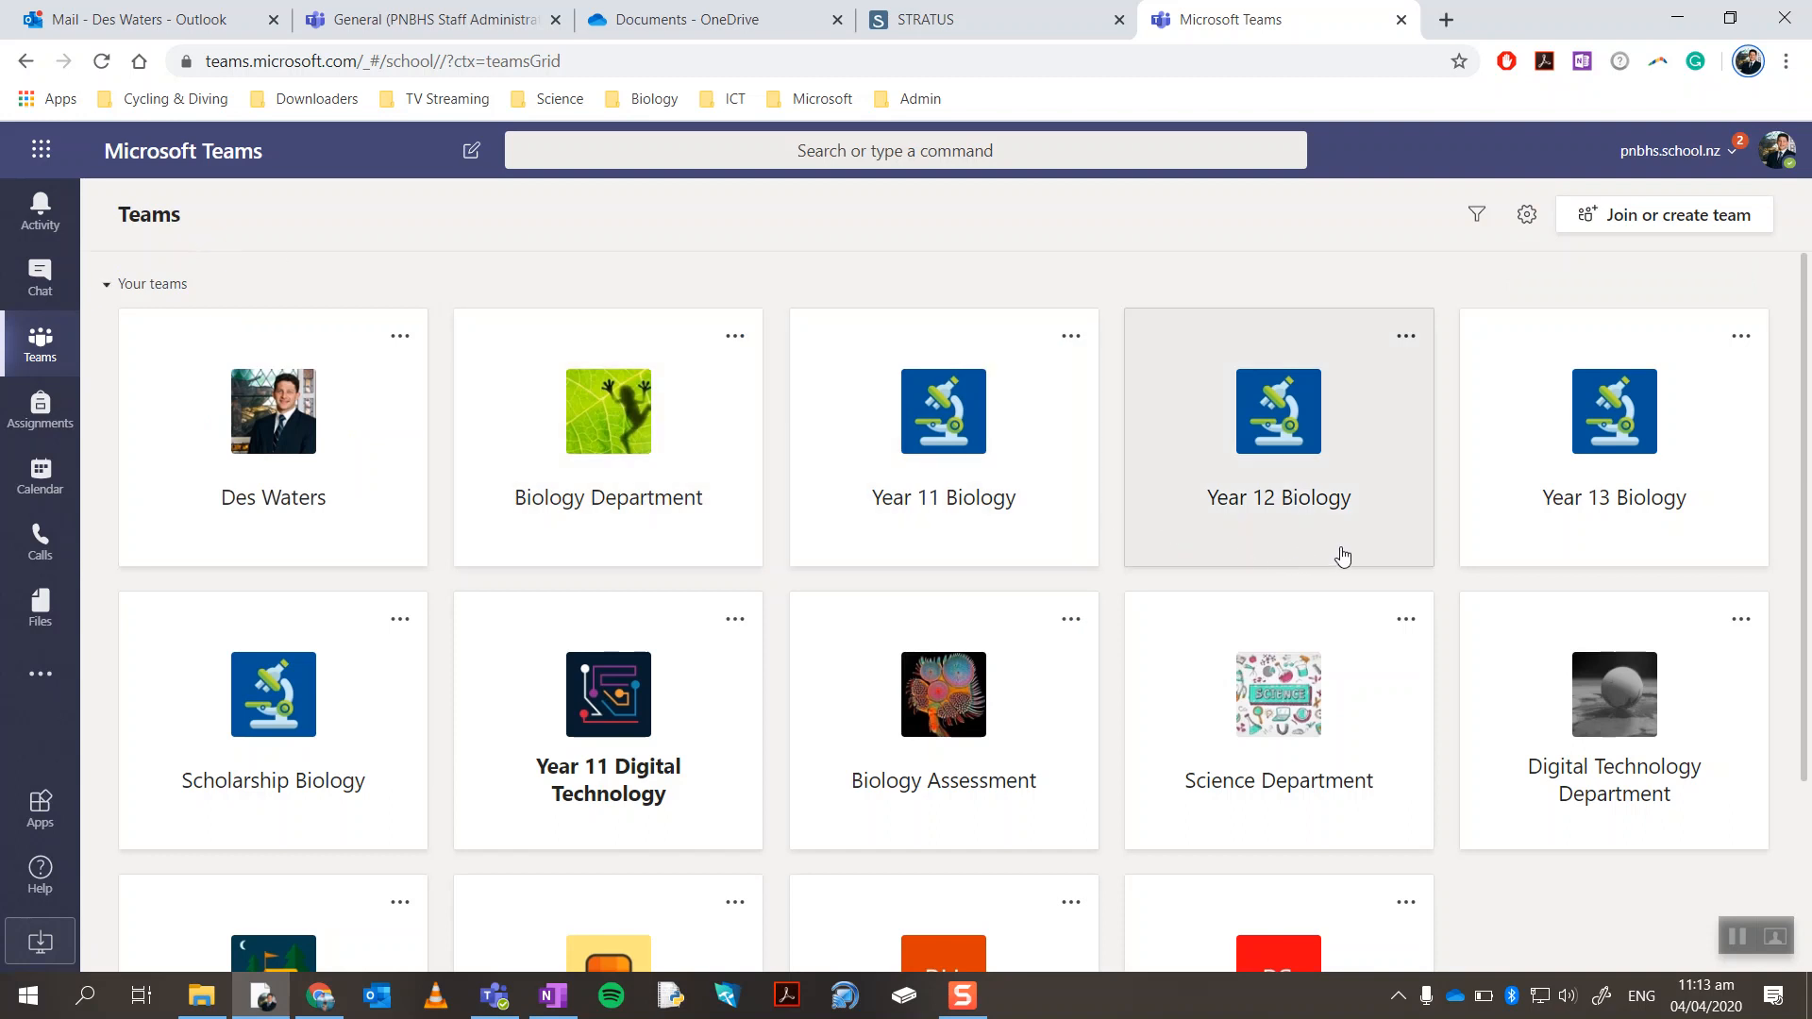
mouse_move(1219, 493)
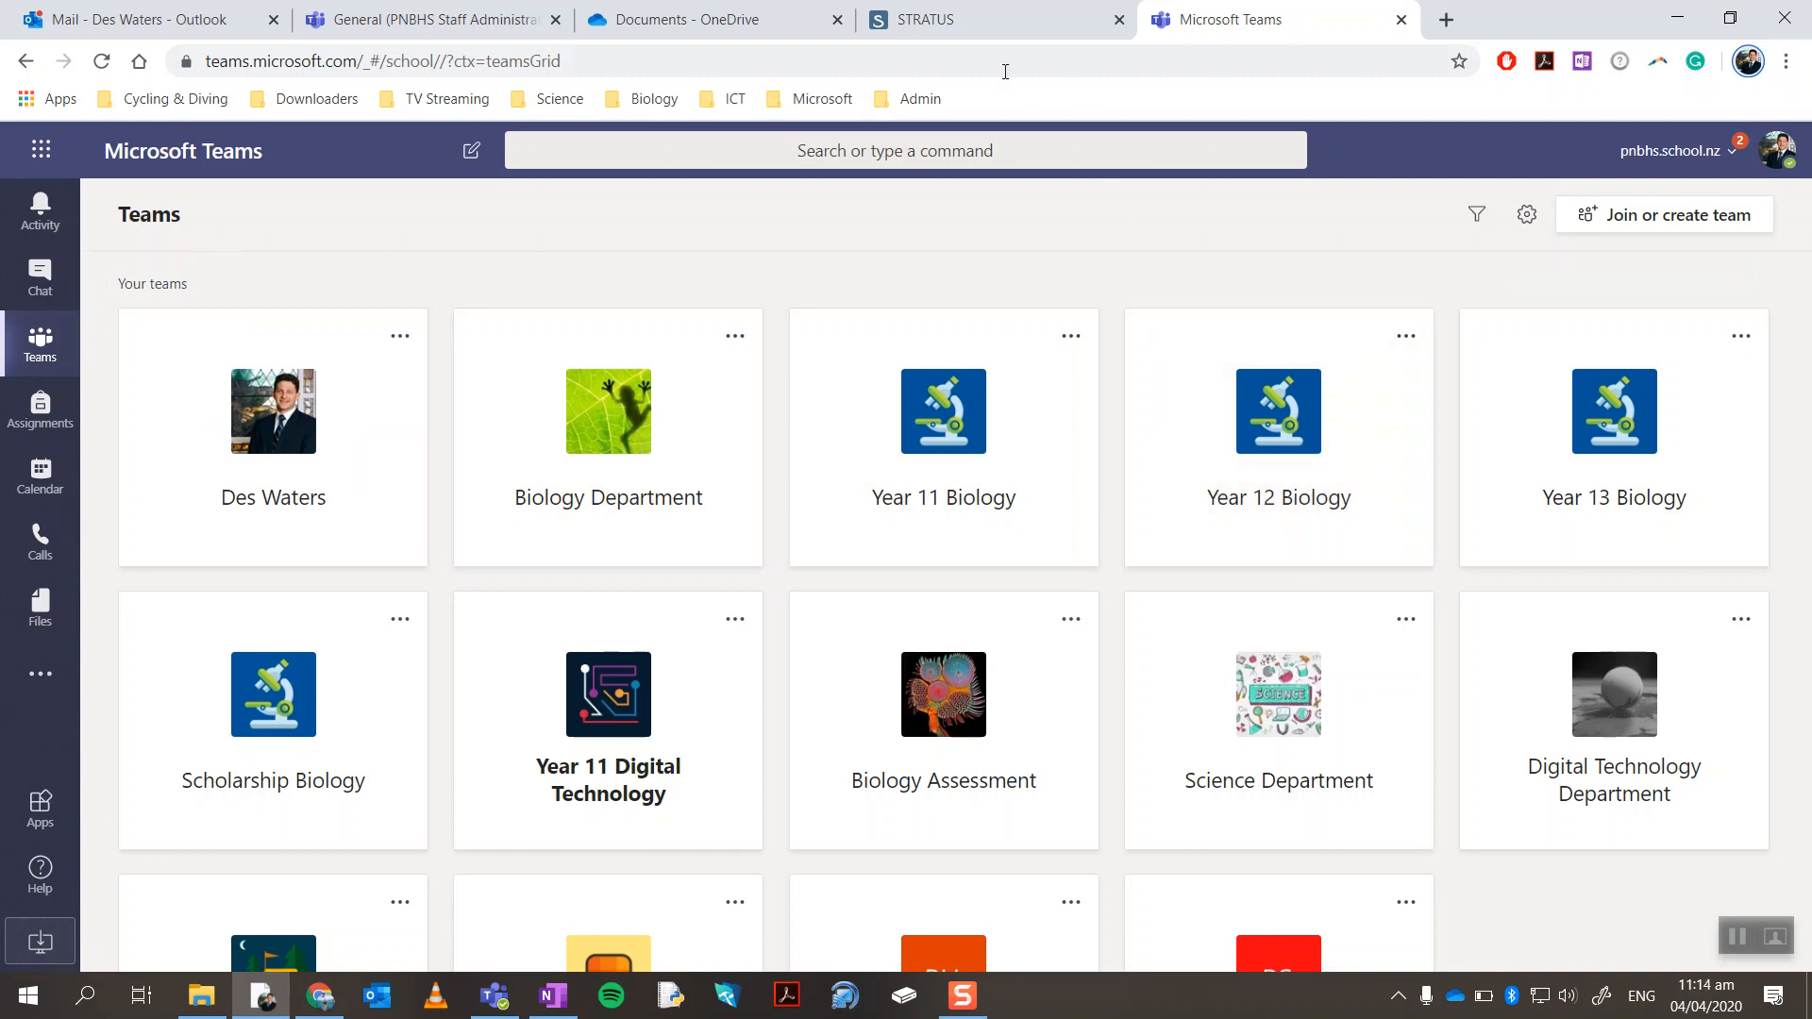
mouse_move(627, 351)
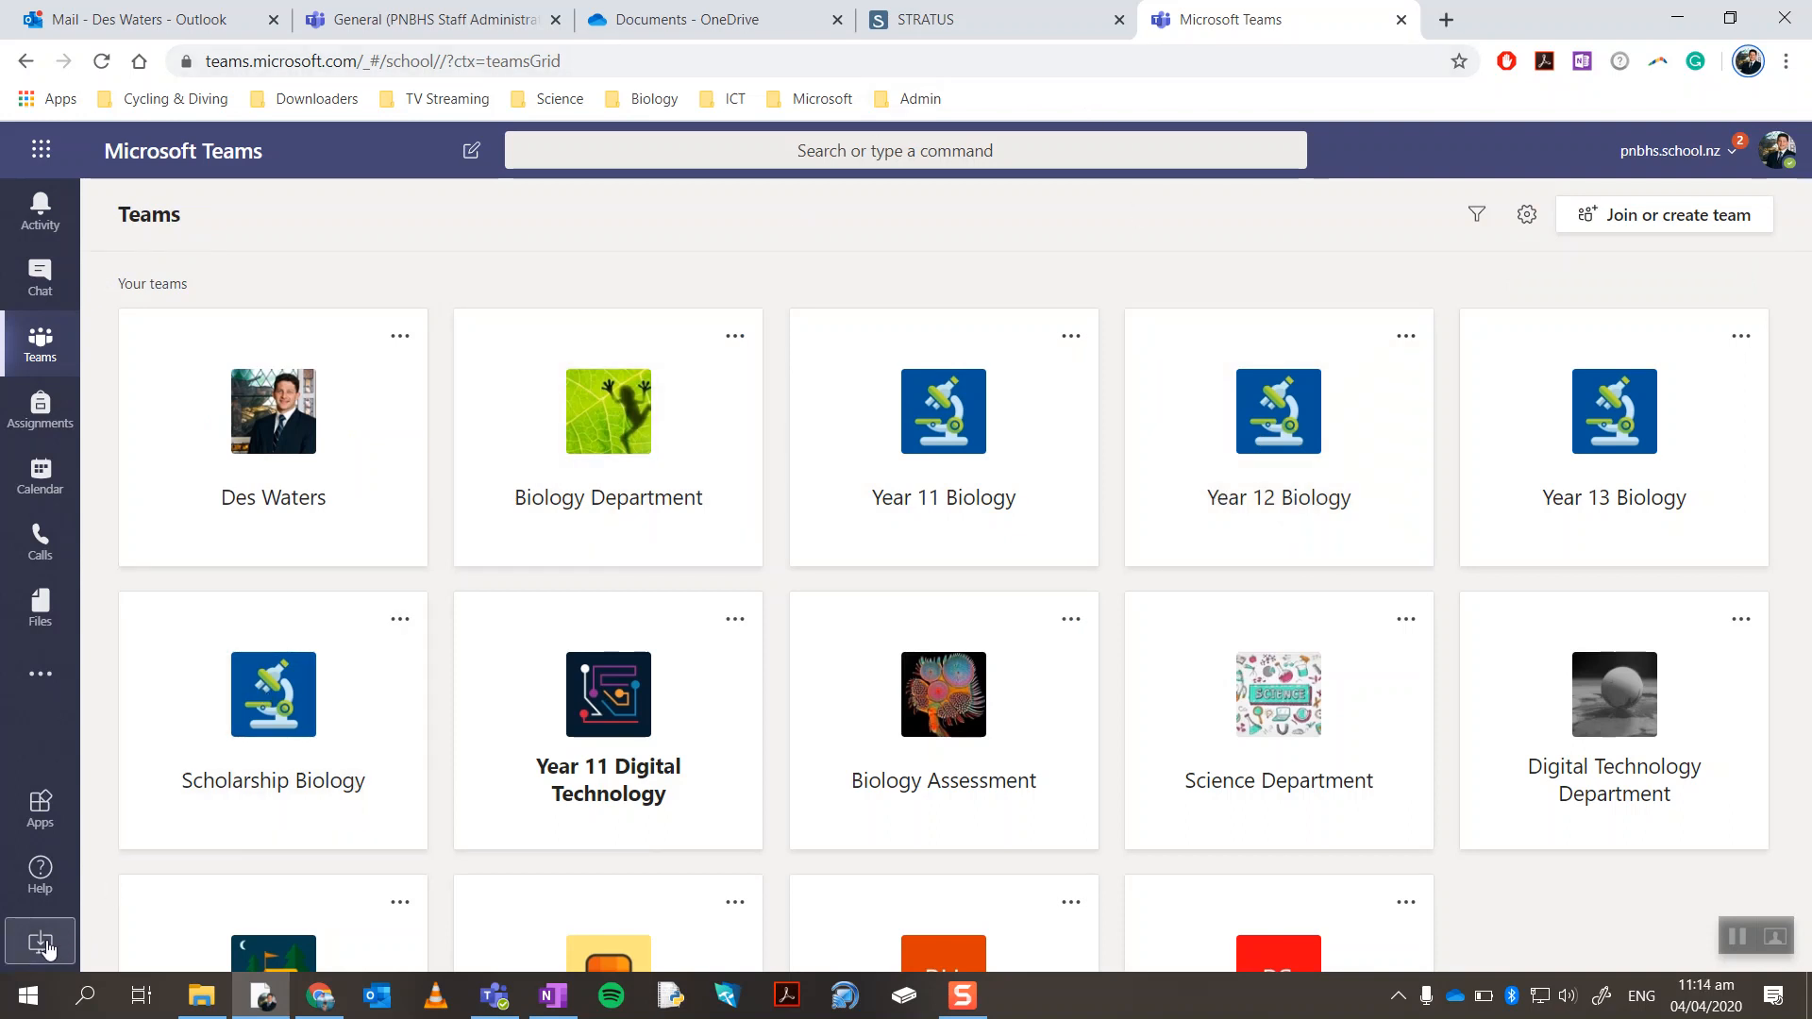
mouse_move(40, 942)
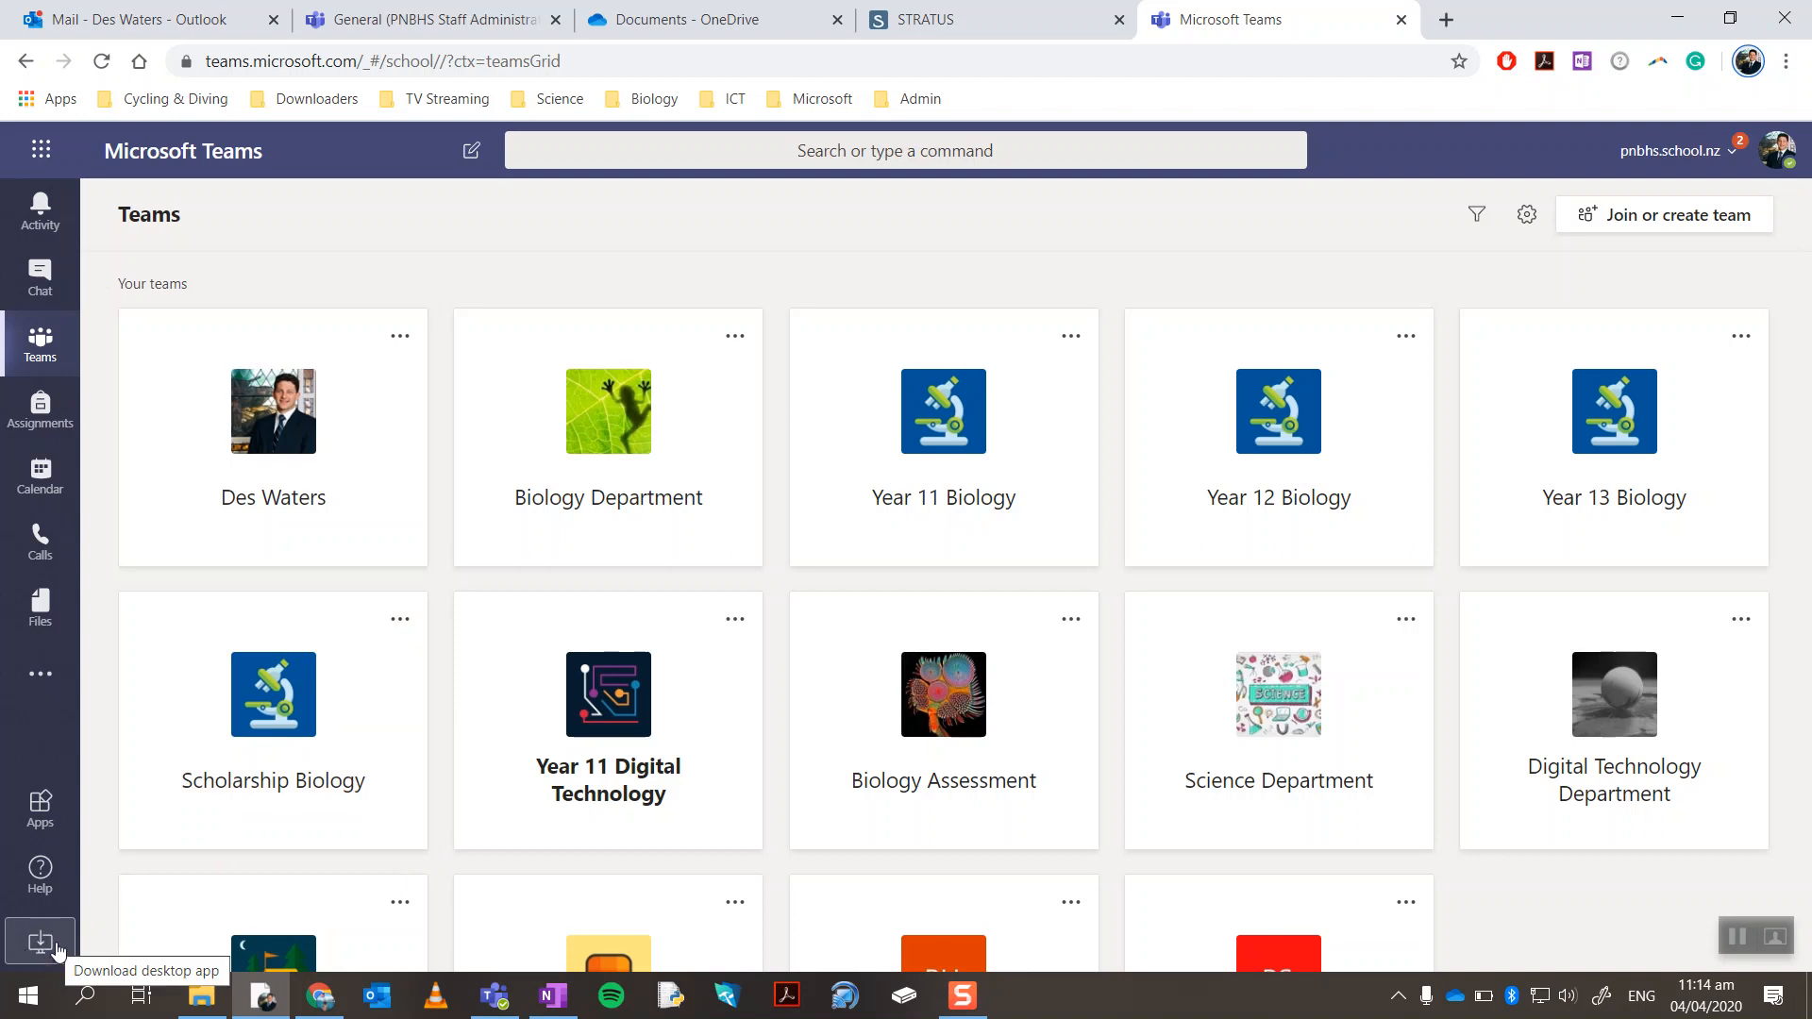
mouse_move(197, 930)
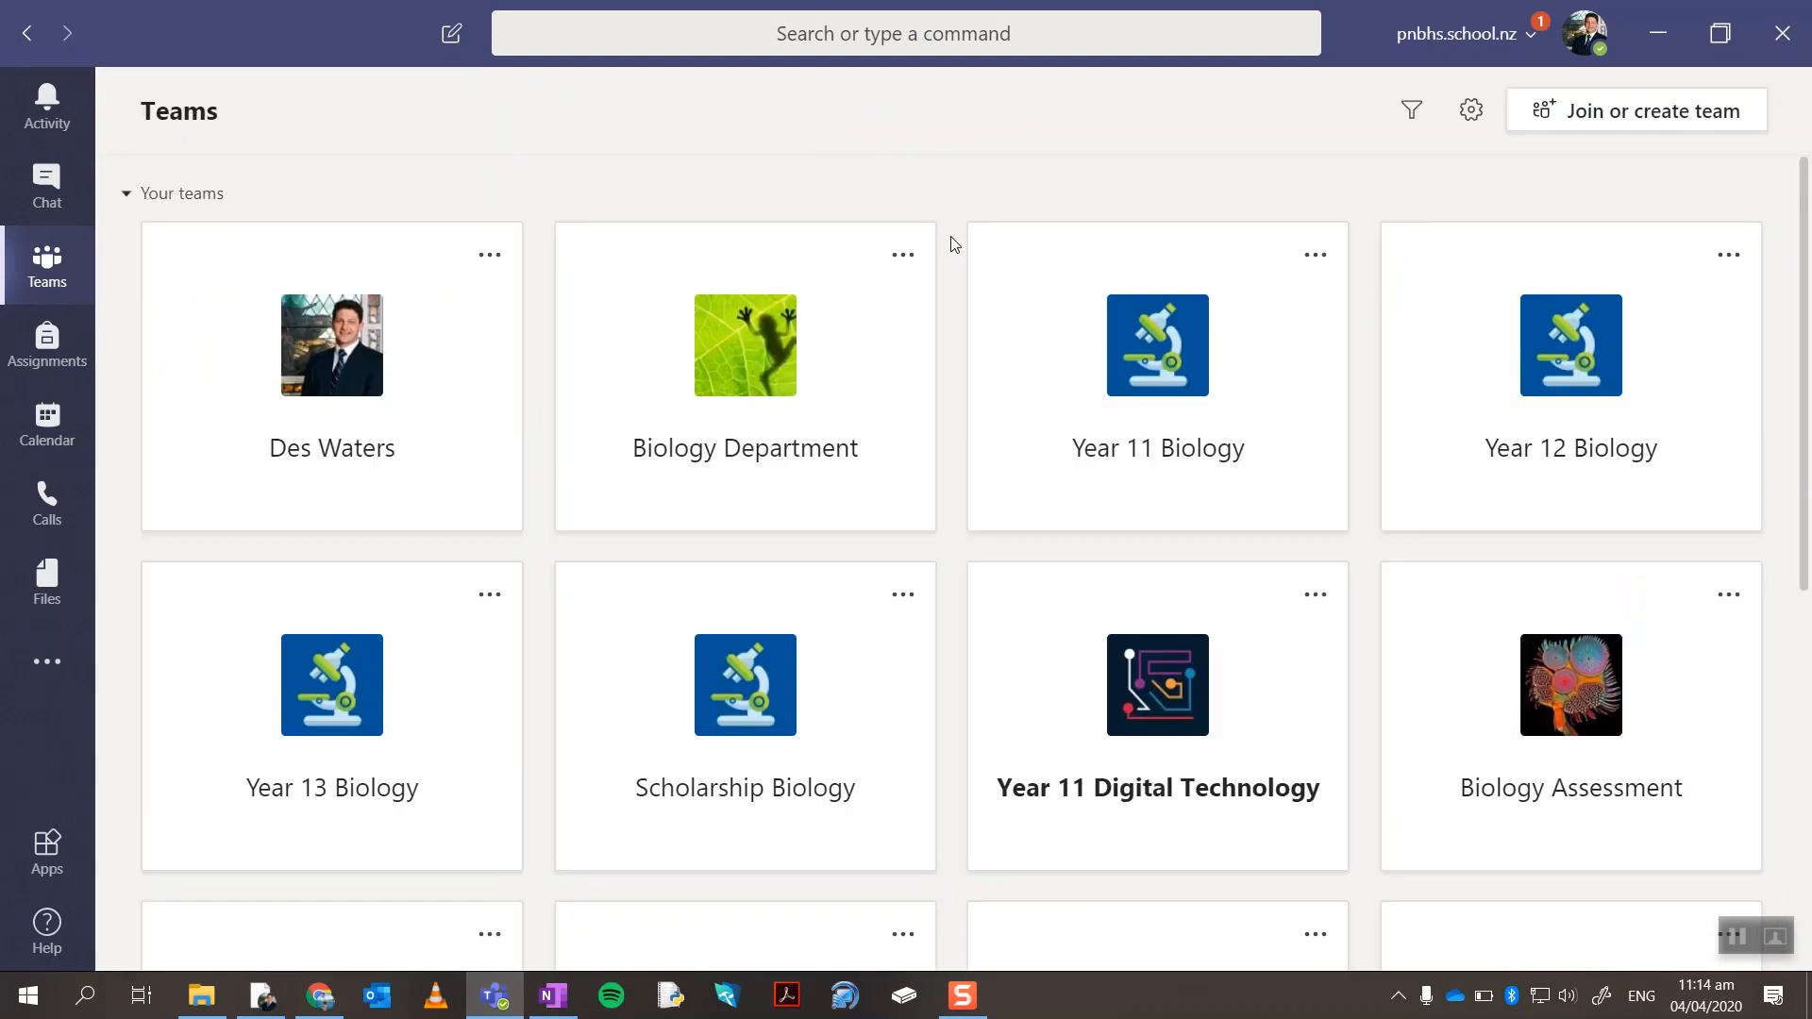
mouse_move(995, 812)
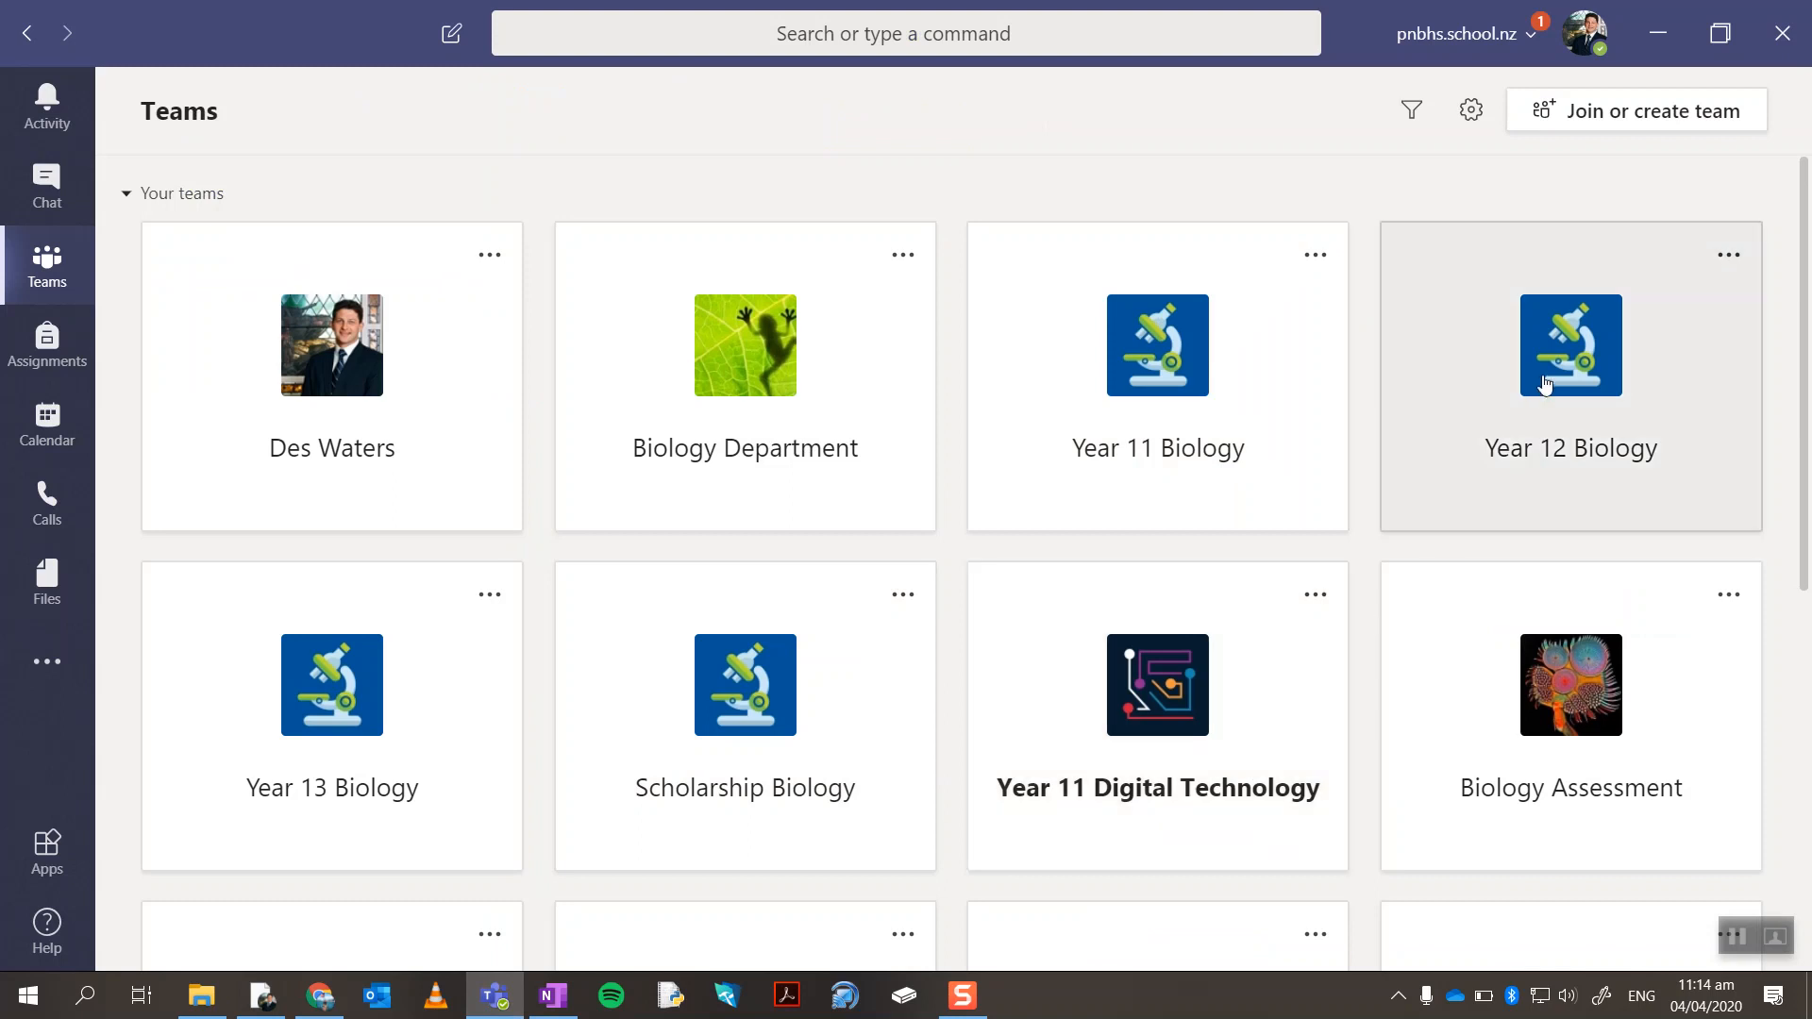
Open the Year 12 Biology team in the desktop app and scroll through the General channel posts.
left_click(1569, 344)
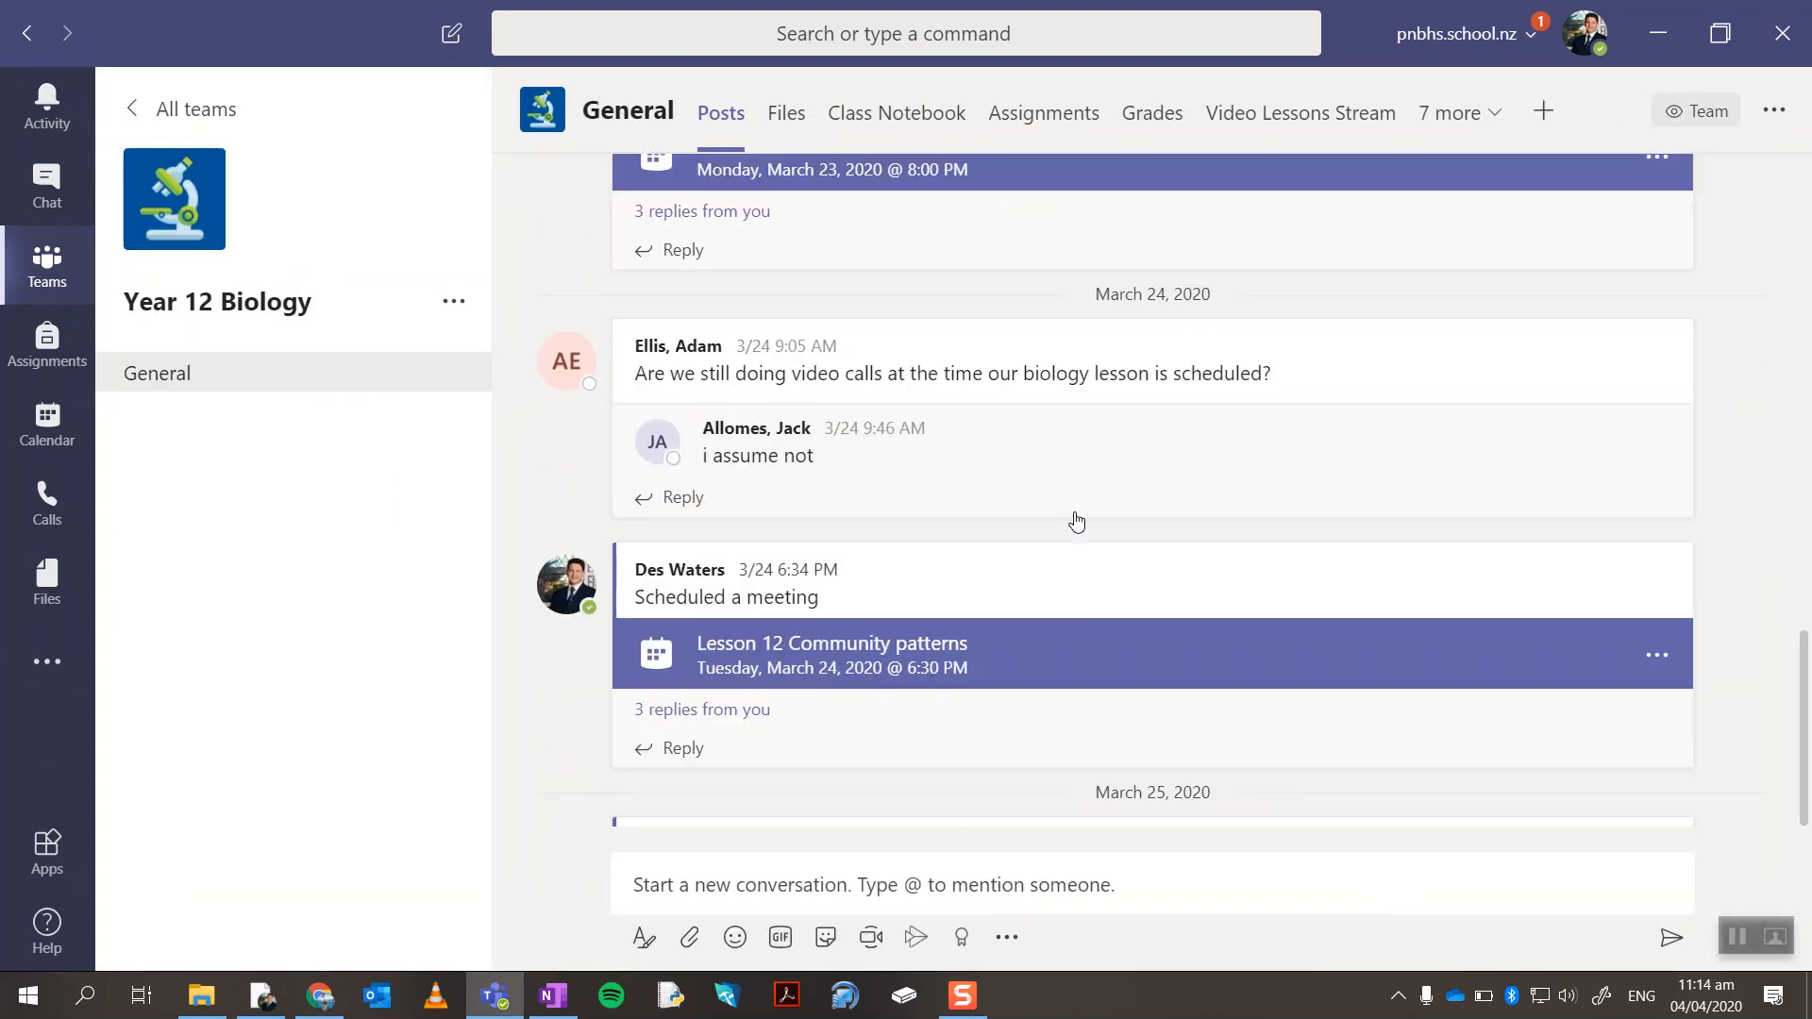
scroll("down", 3)
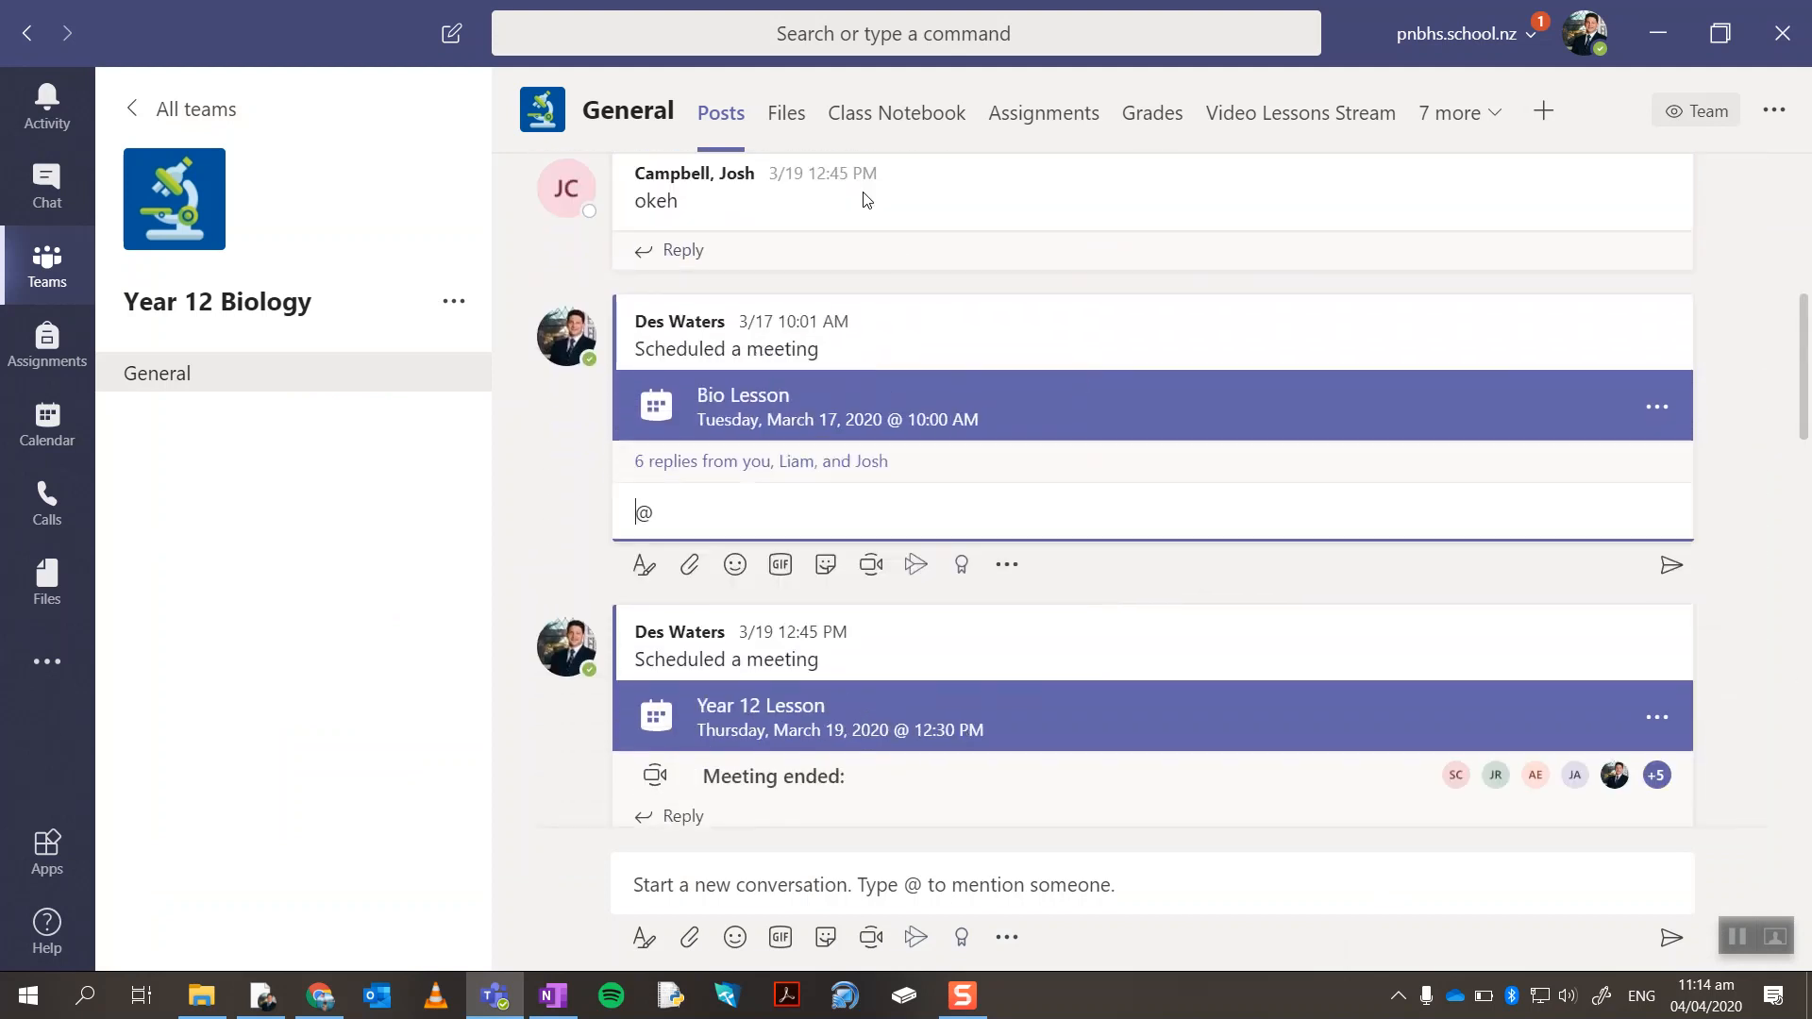
View the General channel's files, then load the Class Notebook tab at its Introduction page.
left_click(785, 111)
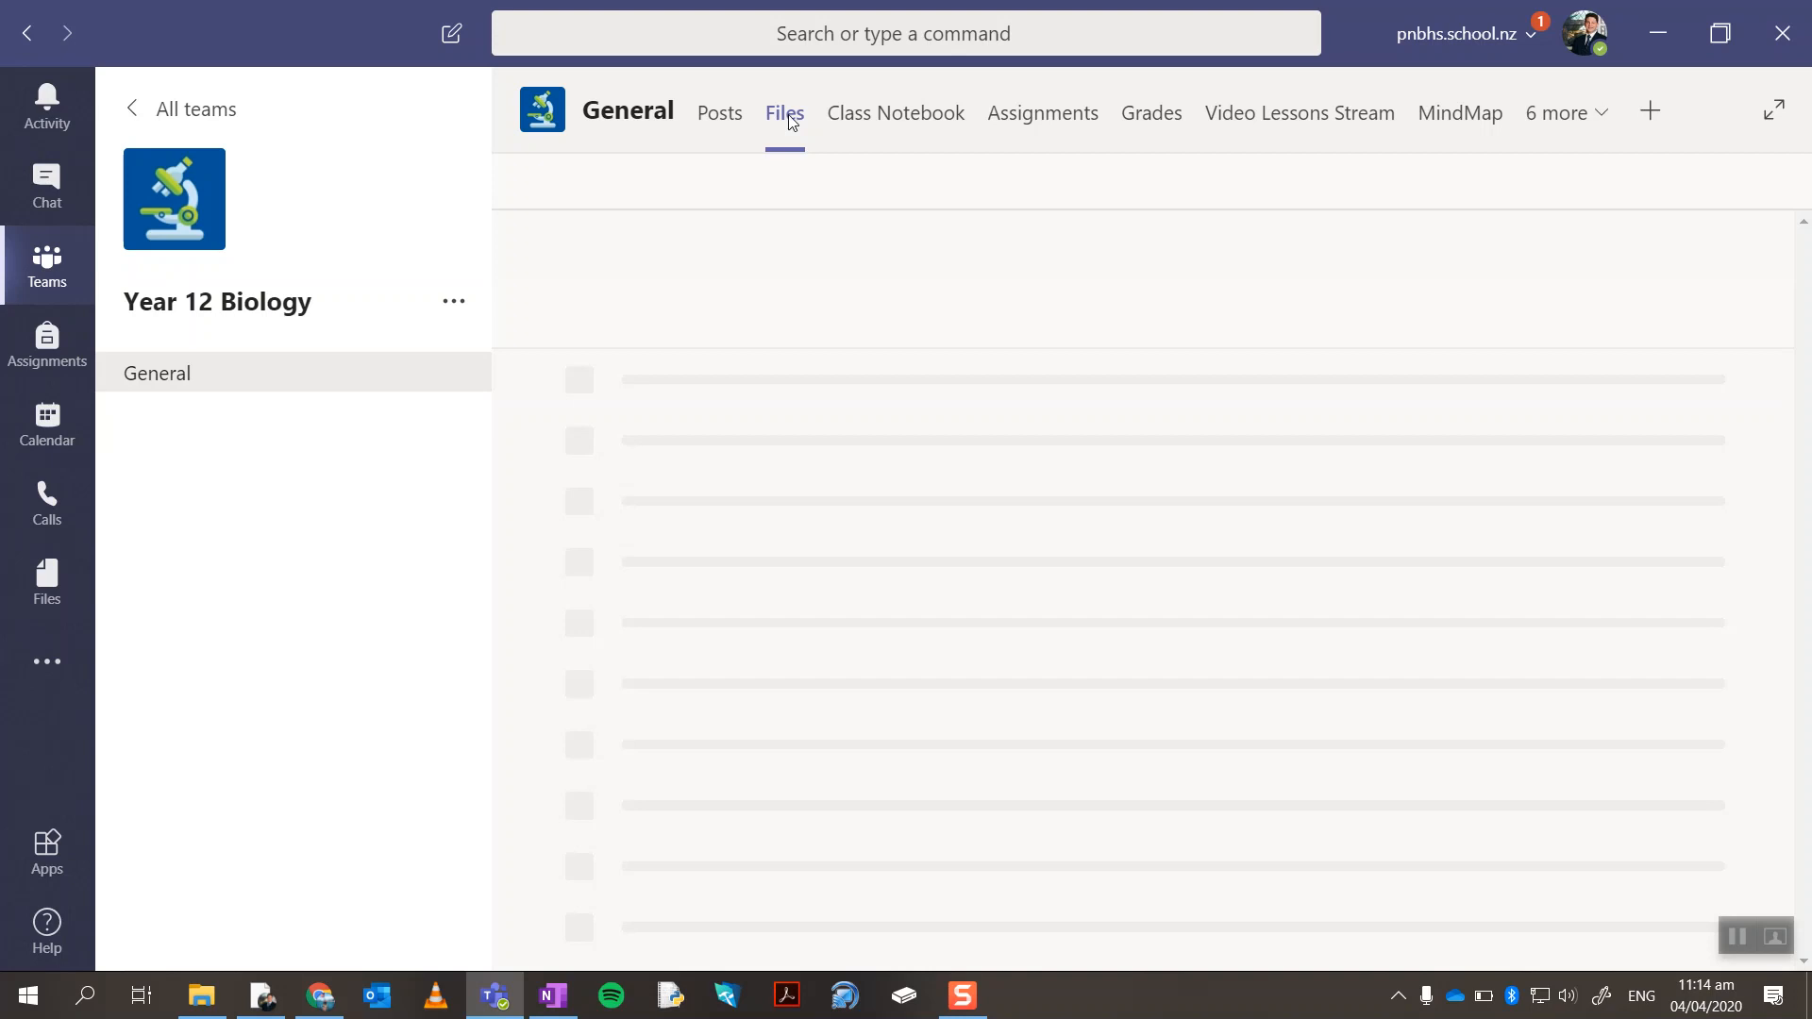
left_click(784, 111)
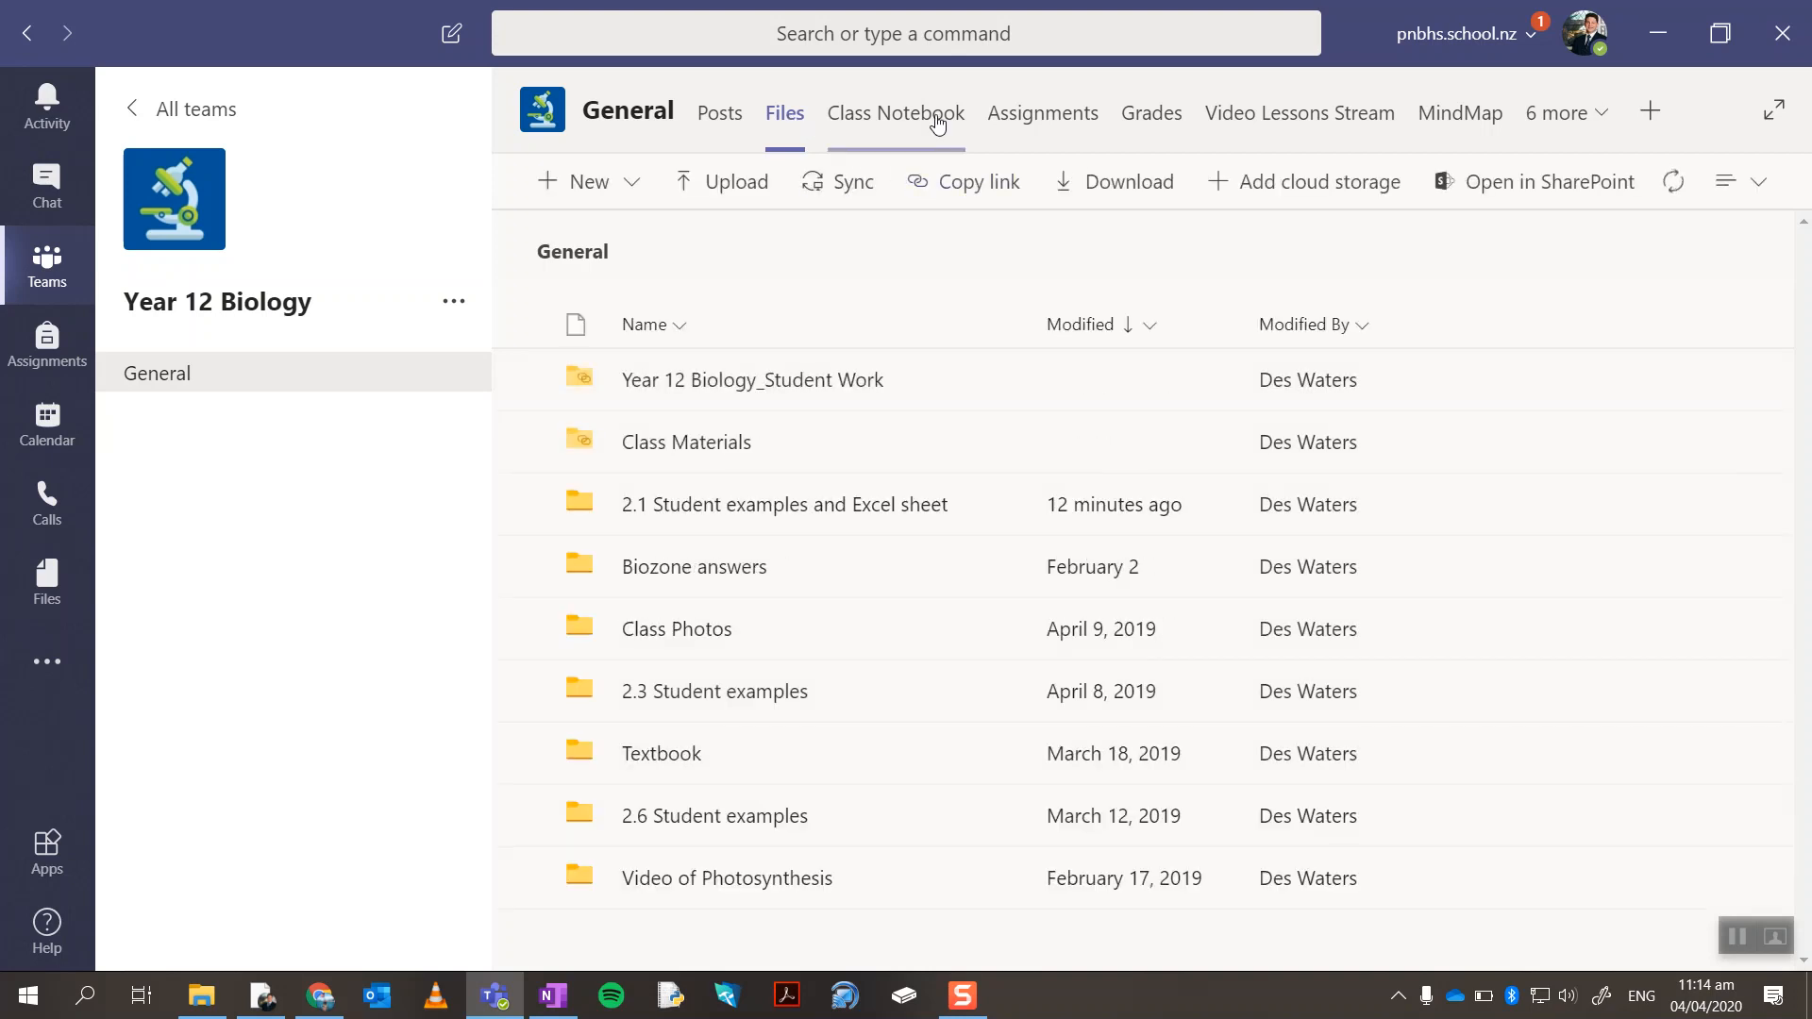
left_click(895, 112)
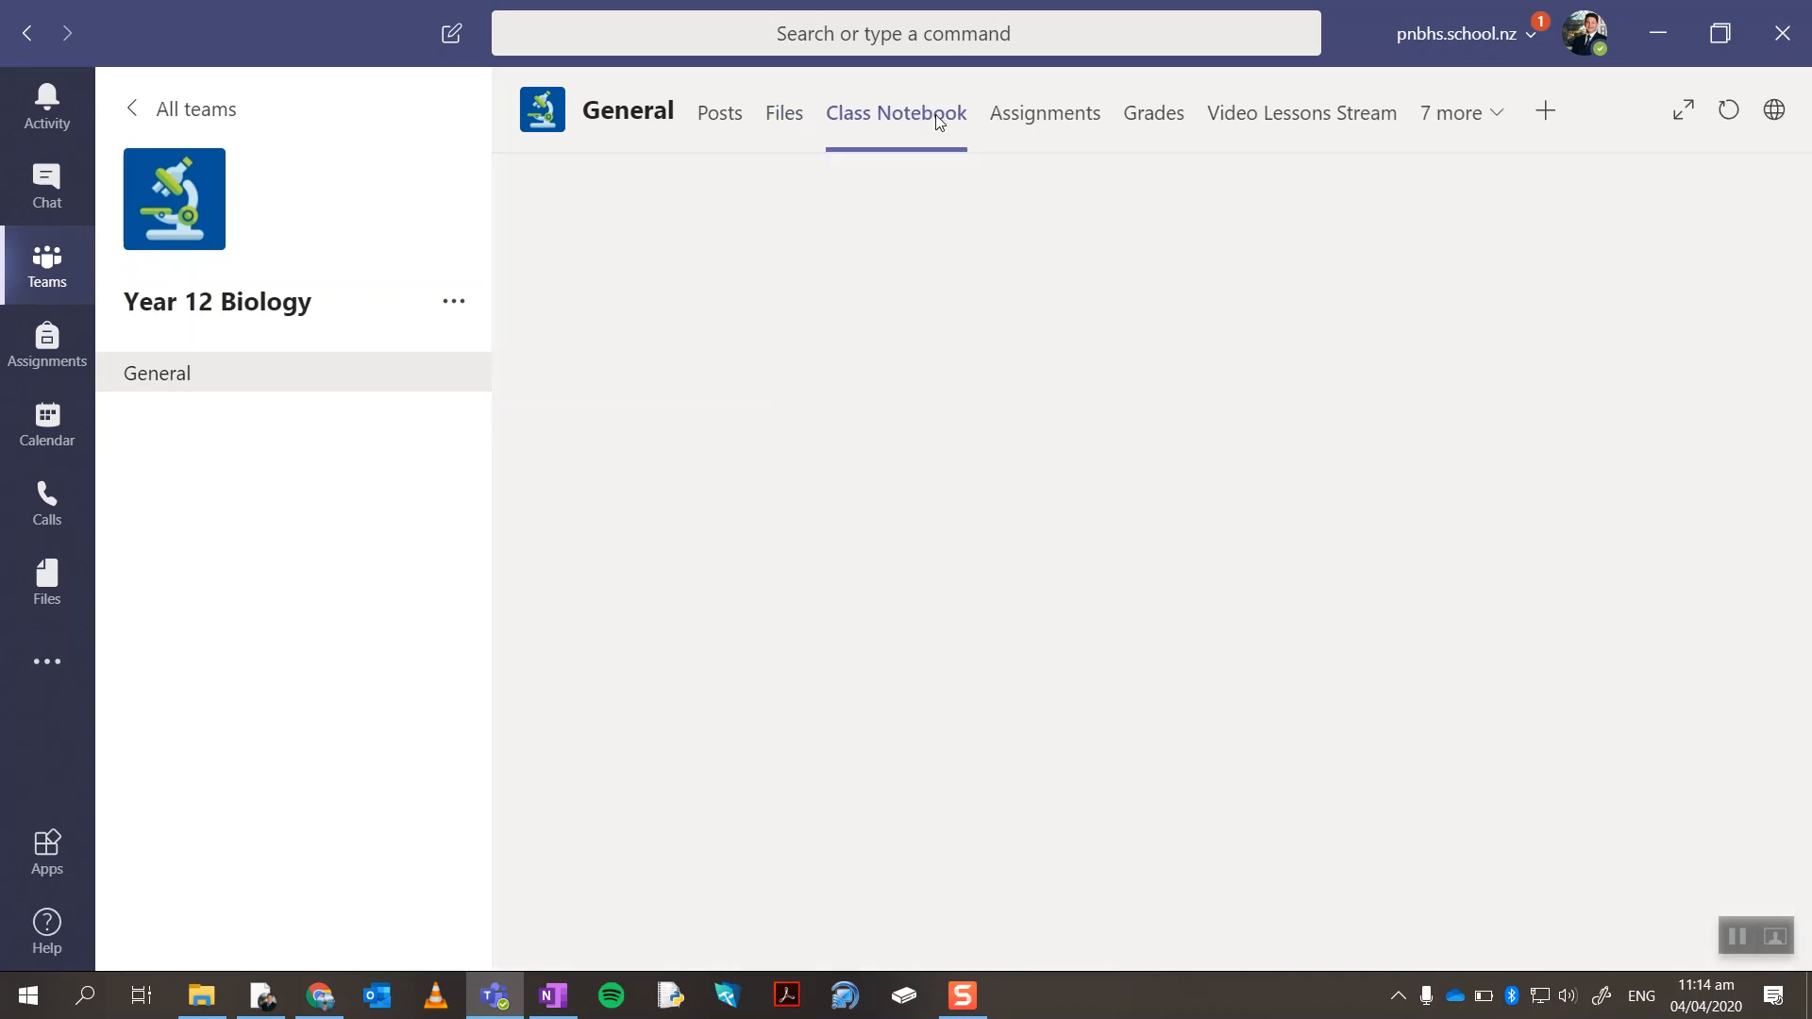
left_click(895, 112)
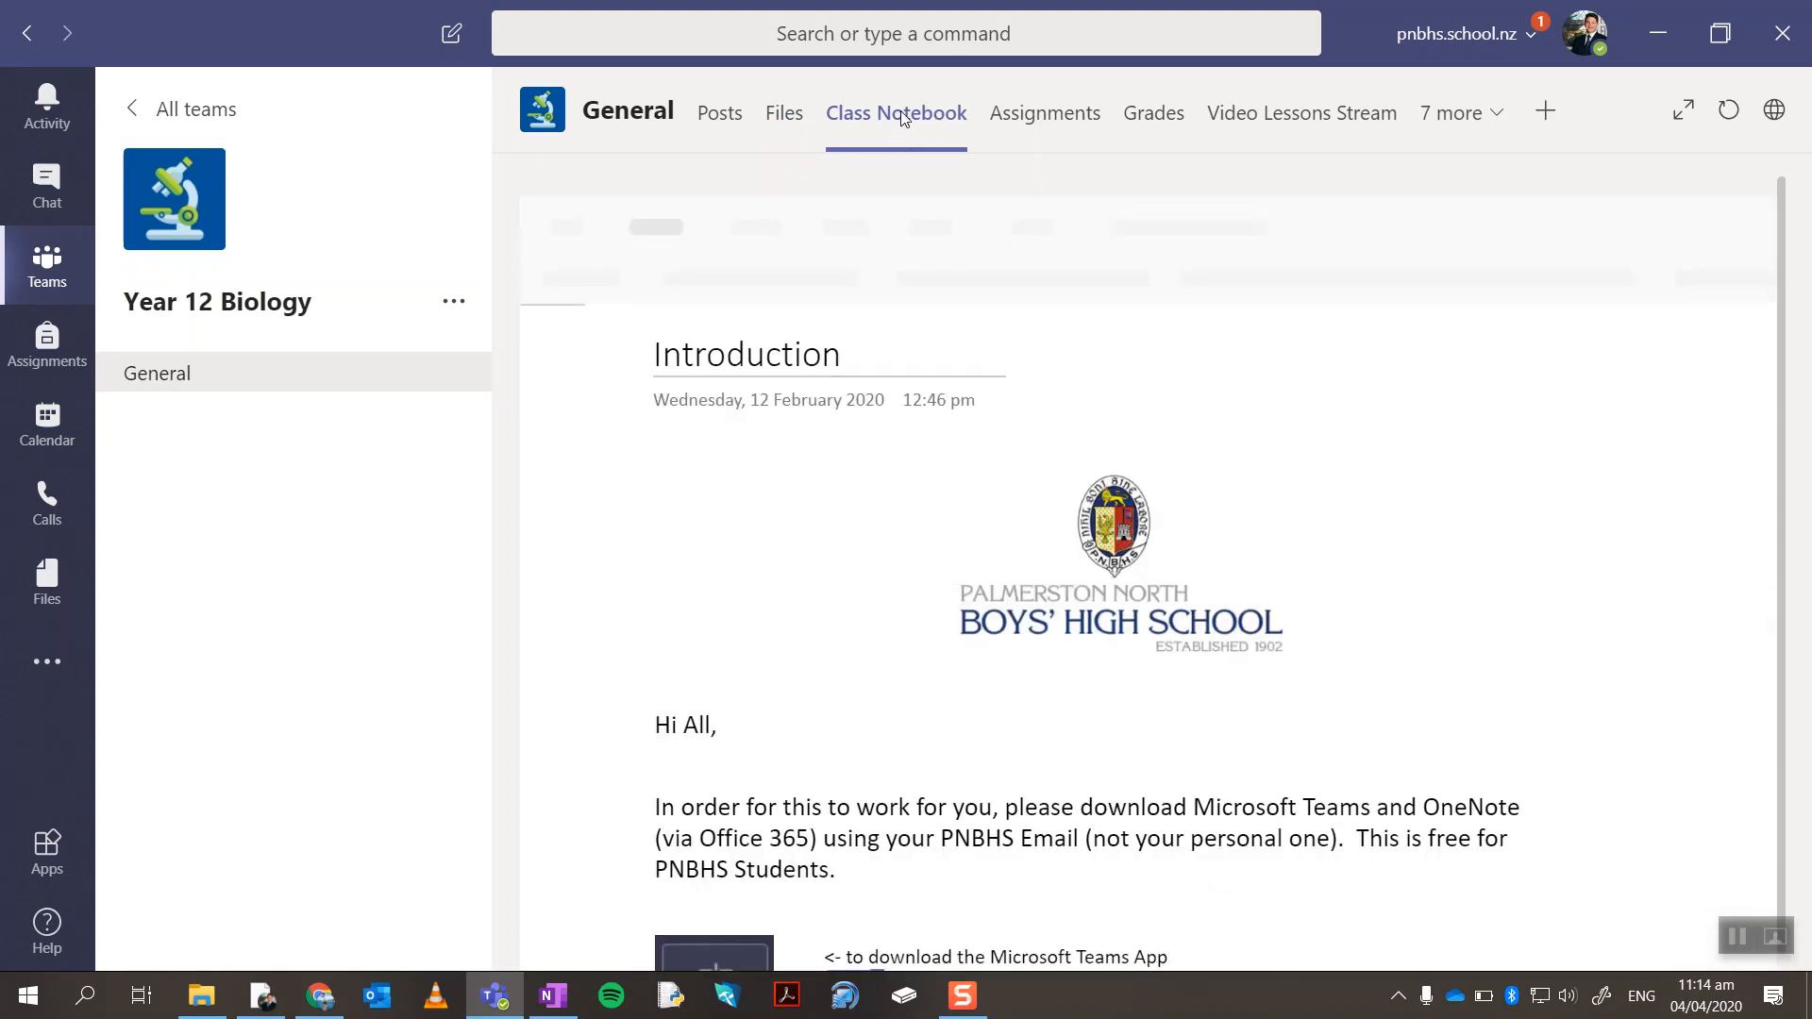
mouse_move(895, 111)
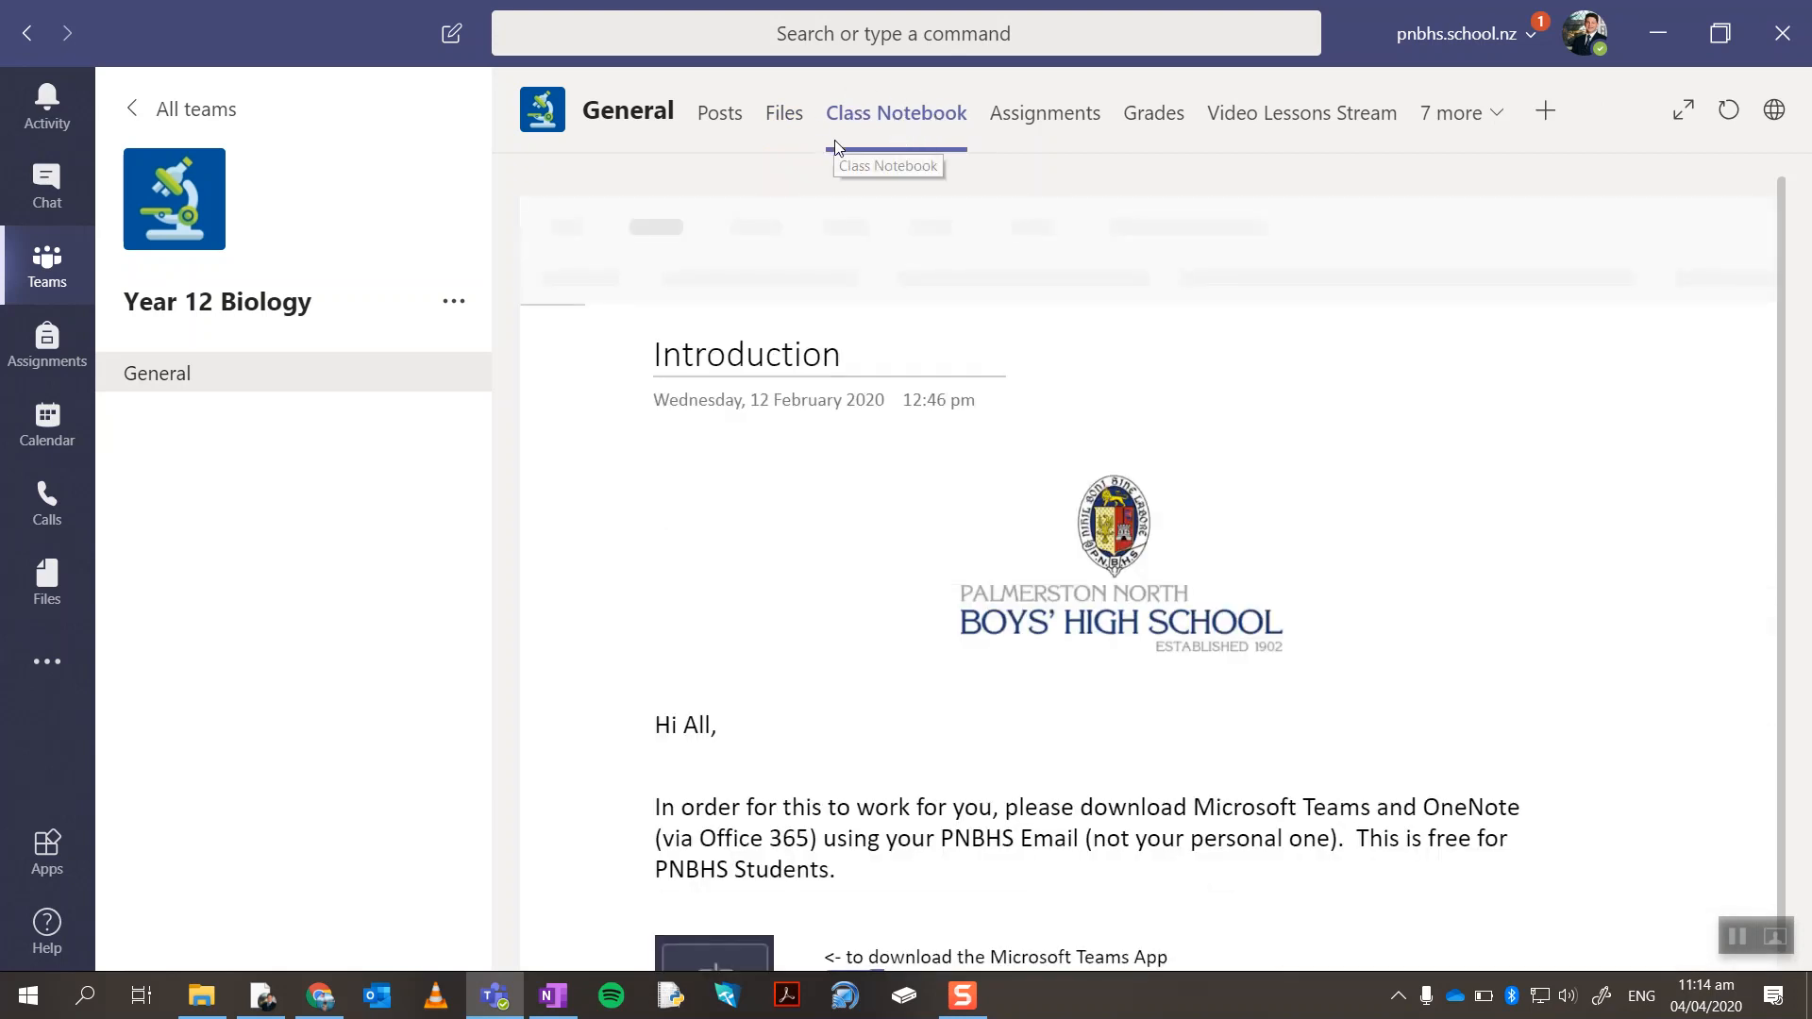
left_click(895, 112)
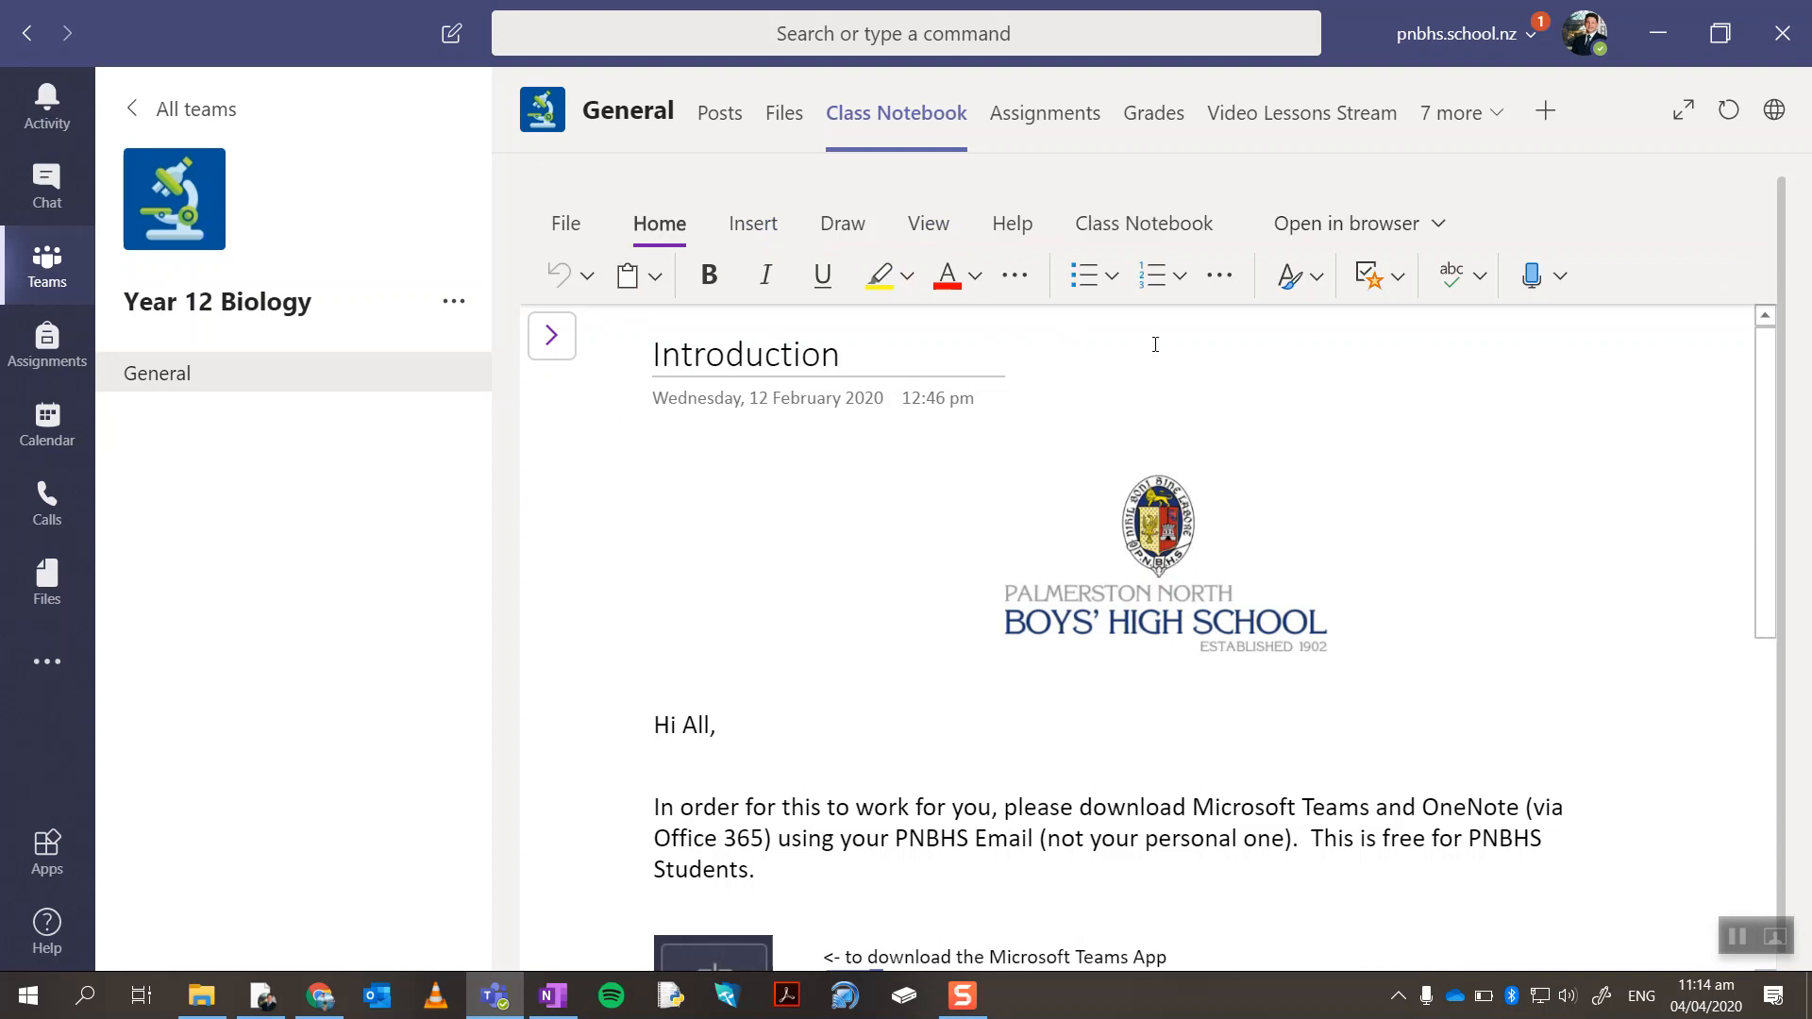
mouse_move(1279, 353)
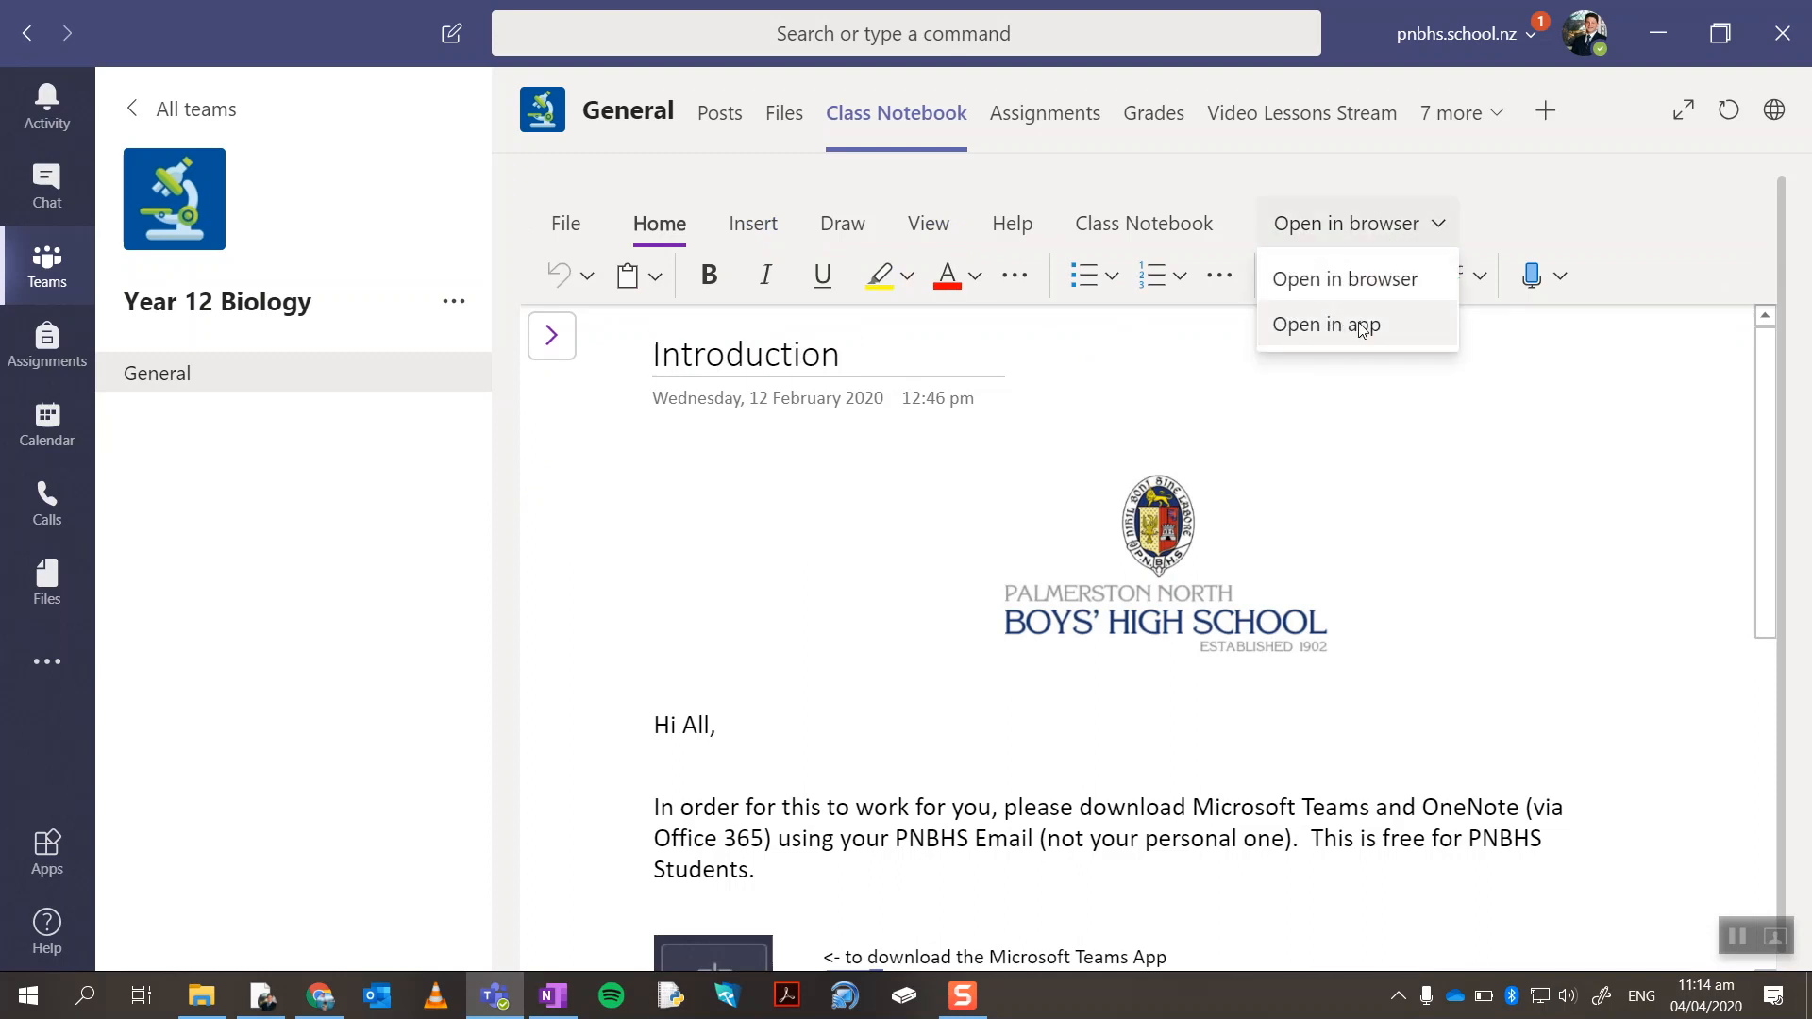
Send the class notebook to the desktop OneNote app and dismiss the opening notice.
left_click(1325, 323)
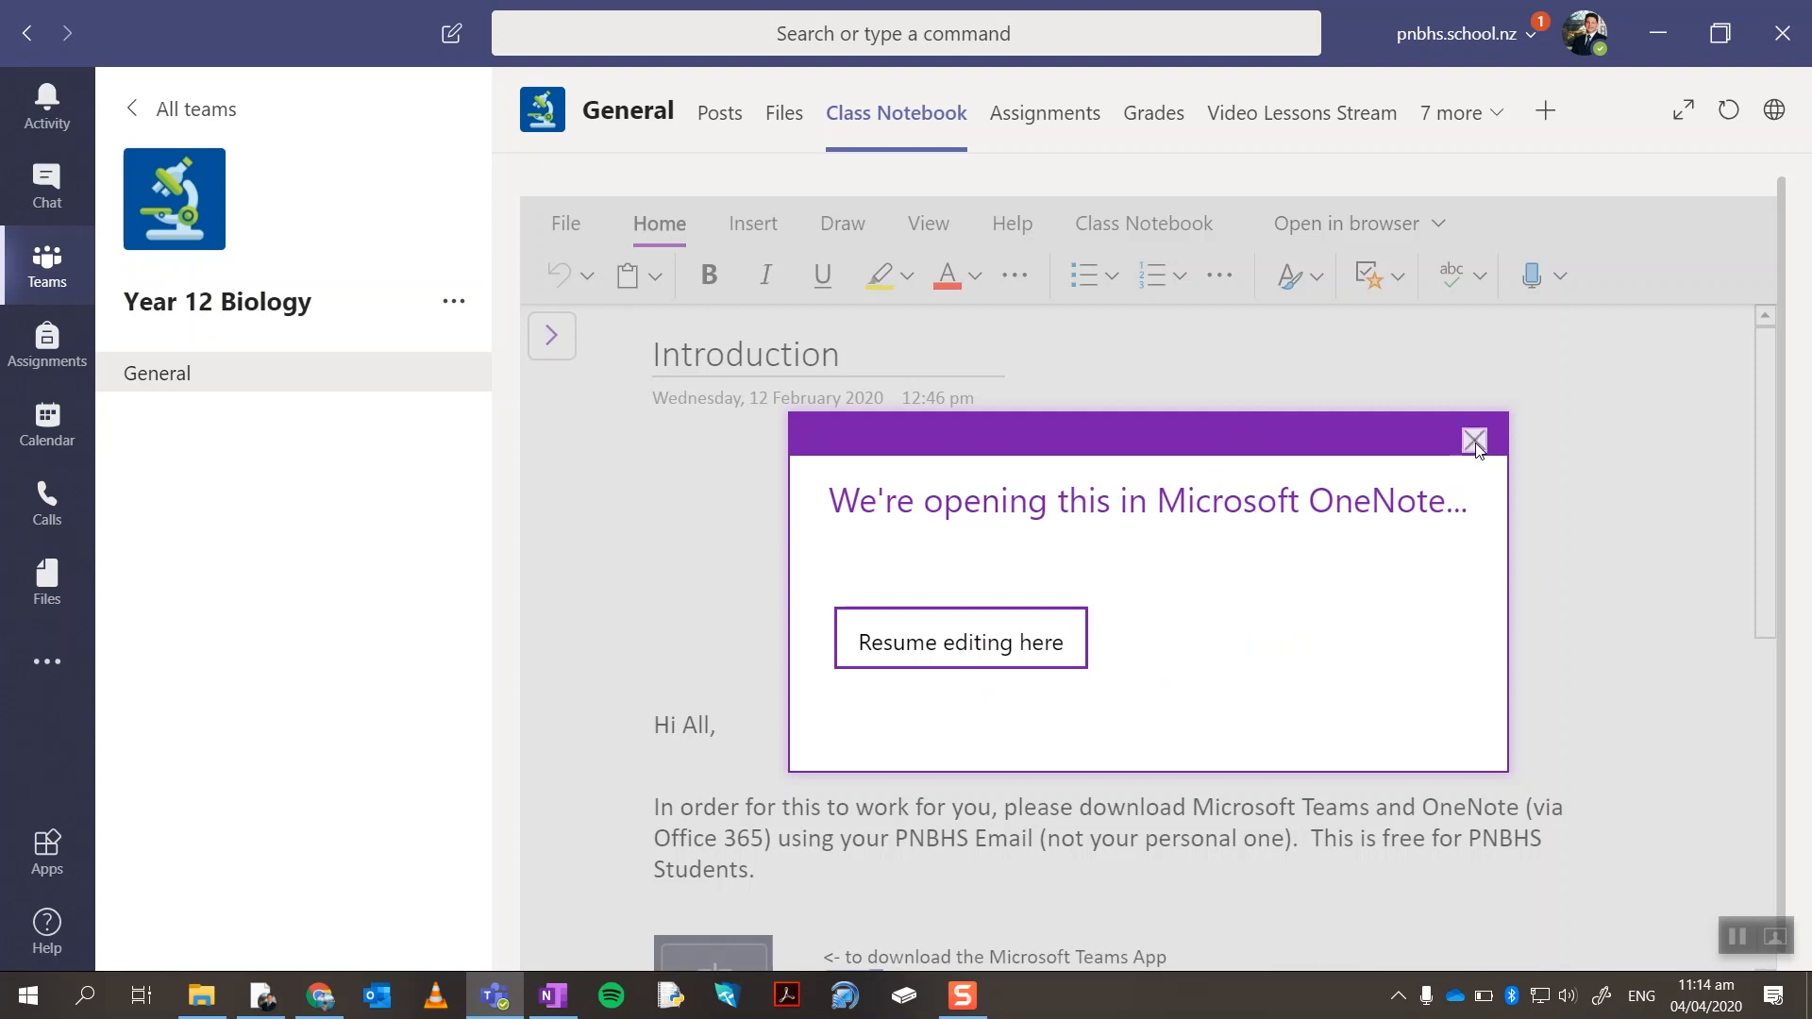
left_click(1355, 222)
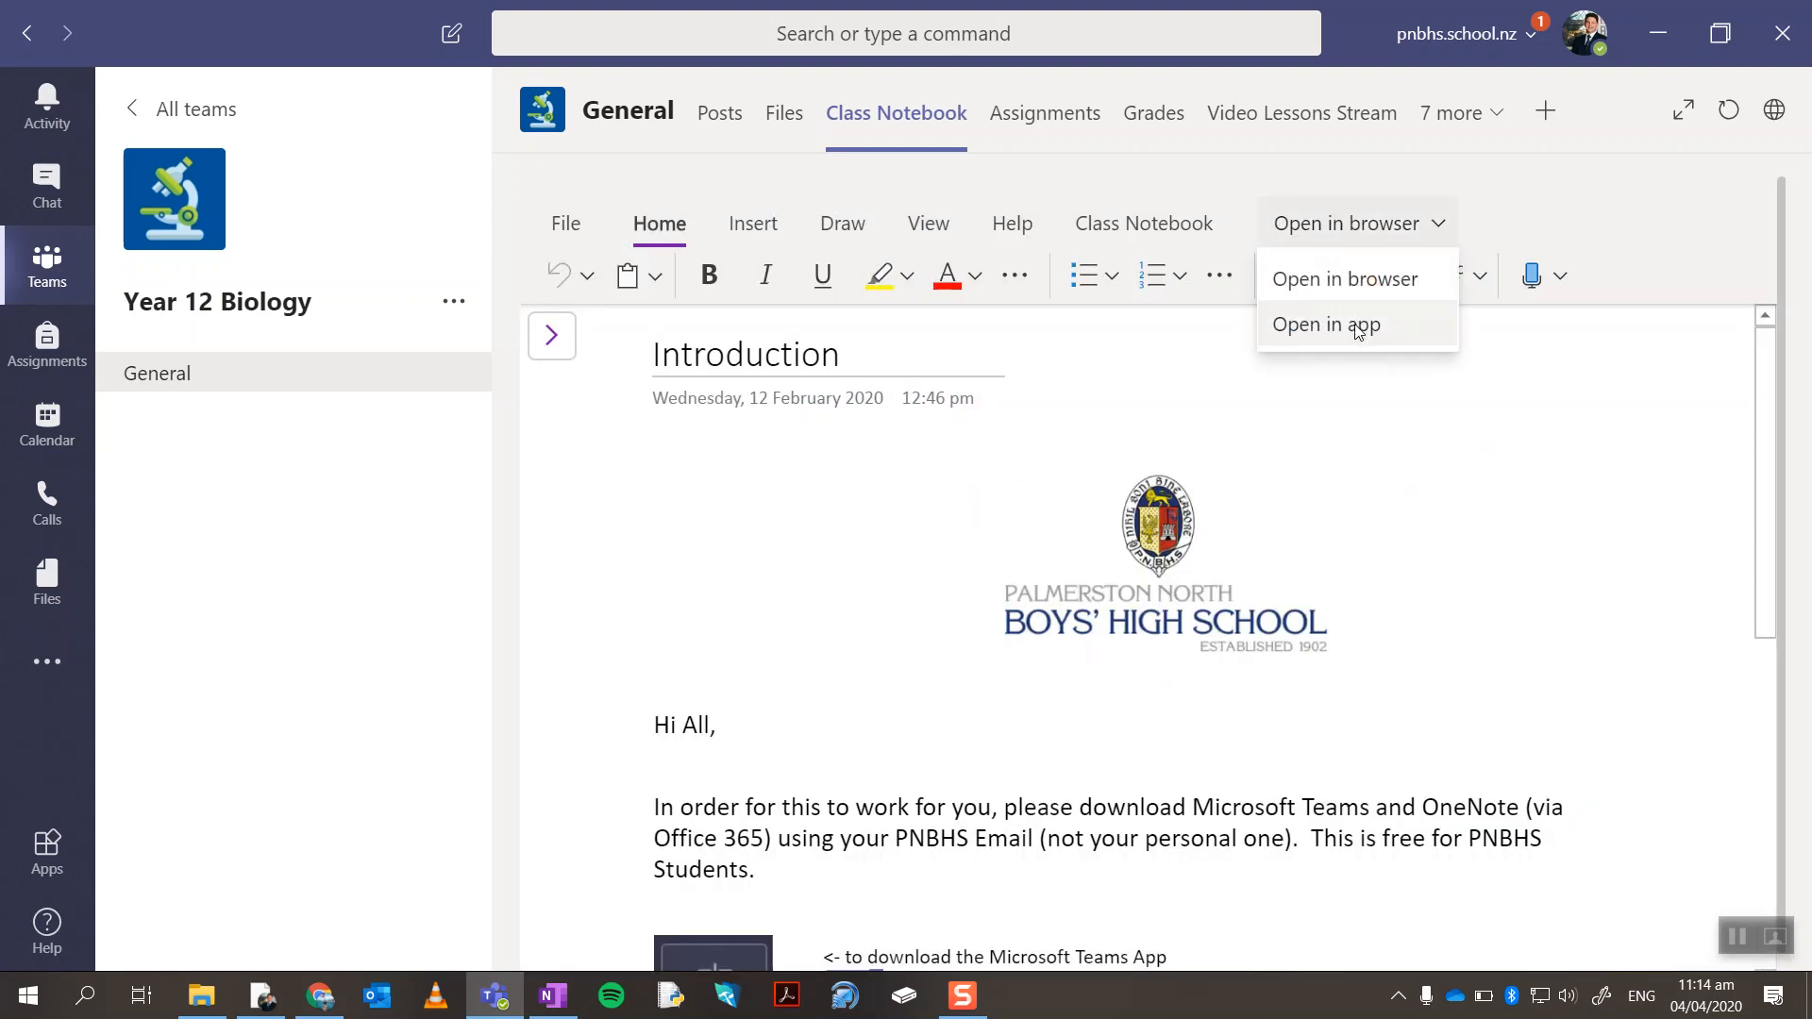
Switch to OneNote, view the 2.4 Cells L7 Organelles page and reveal the student sections.
left_click(1326, 324)
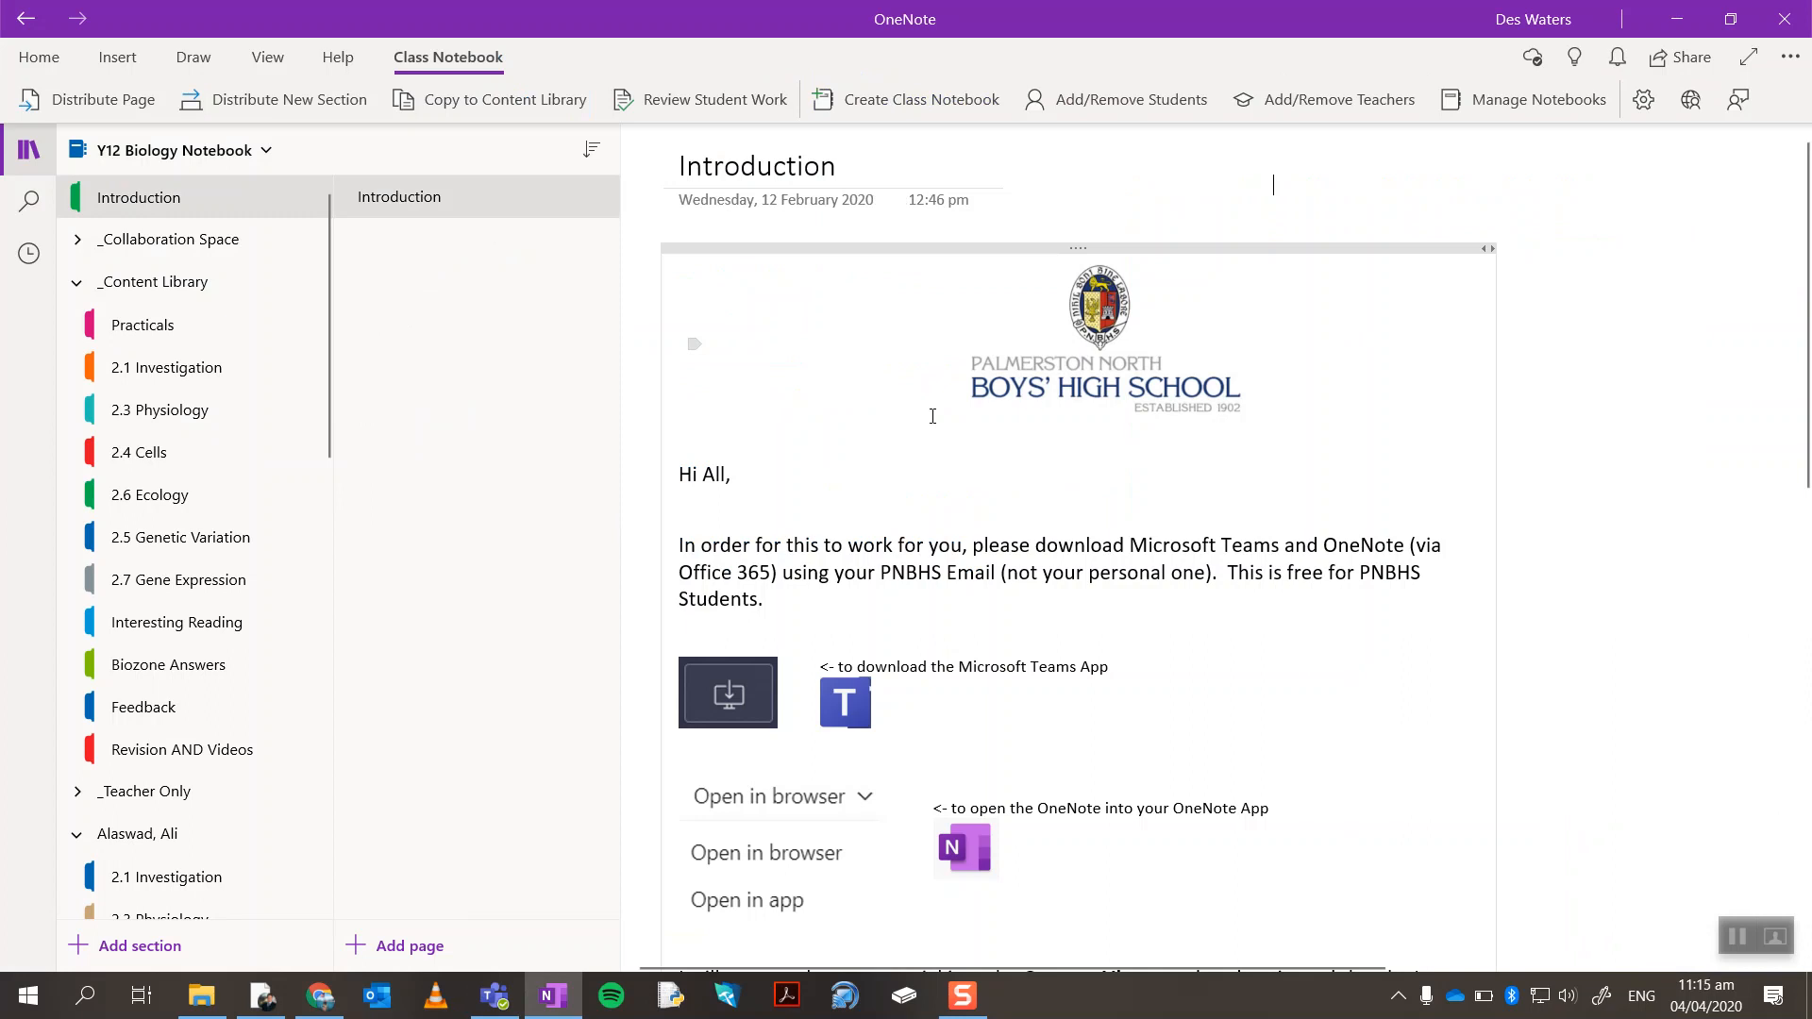
mouse_move(347, 330)
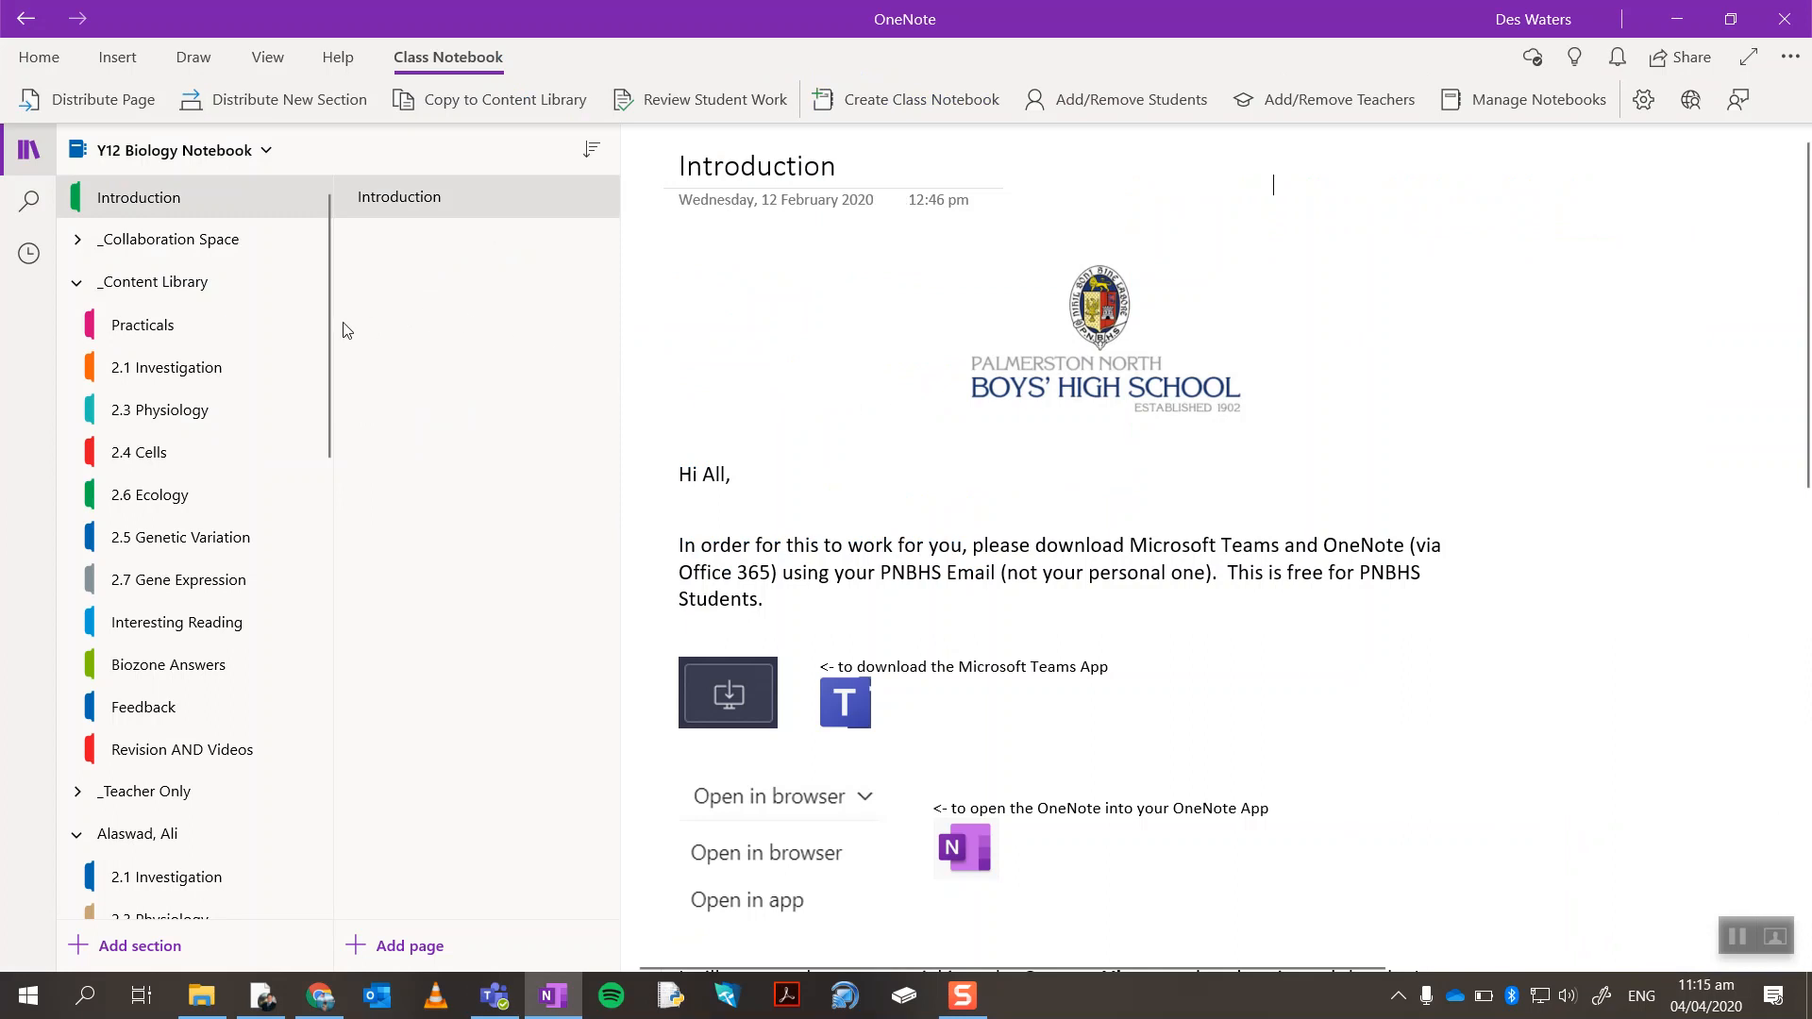
mouse_move(196, 495)
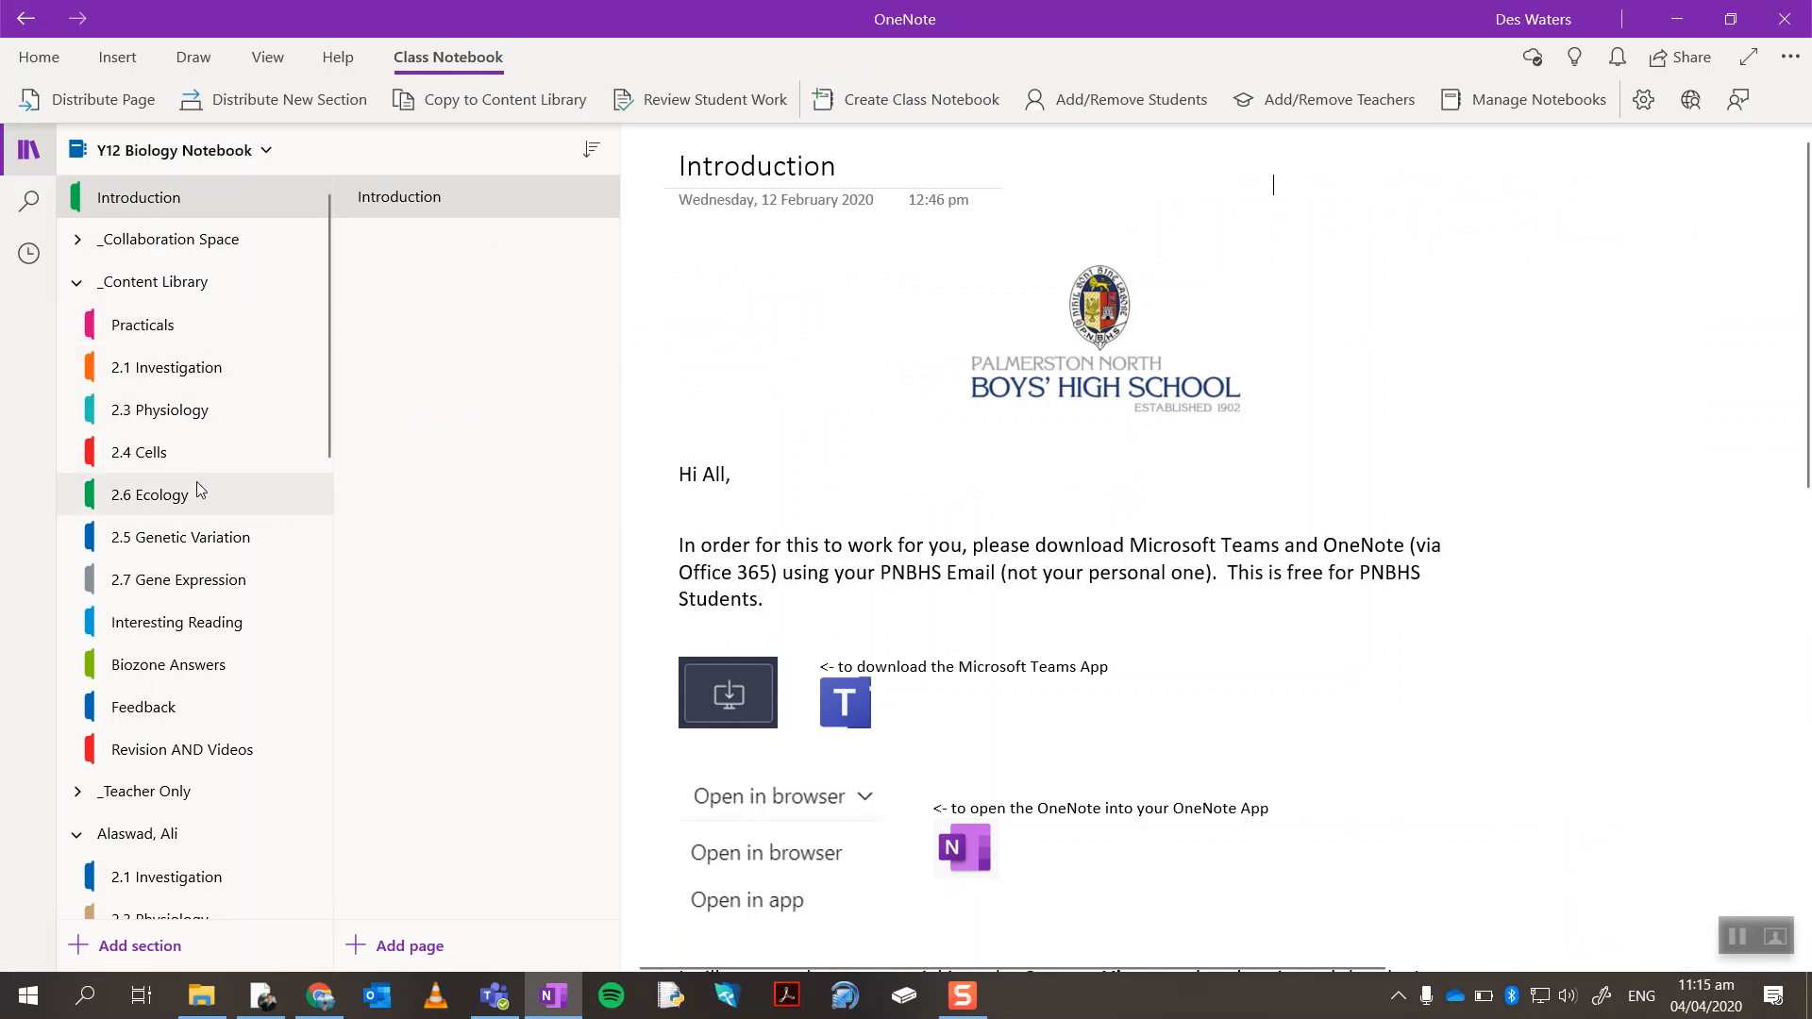
mouse_move(158, 409)
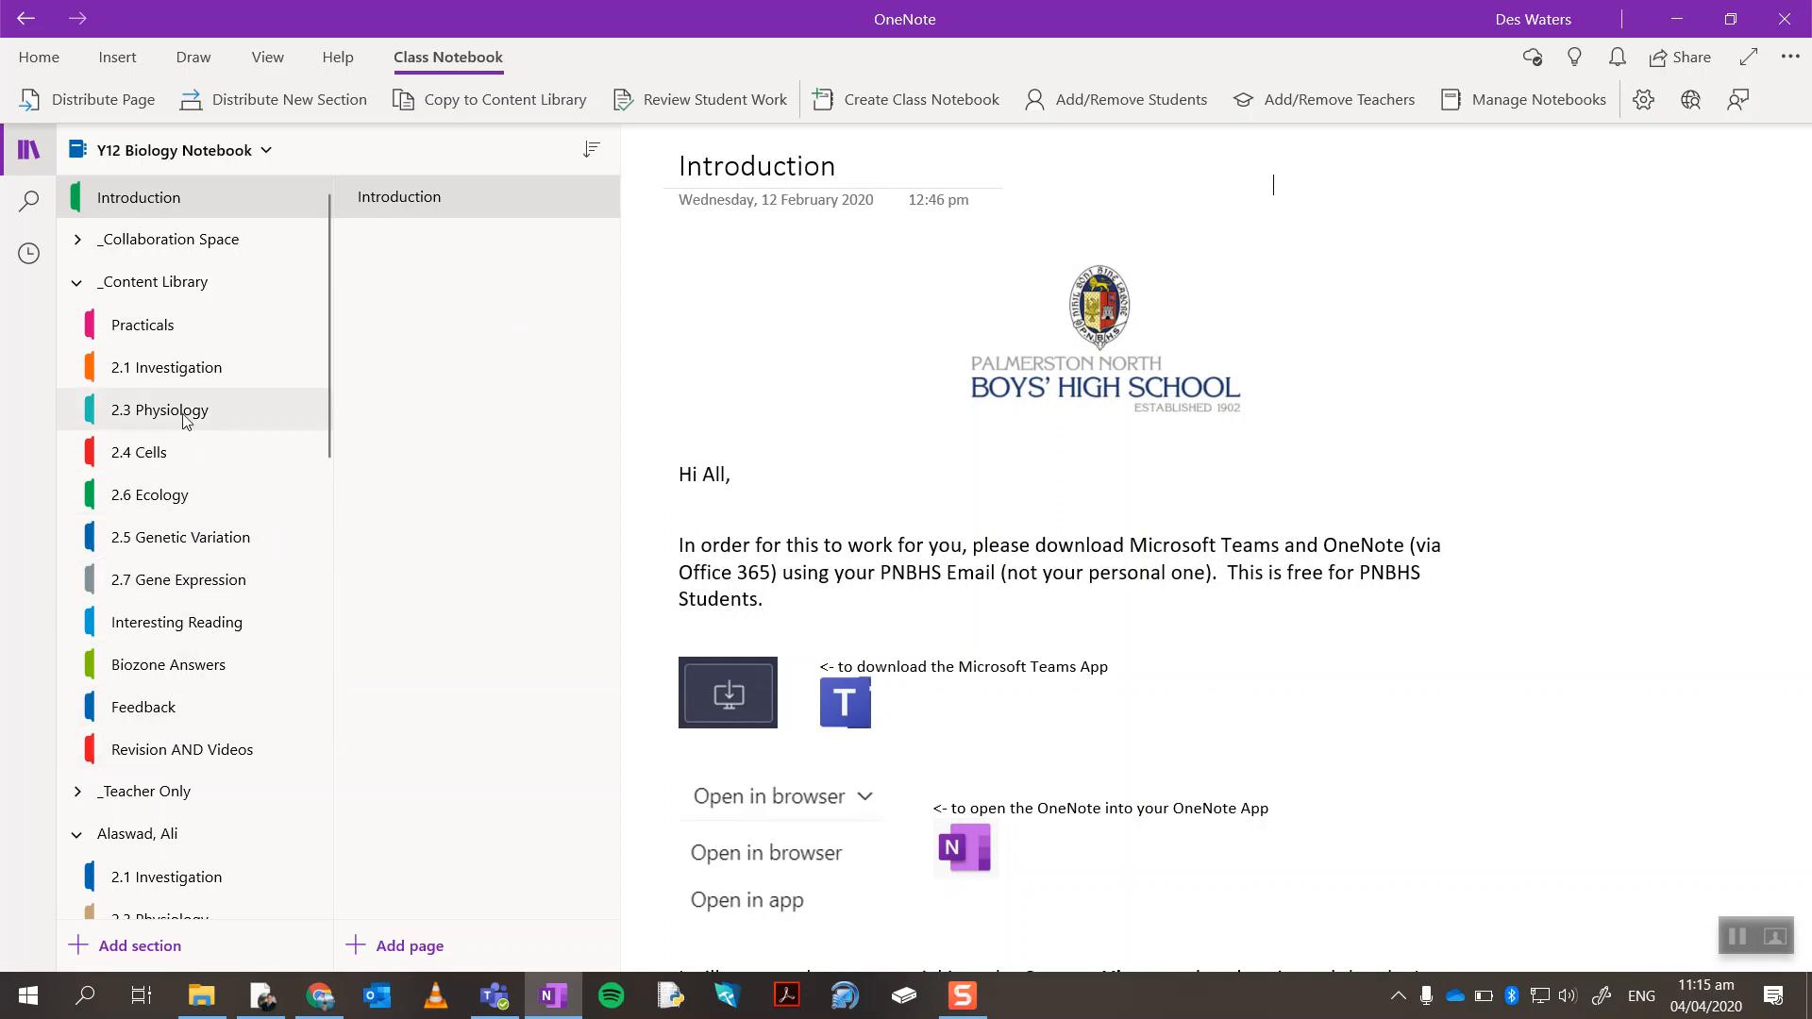
mouse_move(219, 451)
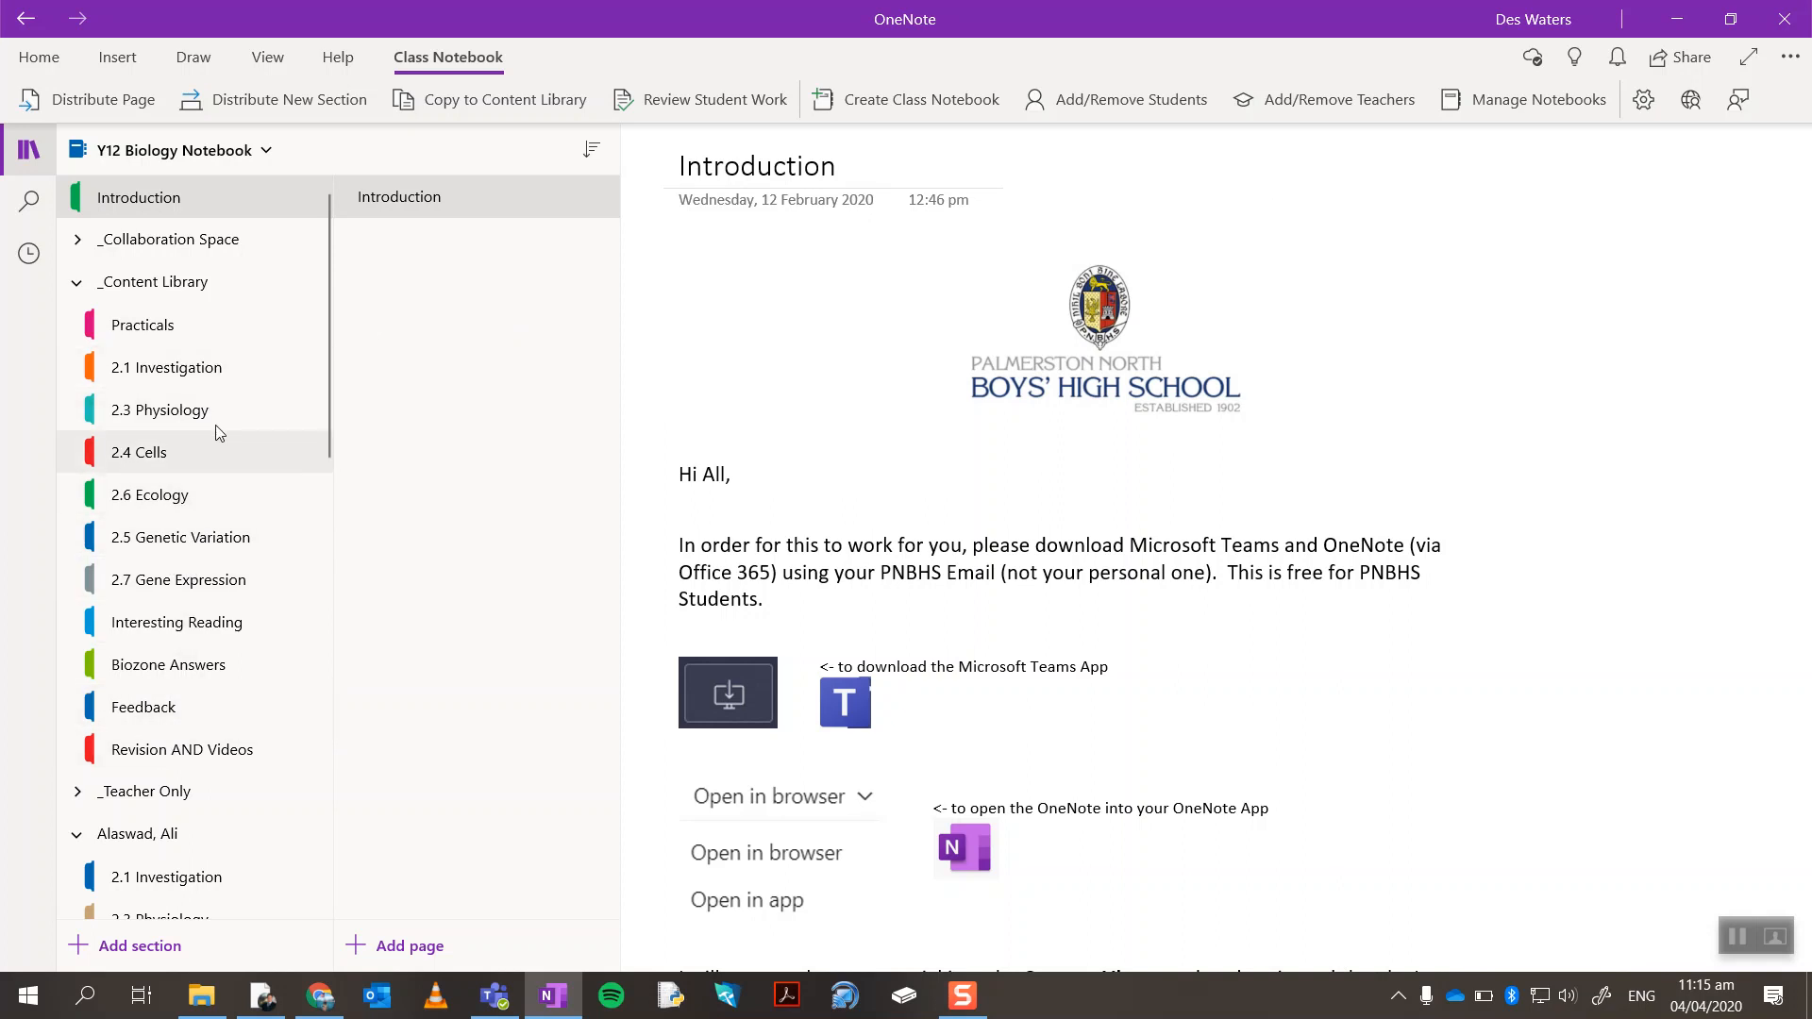
left_click(138, 451)
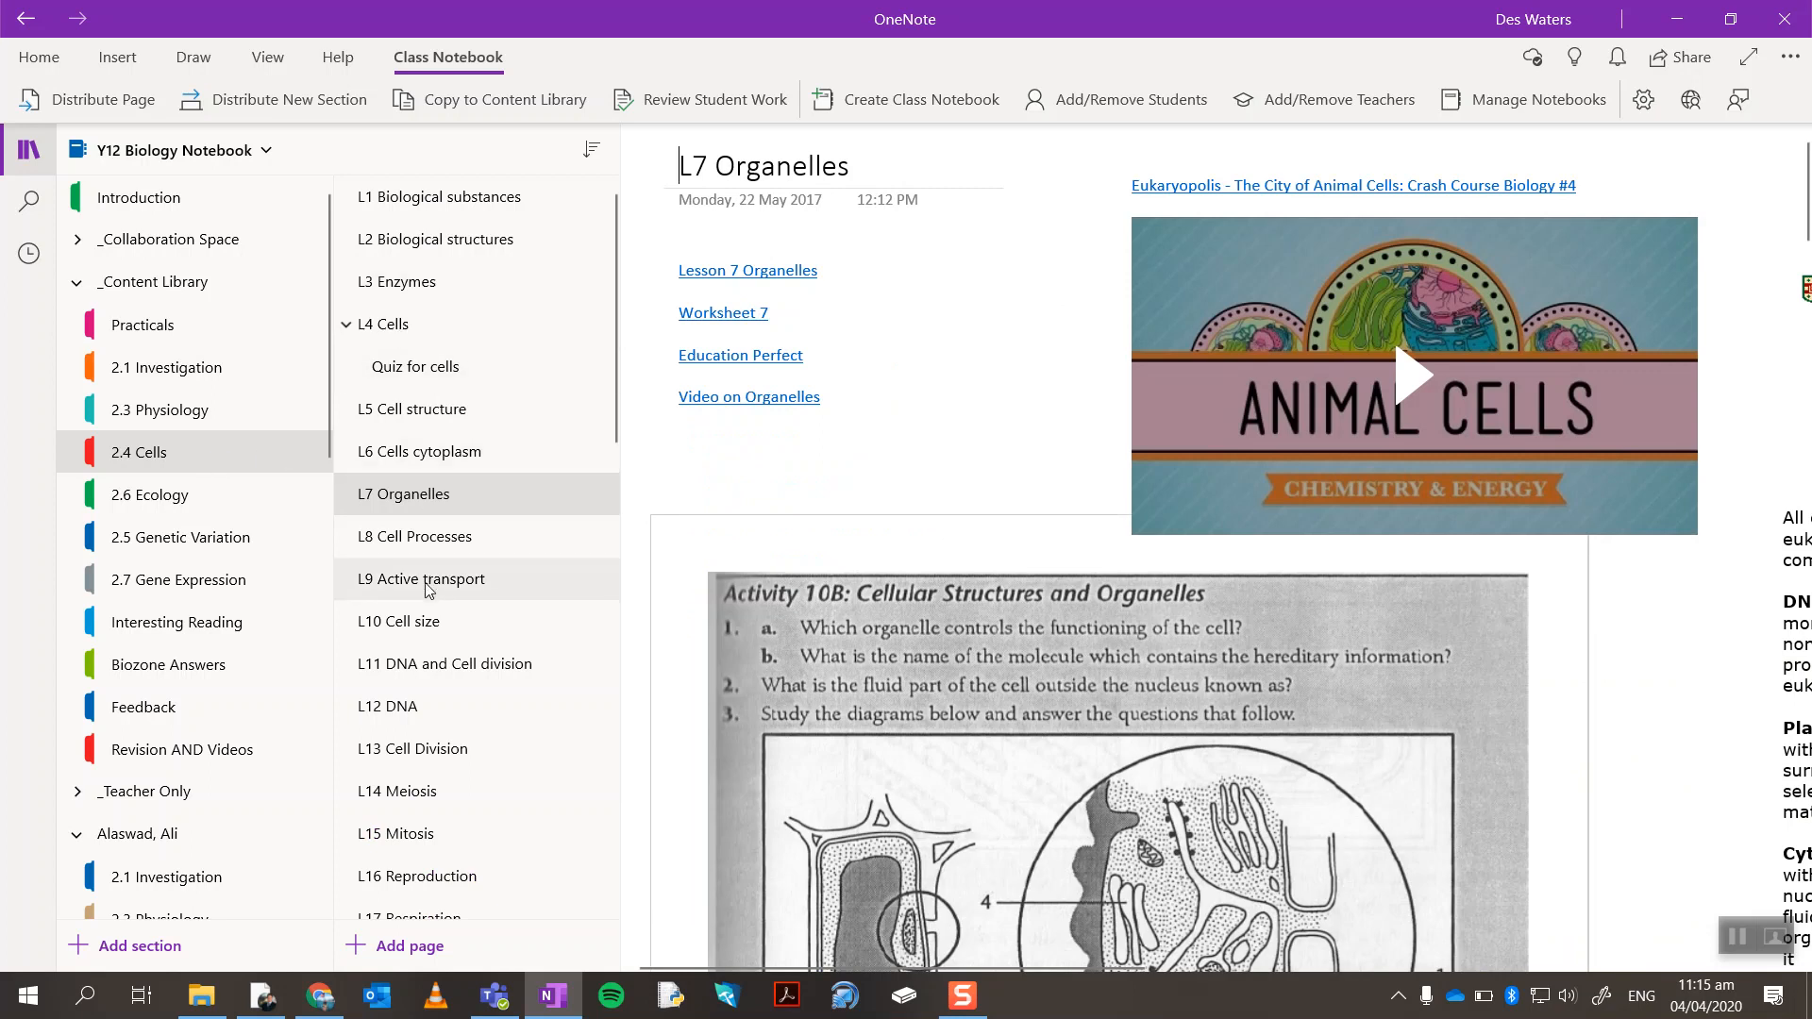
scroll("down", 3)
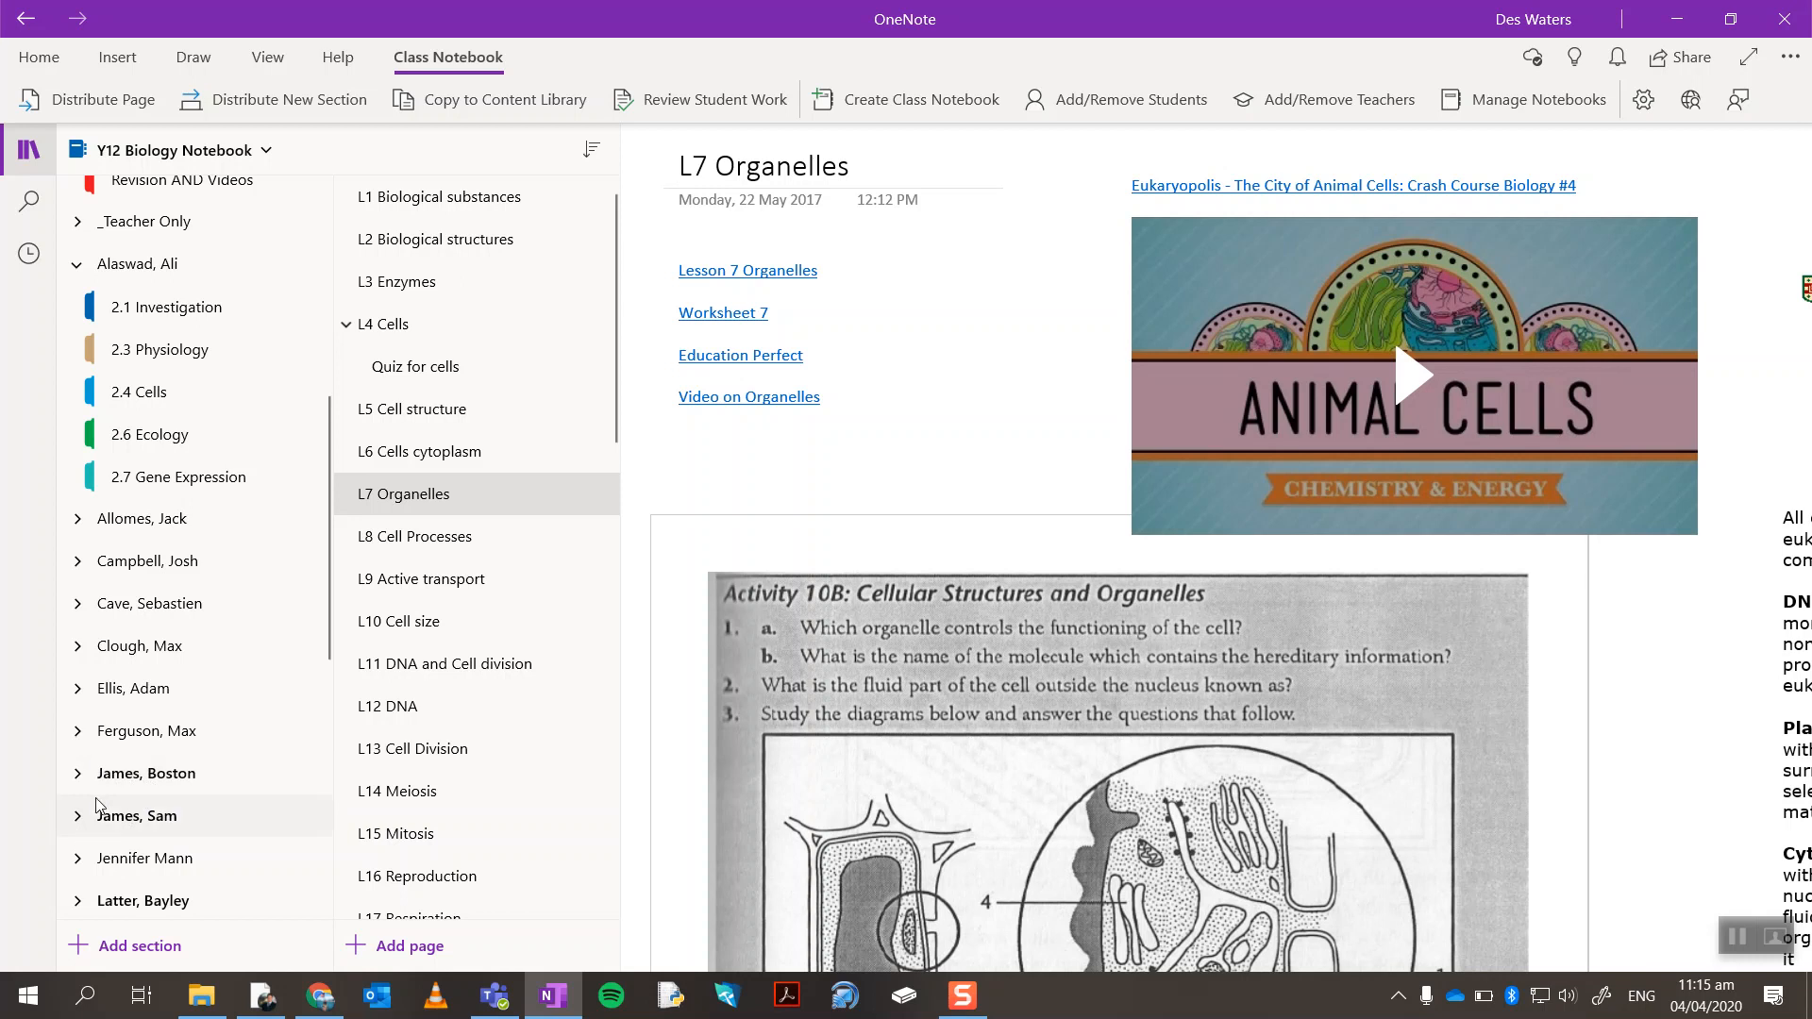
mouse_move(211, 778)
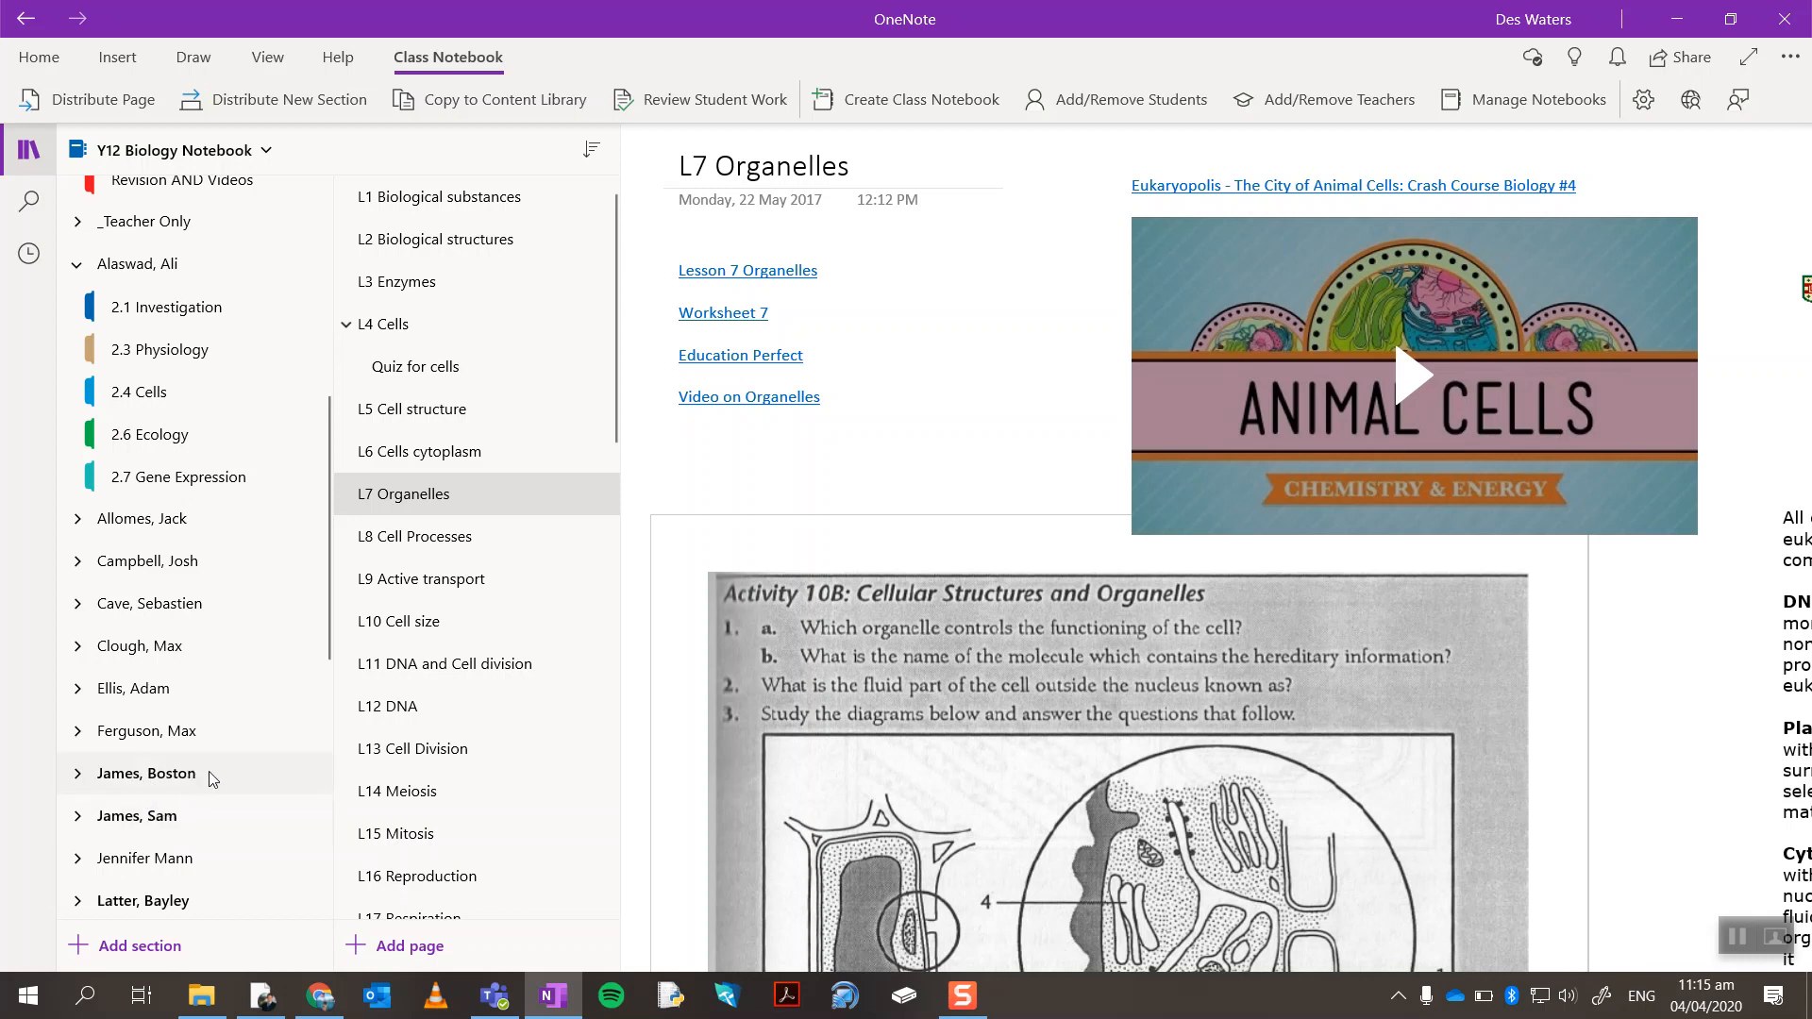
mouse_move(213, 738)
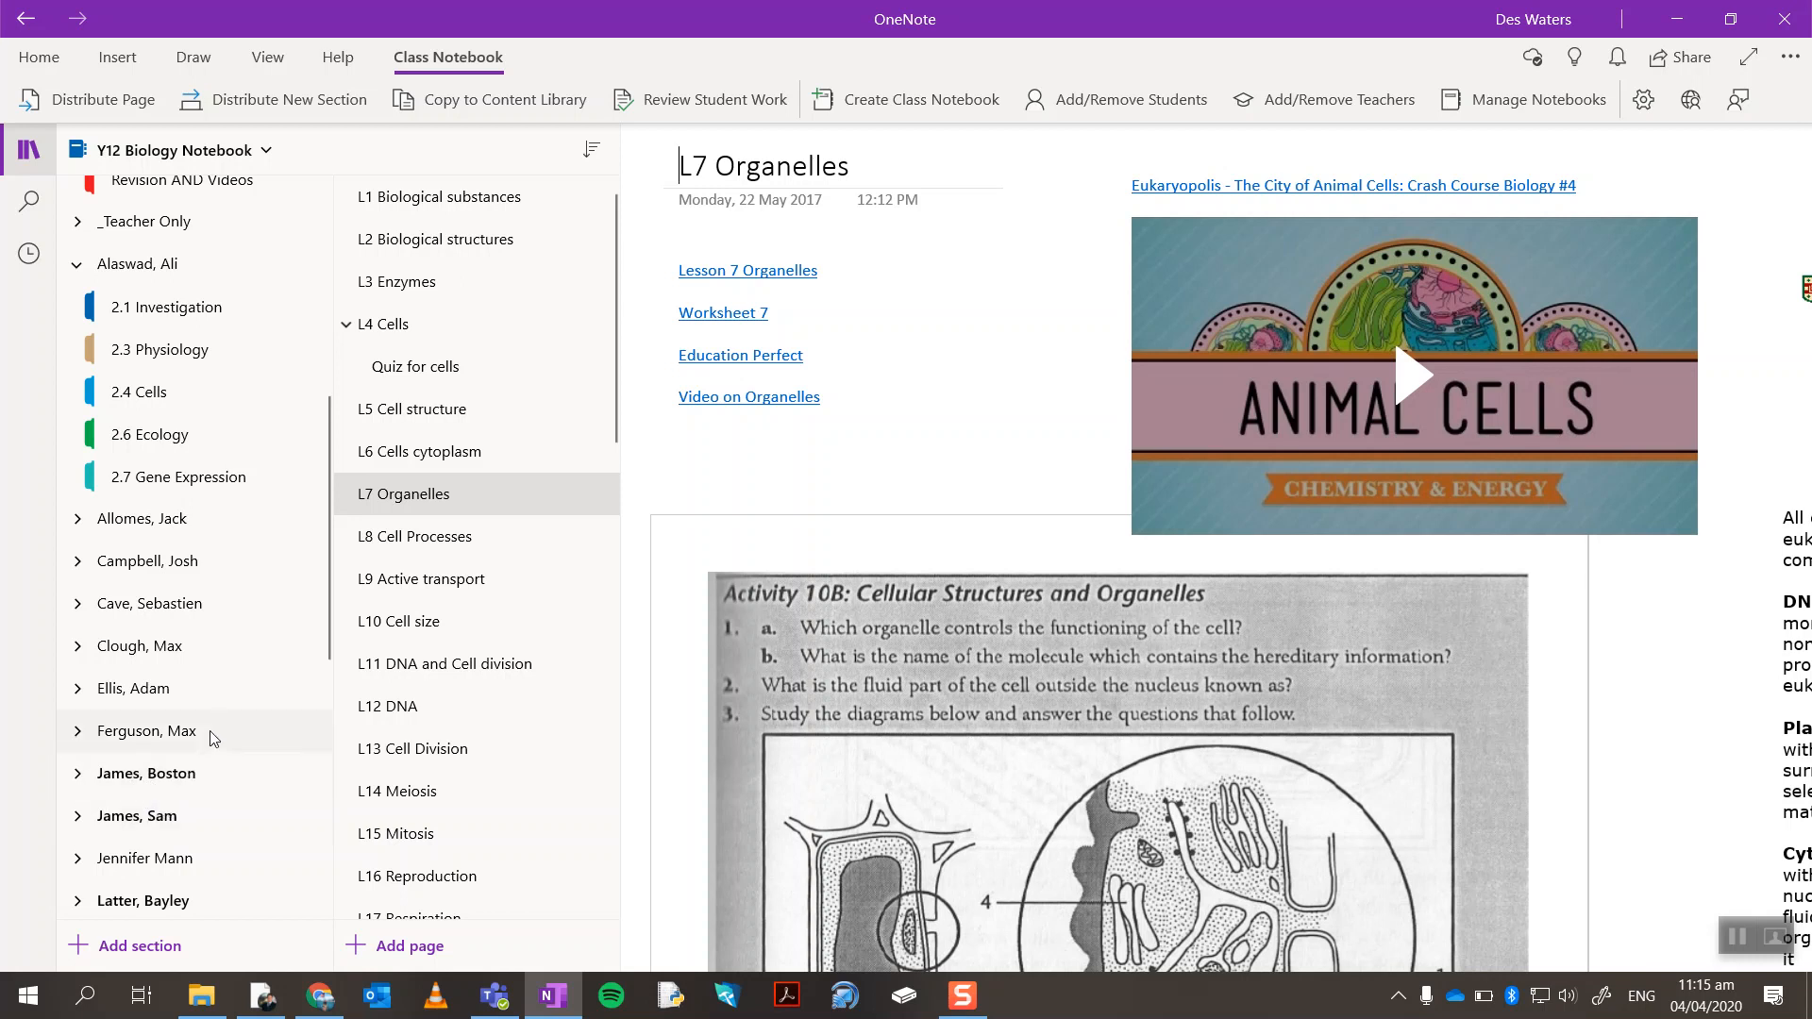